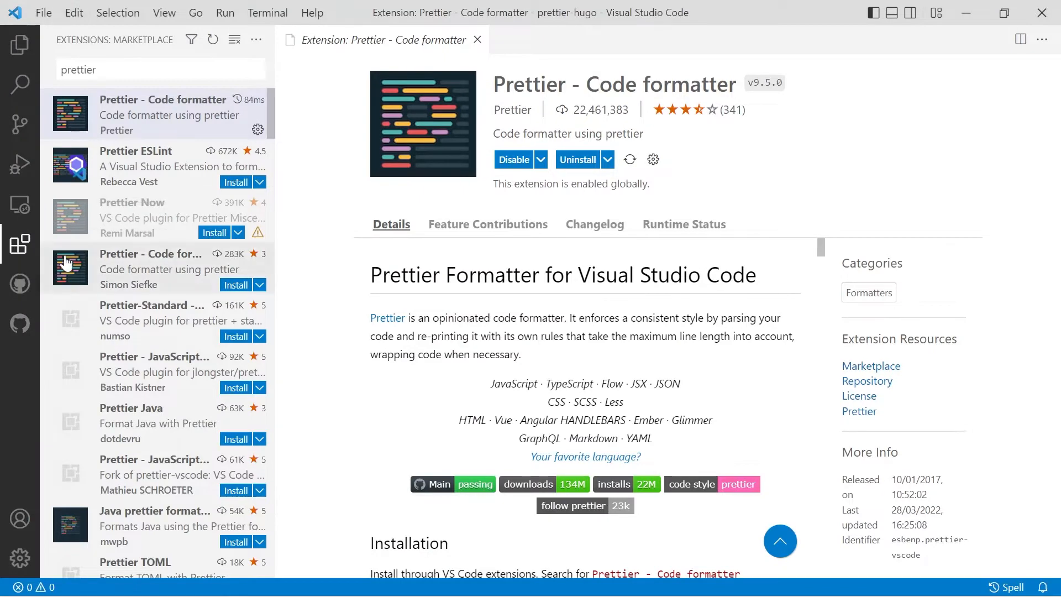
{"action": "mouse_move", "coordinate": [20, 244]}
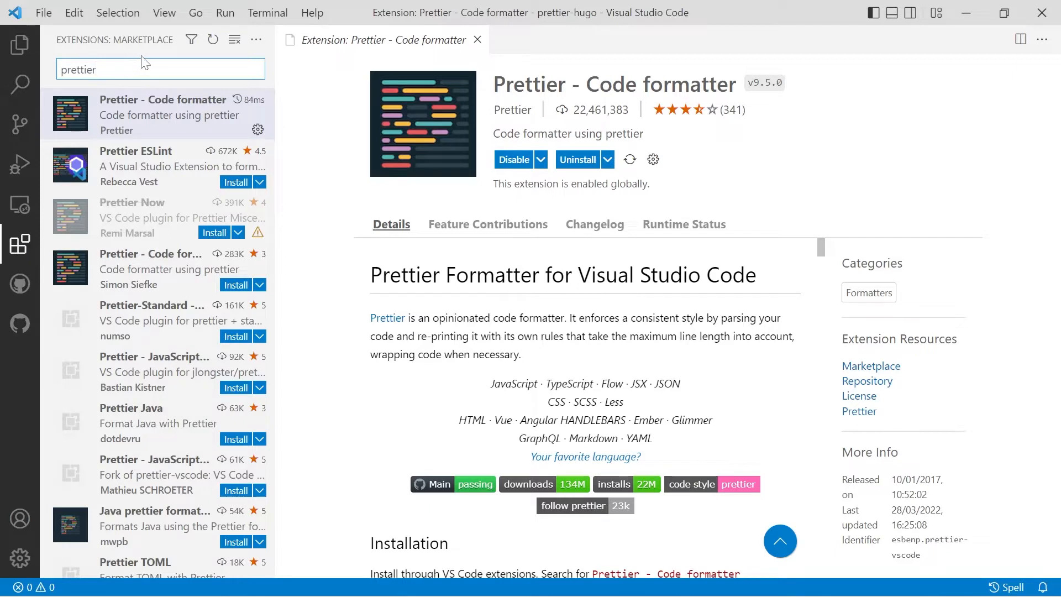
{"action": "mouse_move", "coordinate": [162, 113]}
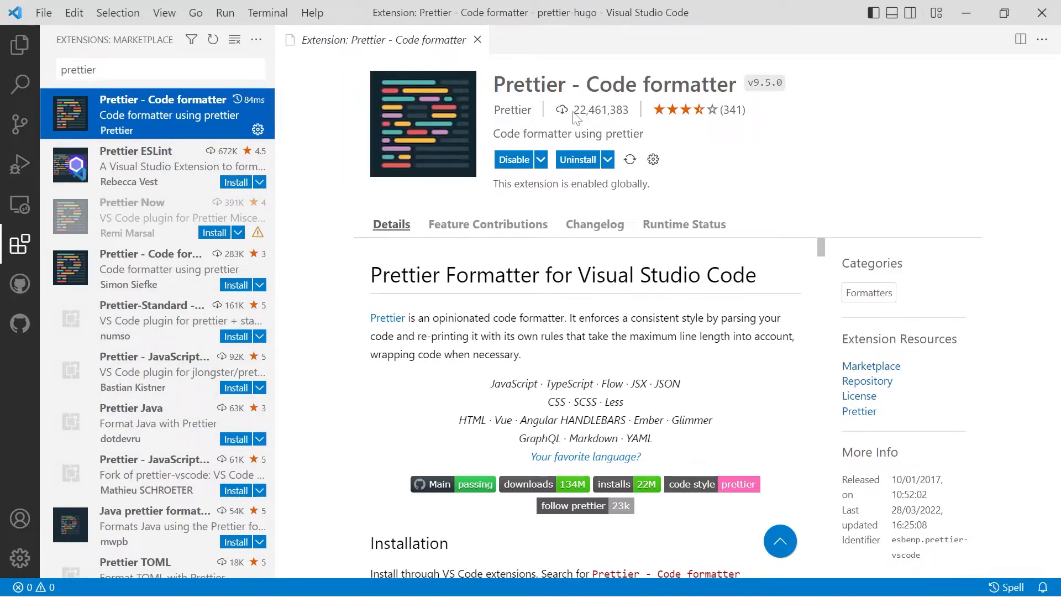
{"action": "mouse_move", "coordinate": [585, 202]}
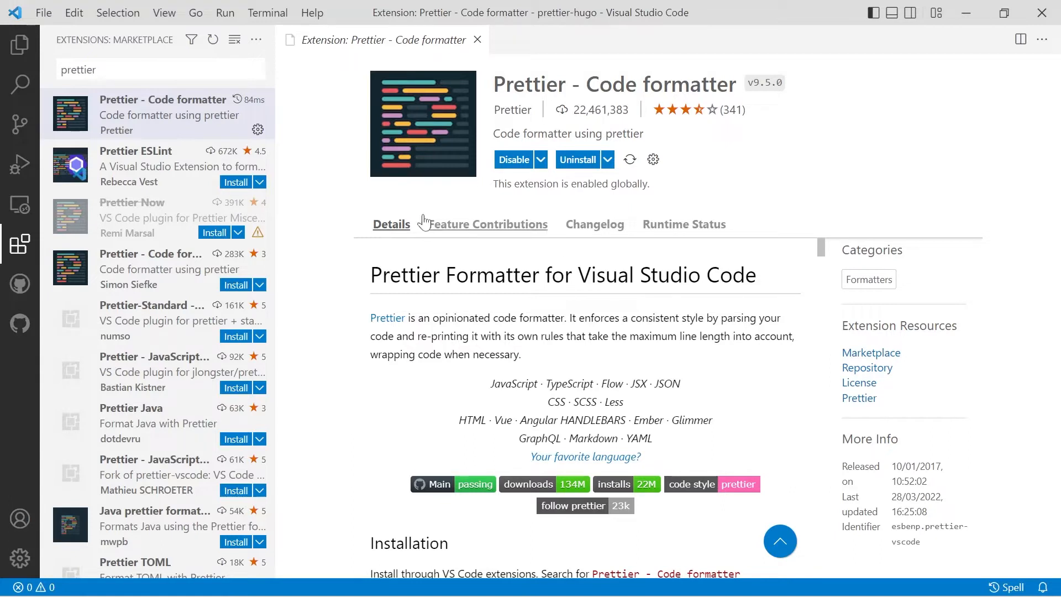
Show the empty prettier-hugo project folder in the Explorer instead of extension results
{"action": "left_click", "coordinate": [20, 44]}
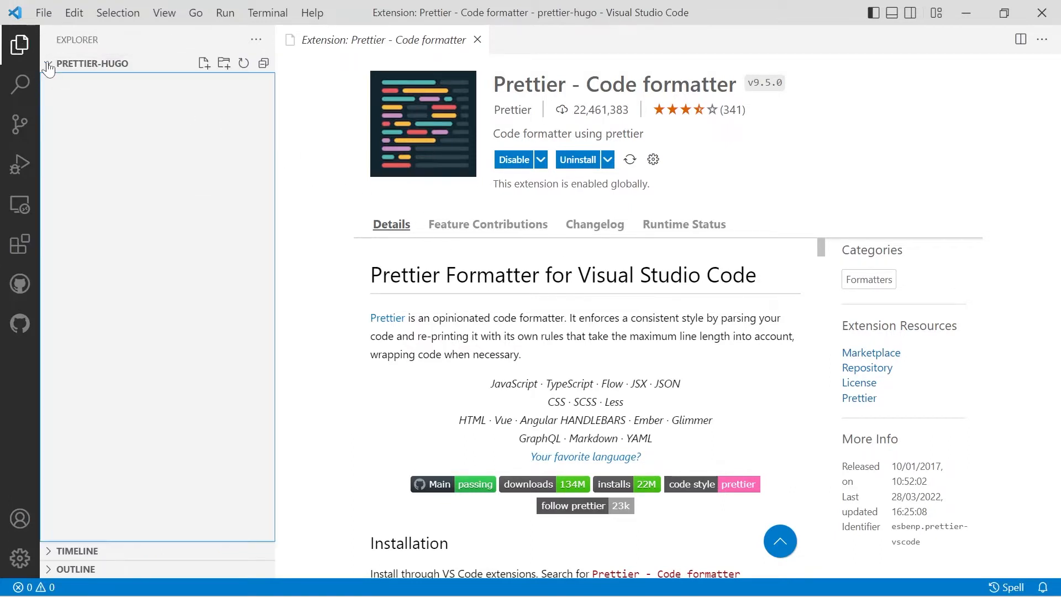
Close the extension page and confirm Format On Save and the Prettier default formatter in Settings
{"action": "left_click", "coordinate": [477, 39]}
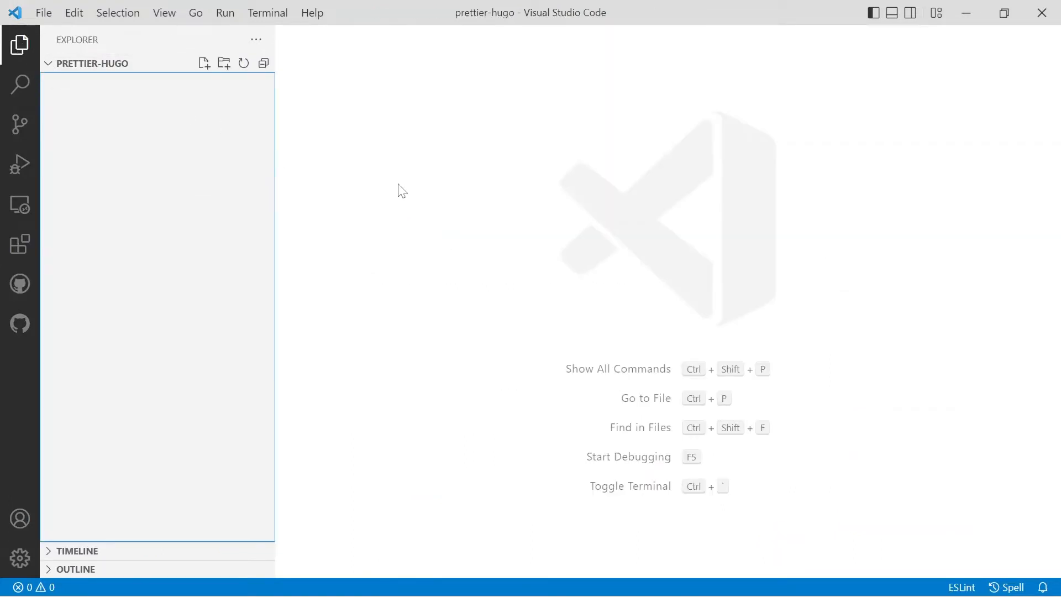
{"action": "left_click", "coordinate": [43, 12]}
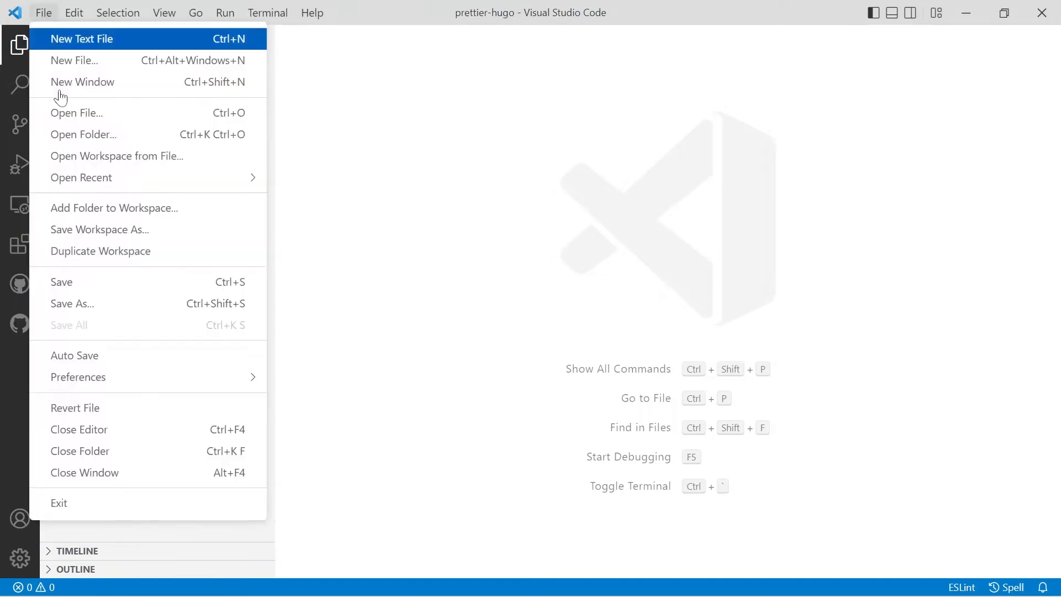
{"action": "mouse_move", "coordinate": [78, 377]}
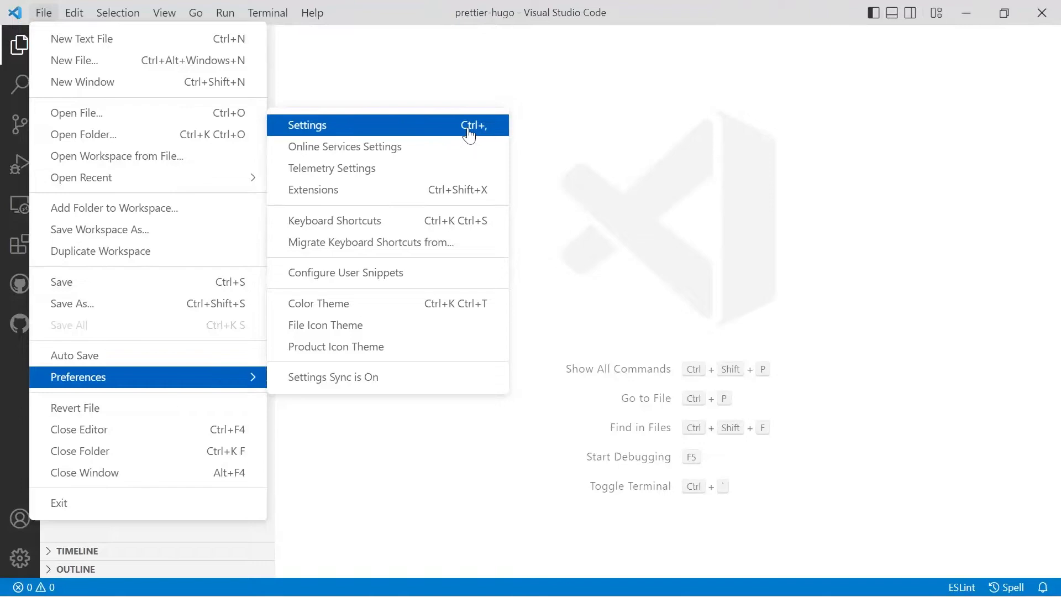
{"action": "left_click", "coordinate": [307, 126]}
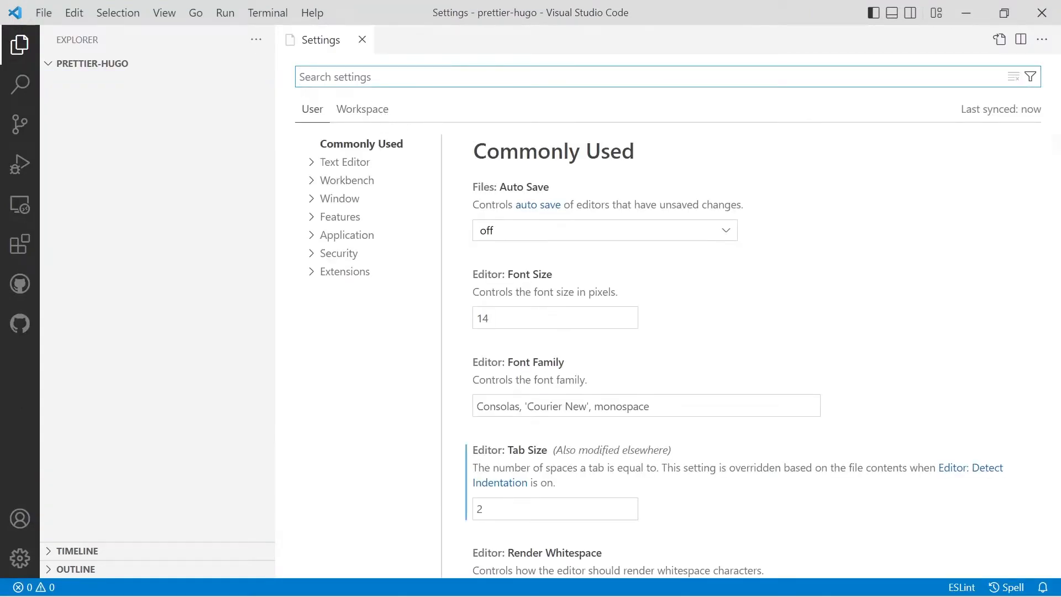
{"action": "type", "text": "format"}
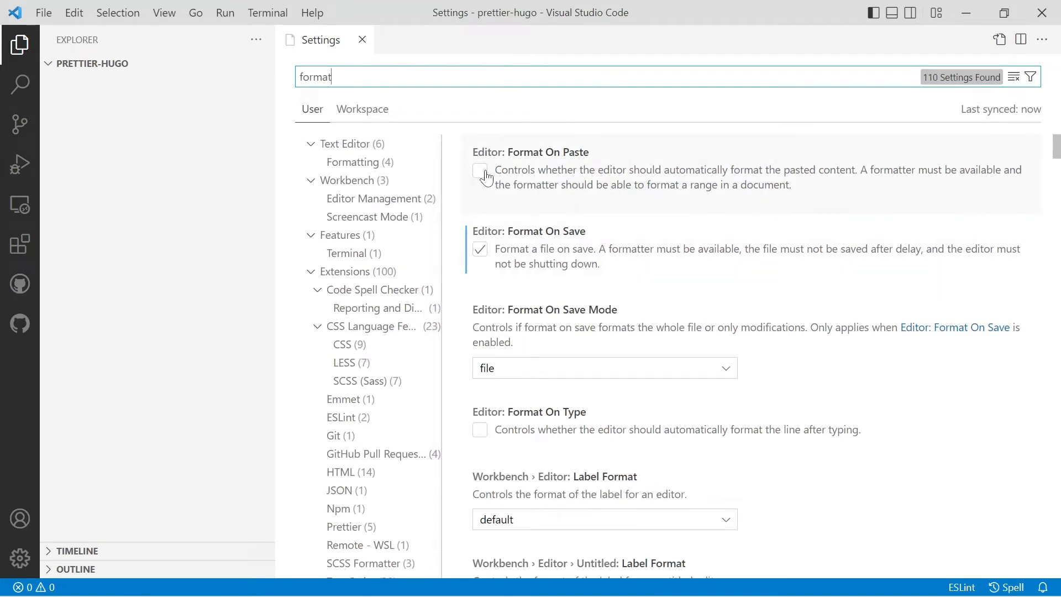
{"action": "mouse_move", "coordinate": [479, 172]}
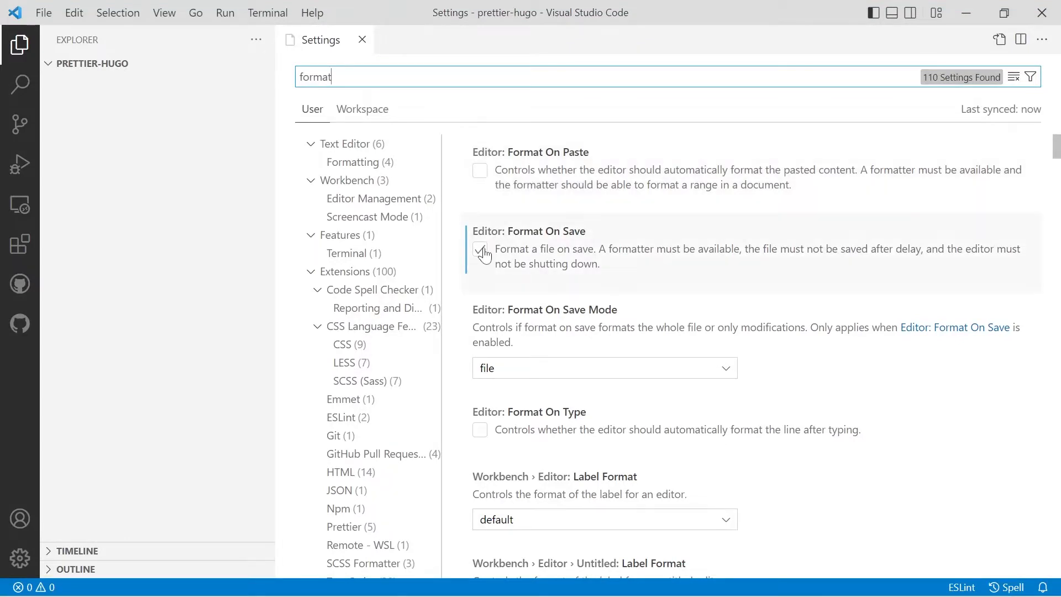
{"action": "mouse_move", "coordinate": [480, 250]}
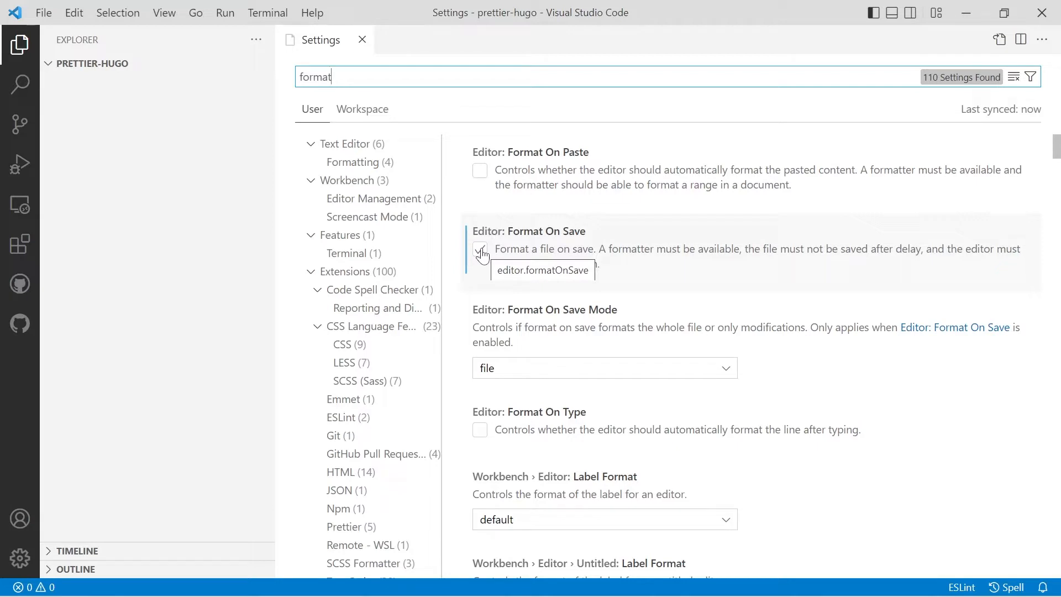
{"action": "left_click", "coordinate": [479, 249]}
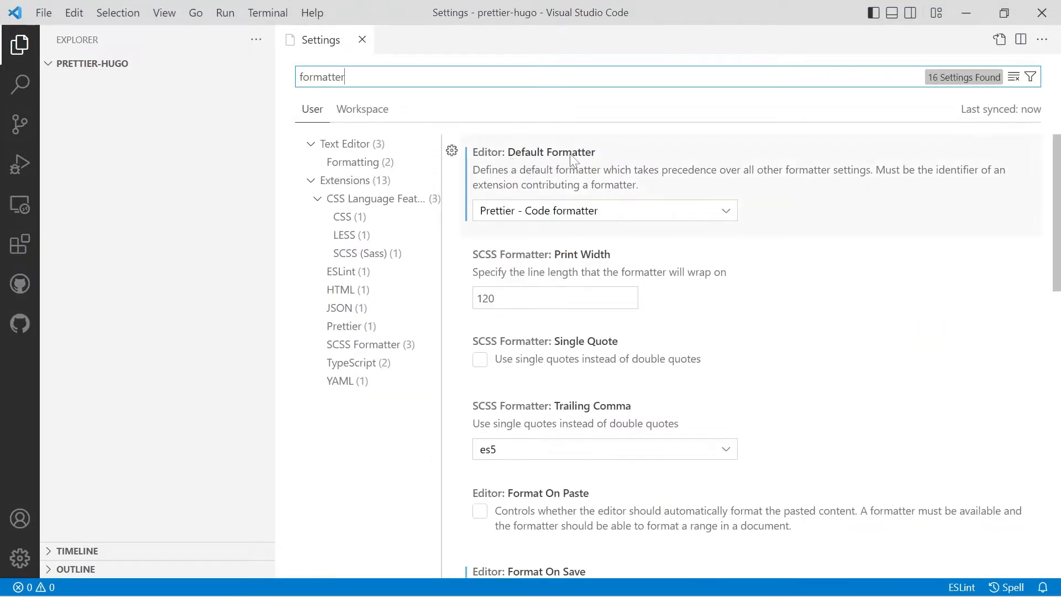
{"action": "left_click", "coordinate": [601, 211]}
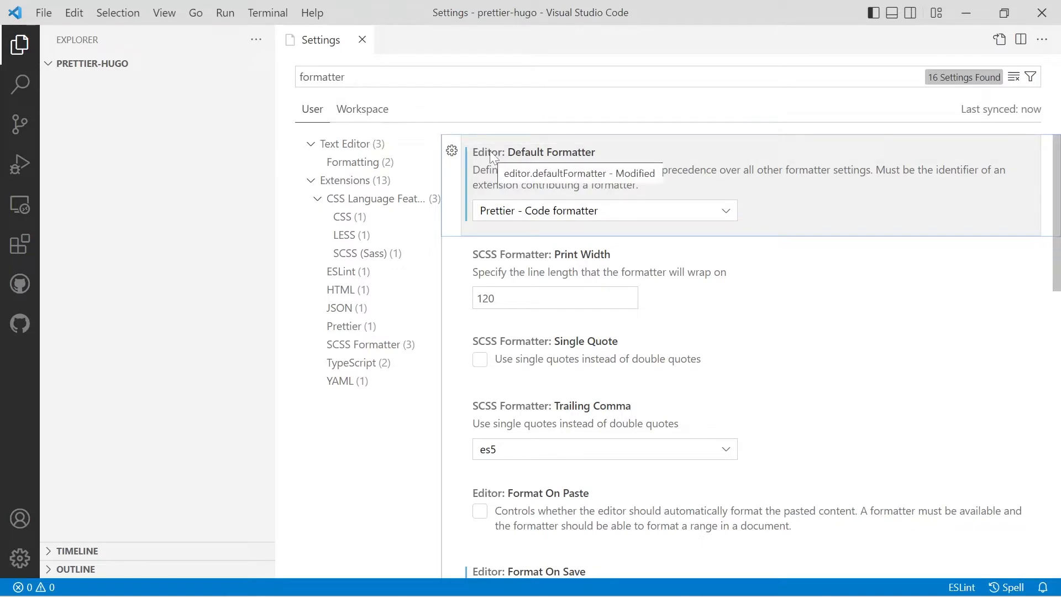
{"action": "left_click", "coordinate": [361, 39]}
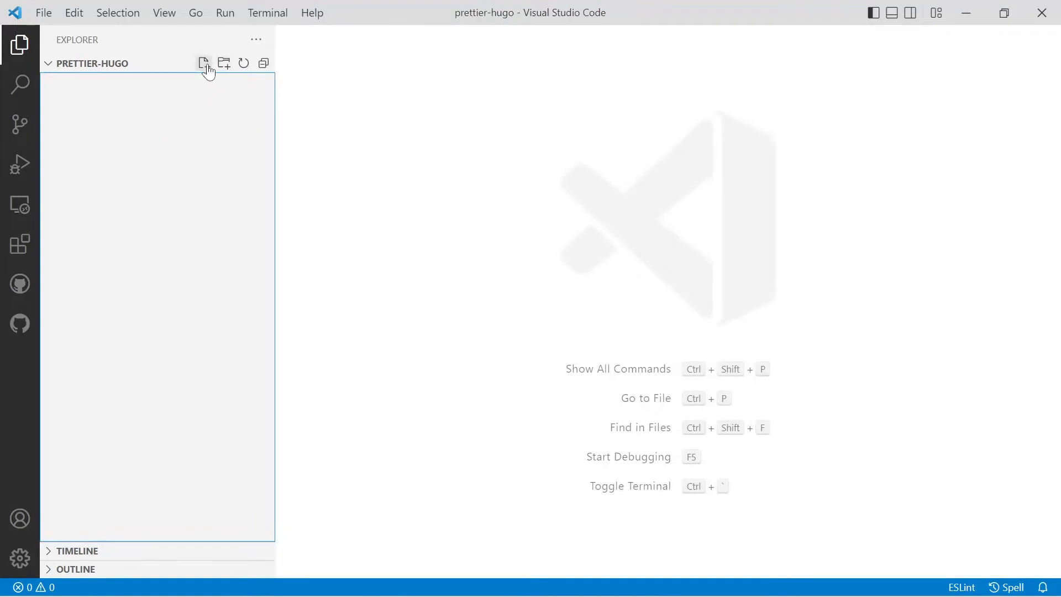
Create a new .prettierrc.json file in the project root
{"action": "left_click", "coordinate": [204, 63]}
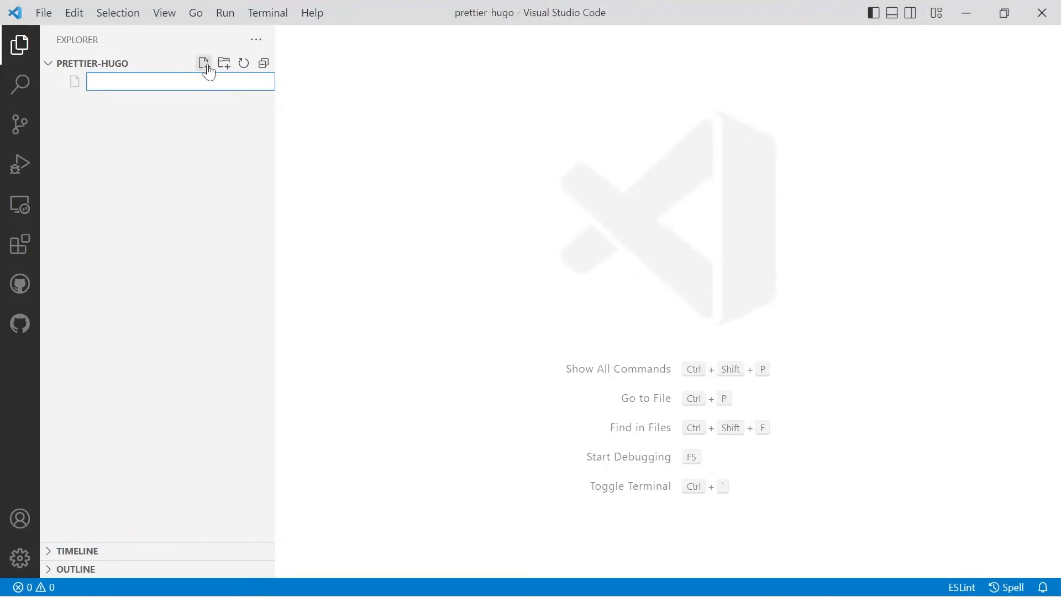
{"action": "type", "text": ".prettierrc.json"}
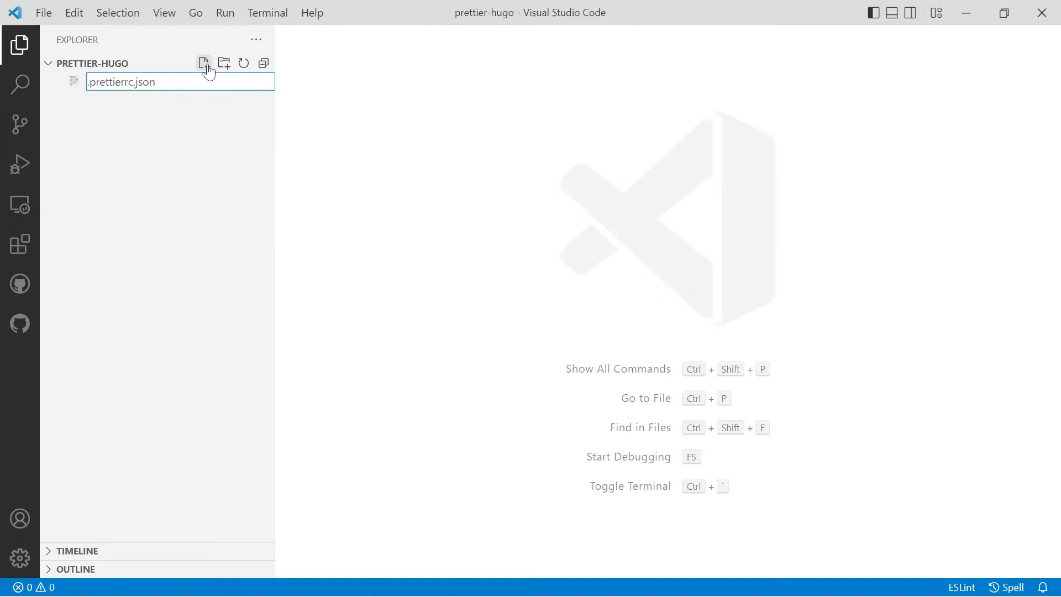
{"action": "key", "text": "Enter"}
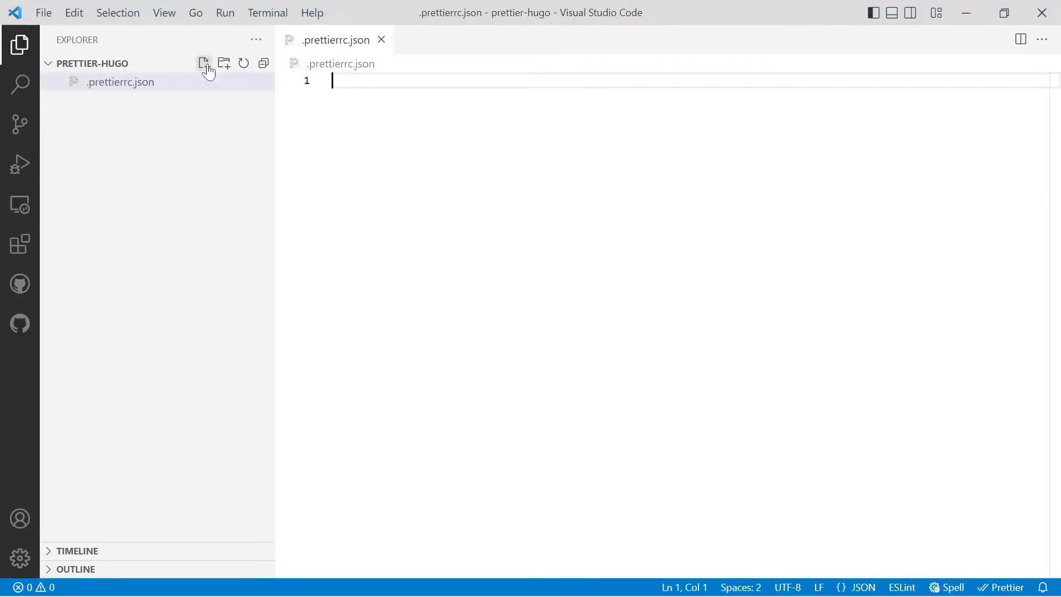
Write an override giving *.html files the go-template parser, then save to format it
{"action": "type", "text": "{"}
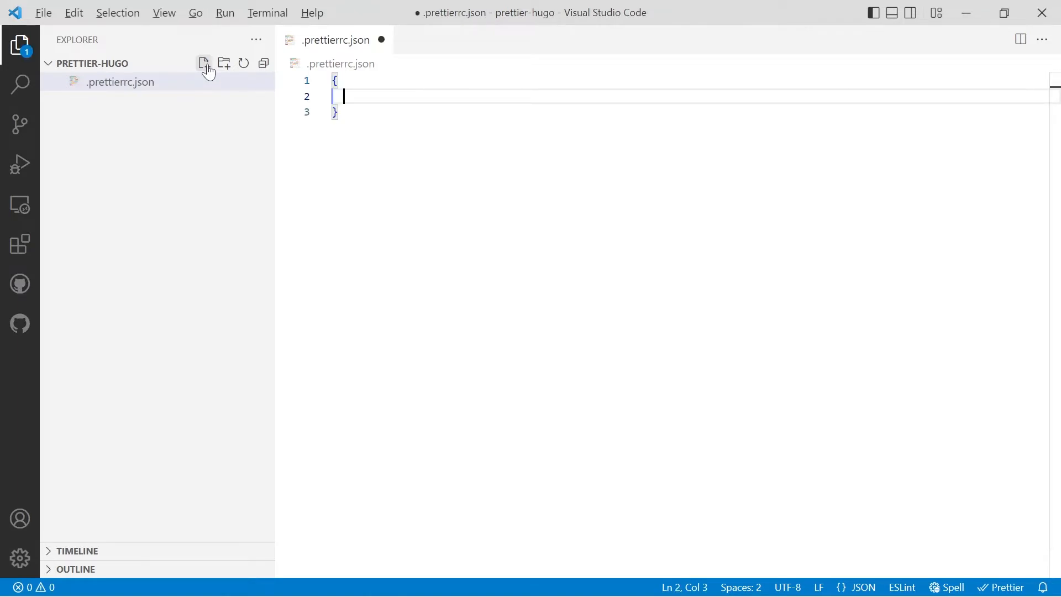
{"action": "type", "text": "\"overrides\": ["}
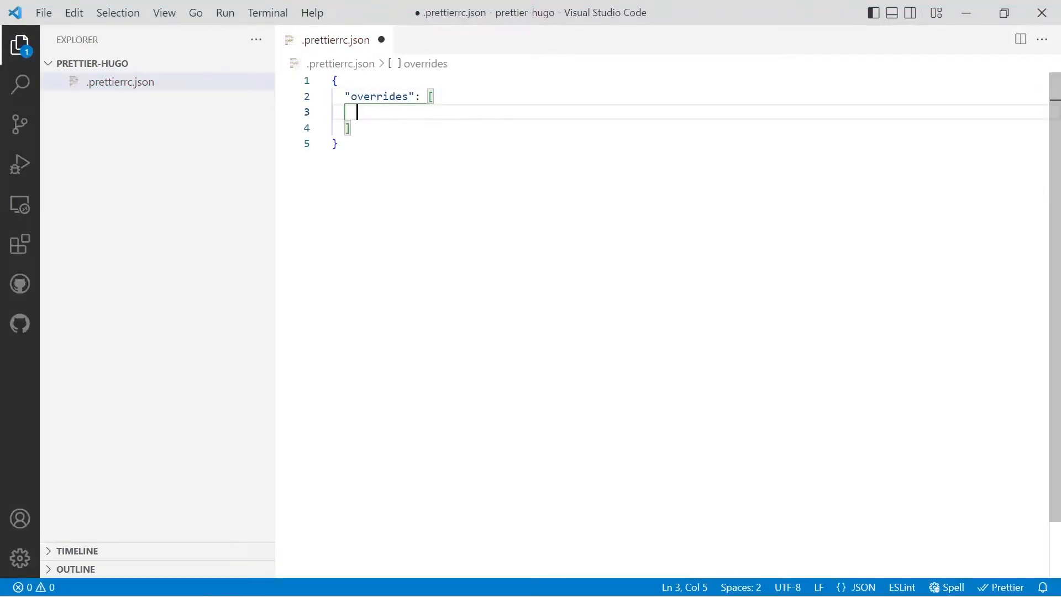
{"action": "type", "text": "{}"}
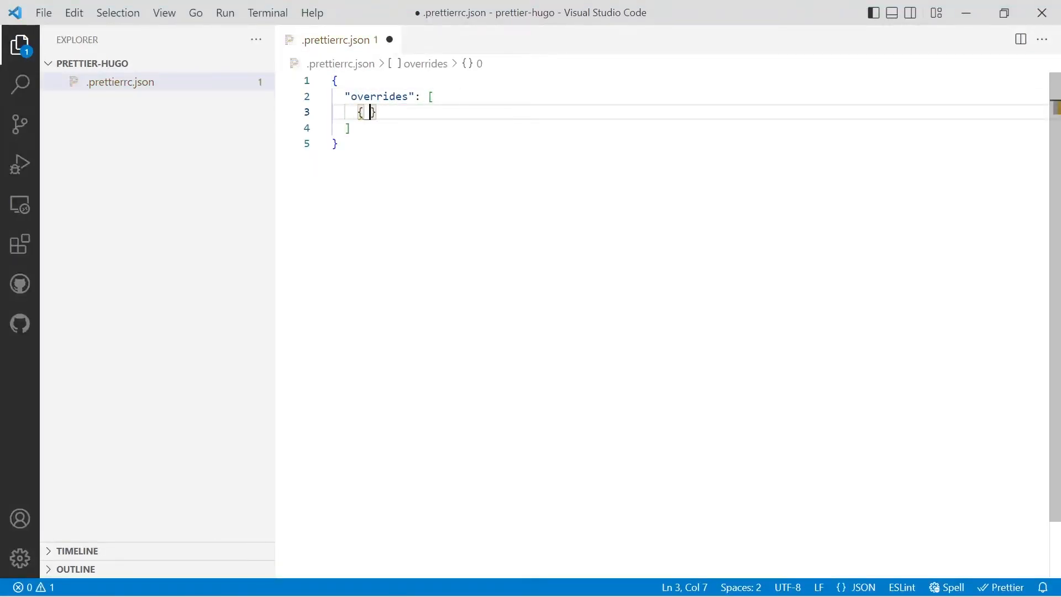
{"action": "type", "text": "\"files\": [\"\""}
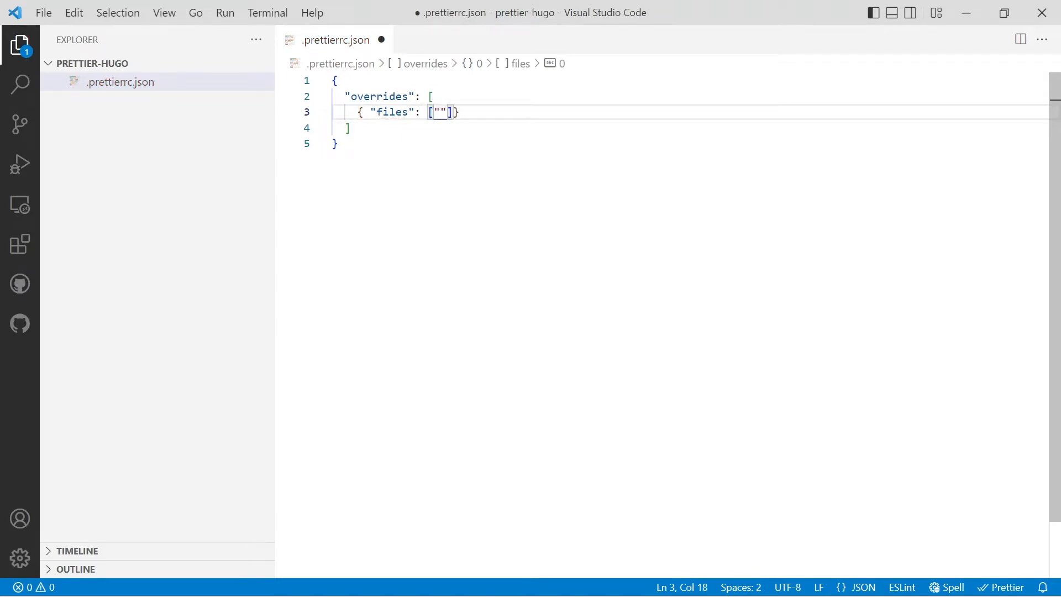
{"action": "type", "text": "*"}
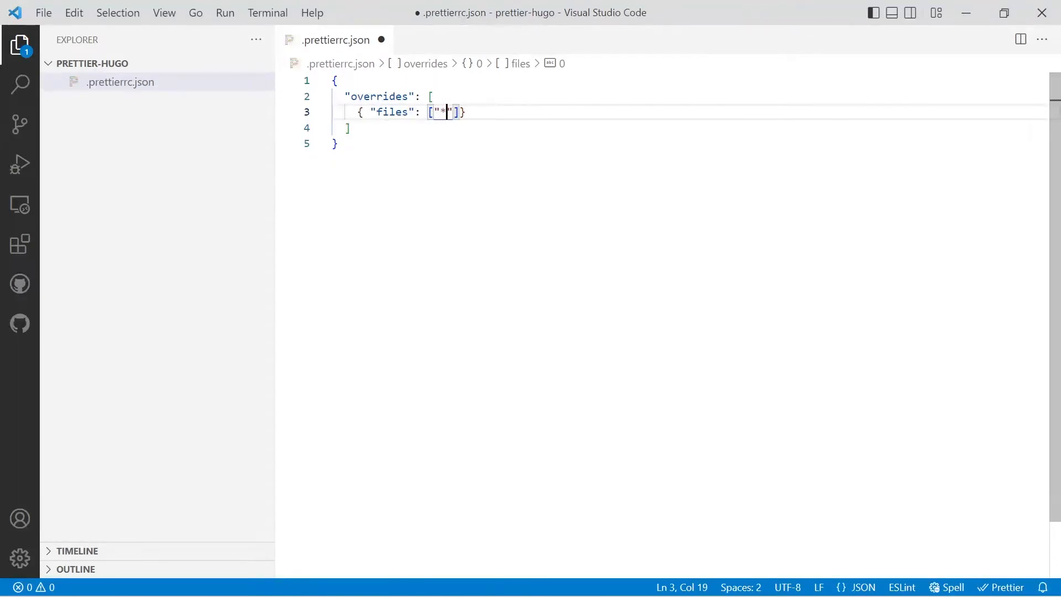
{"action": "type", "text": ".html"}
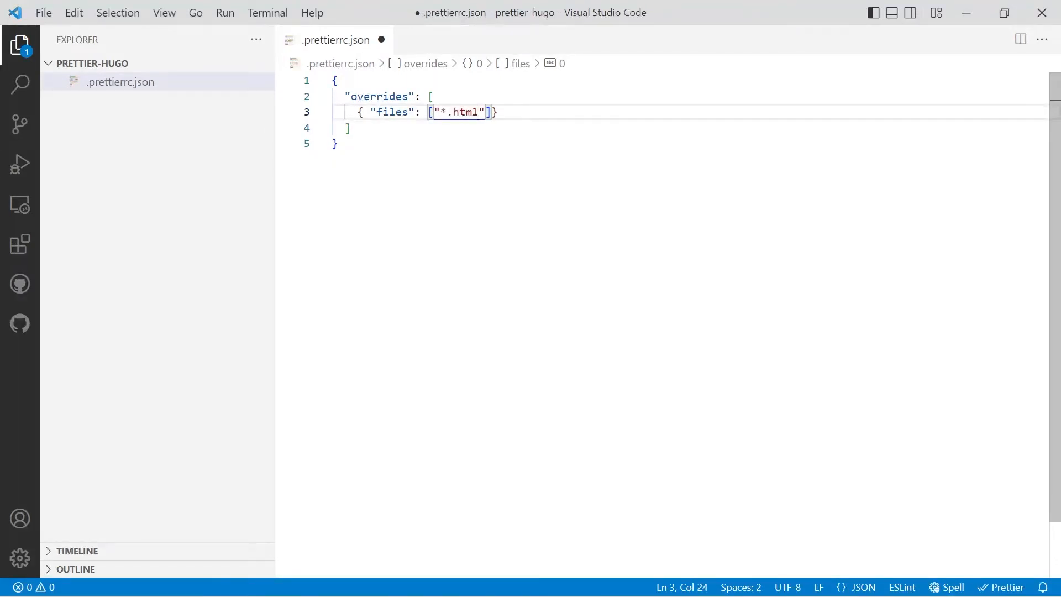
{"action": "type", "text": ","}
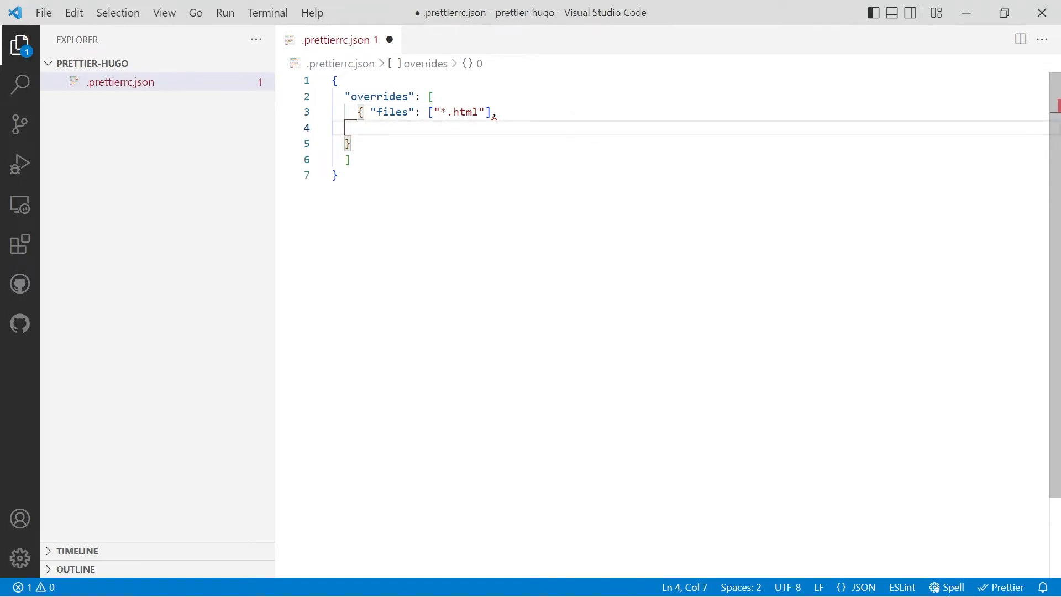
{"action": "type", "text": "\"options\":"}
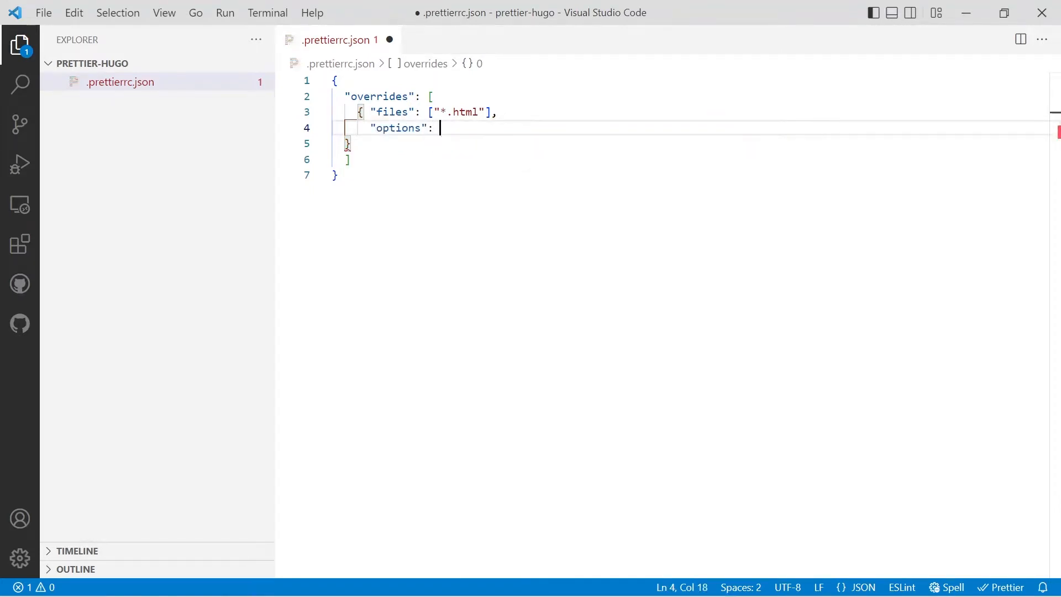
{"action": "type", "text": "{"}
{"action": "type", "text": "\"parser\":"}
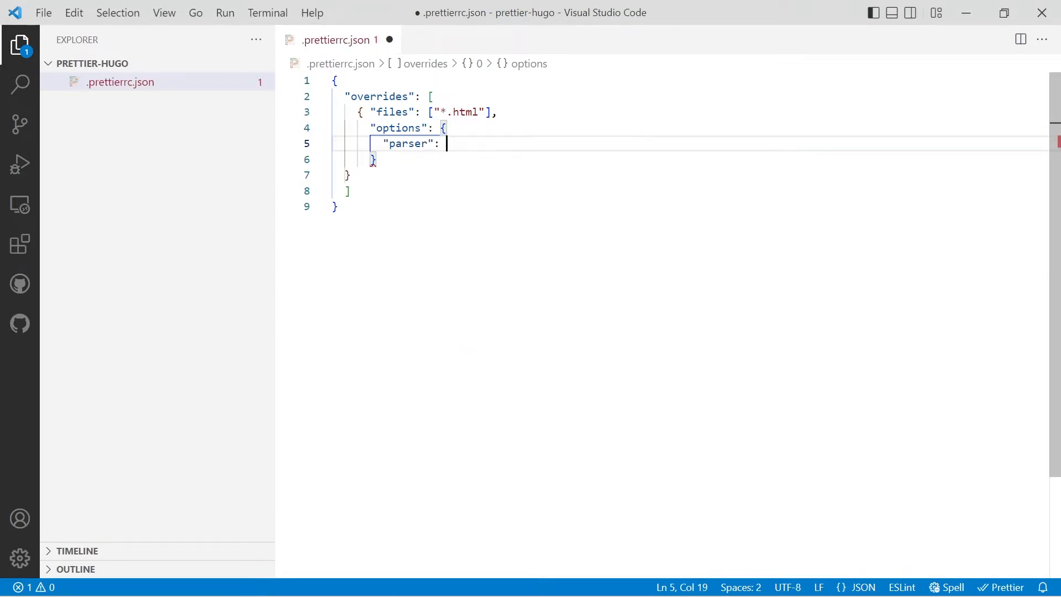
{"action": "type", "text": "\"go-"}
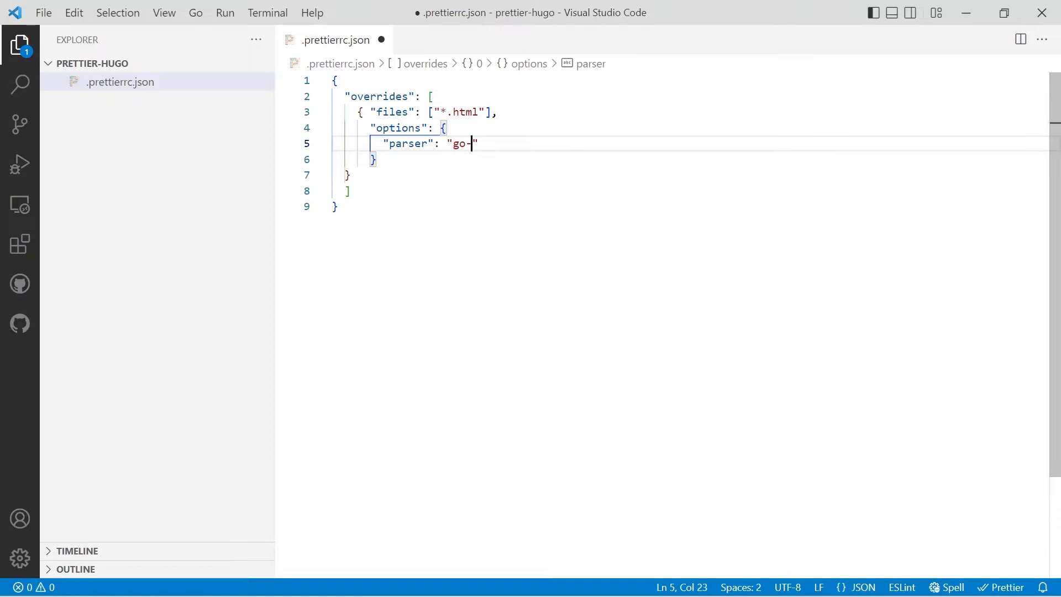
{"action": "type", "text": "template"}
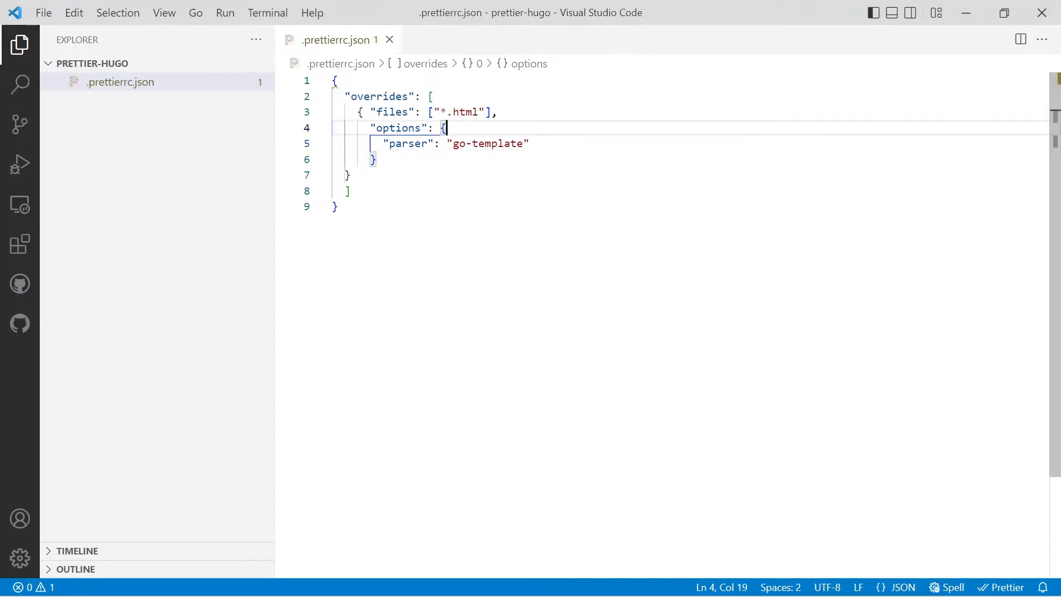
{"action": "key", "text": "Enter"}
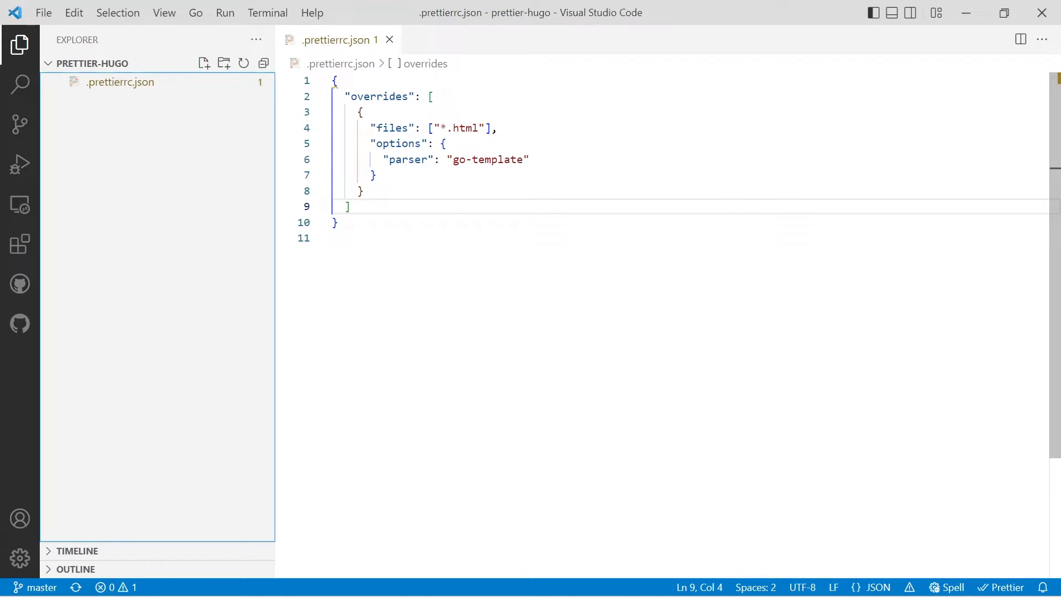
{"action": "mouse_move", "coordinate": [208, 104]}
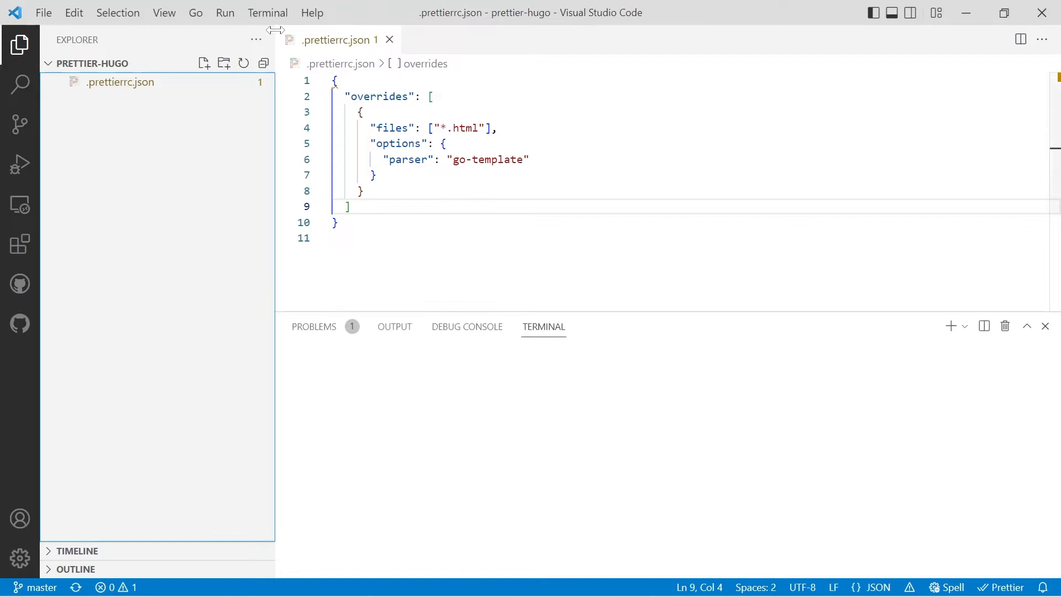
Run npm init -y, then npm i -D prettier prettier-plugin-go-template in the terminal
{"action": "type", "text": "npm"}
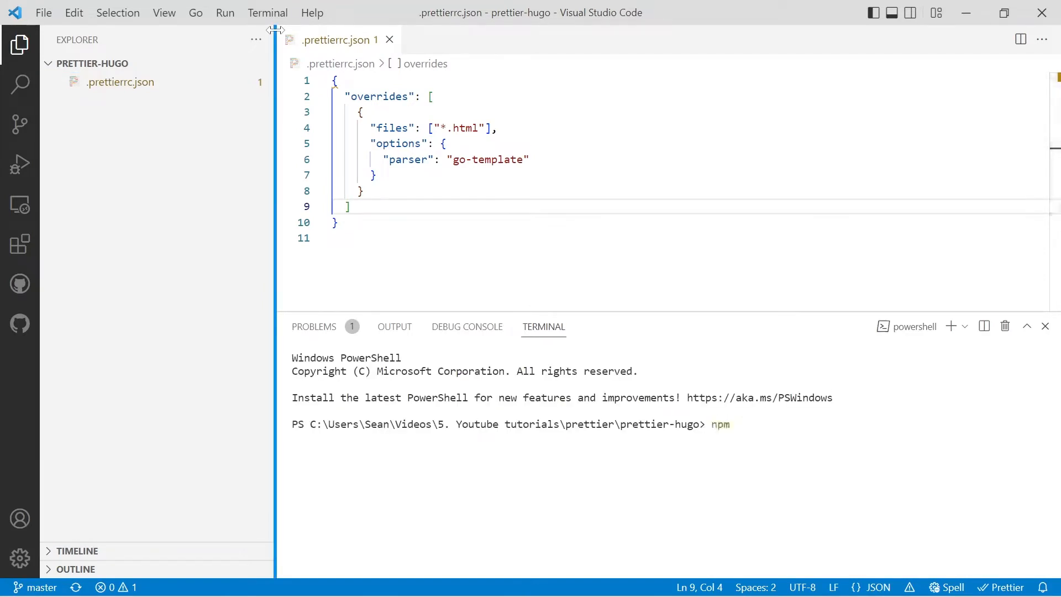
{"action": "type", "text": "init"}
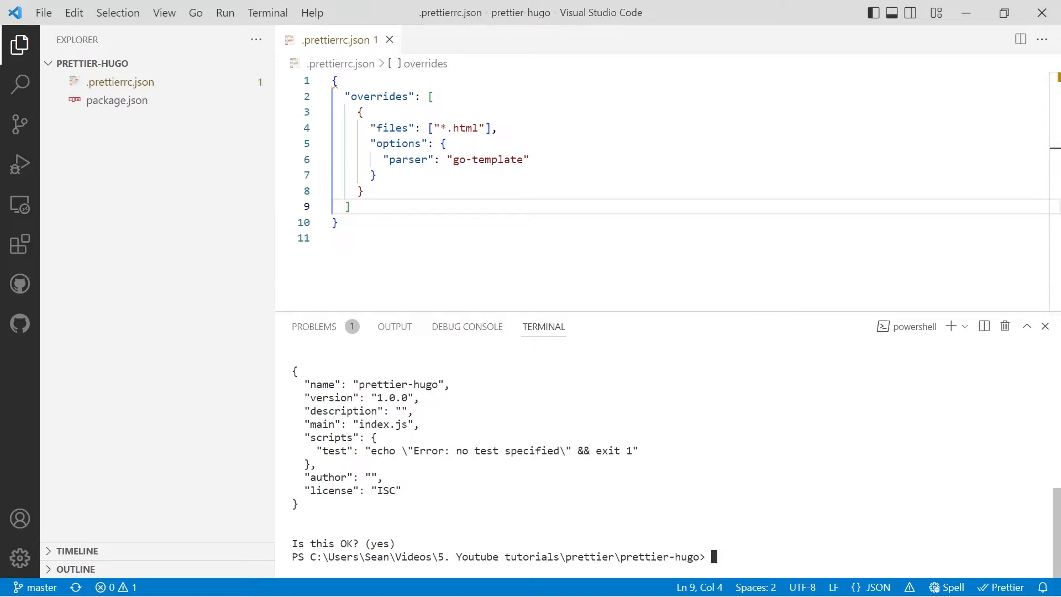
{"action": "type", "text": "npm in"}
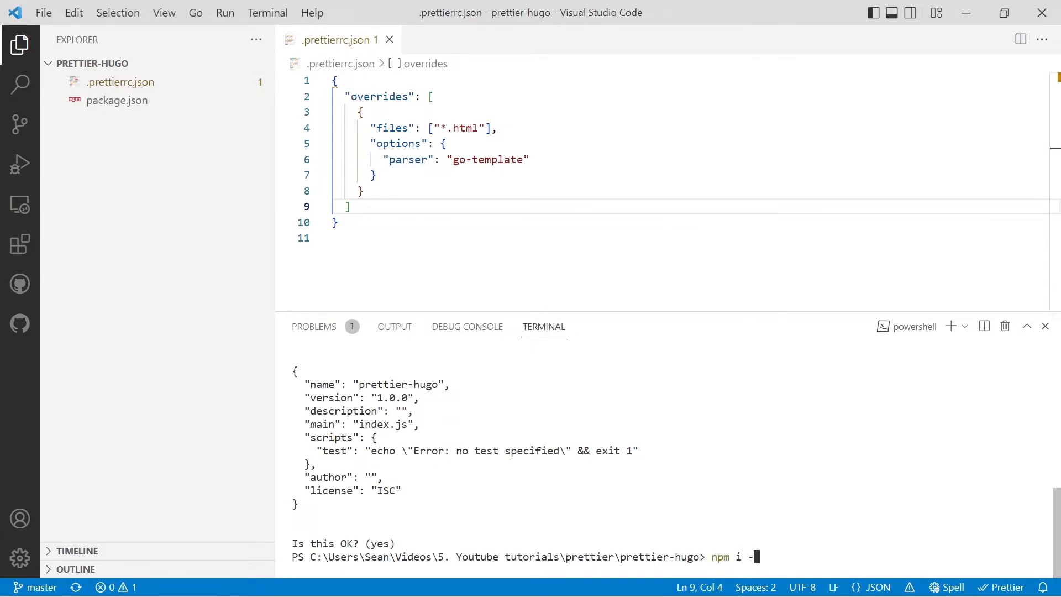
{"action": "type", "text": "D"}
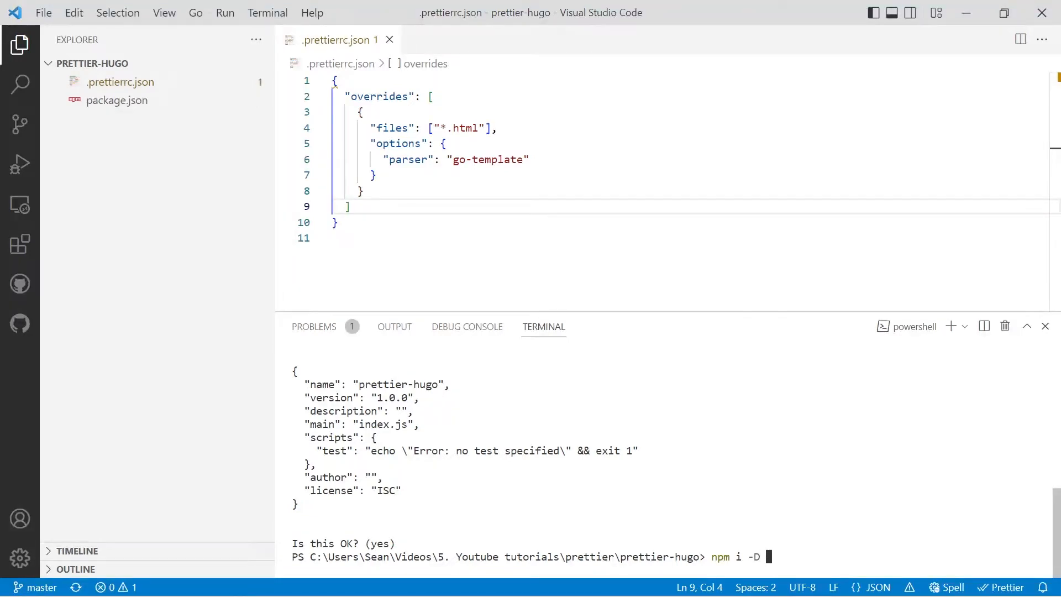
{"action": "type", "text": "pretter p"}
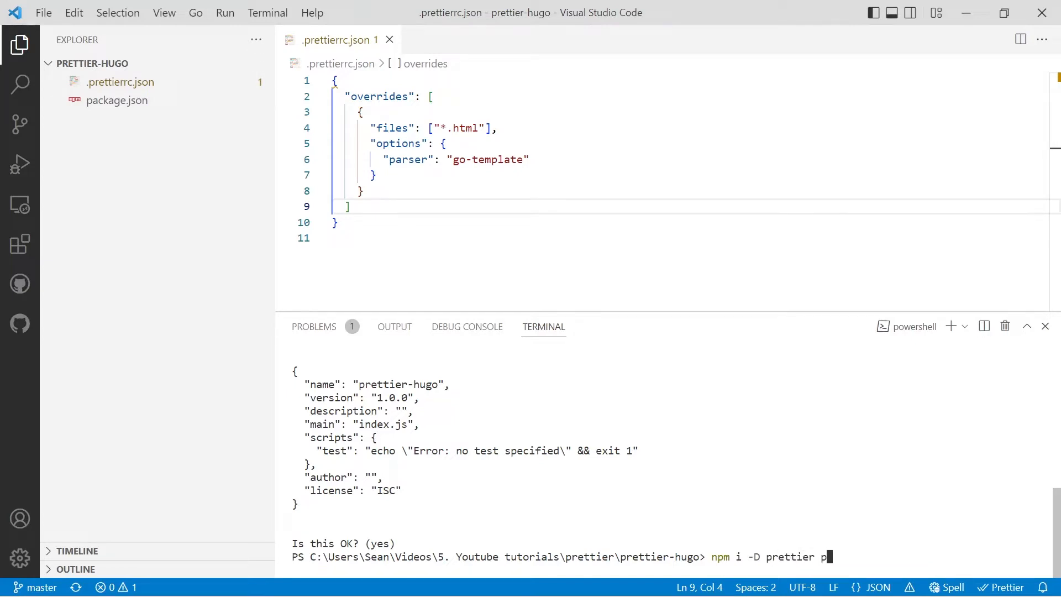
{"action": "type", "text": "rettier-plugin-"}
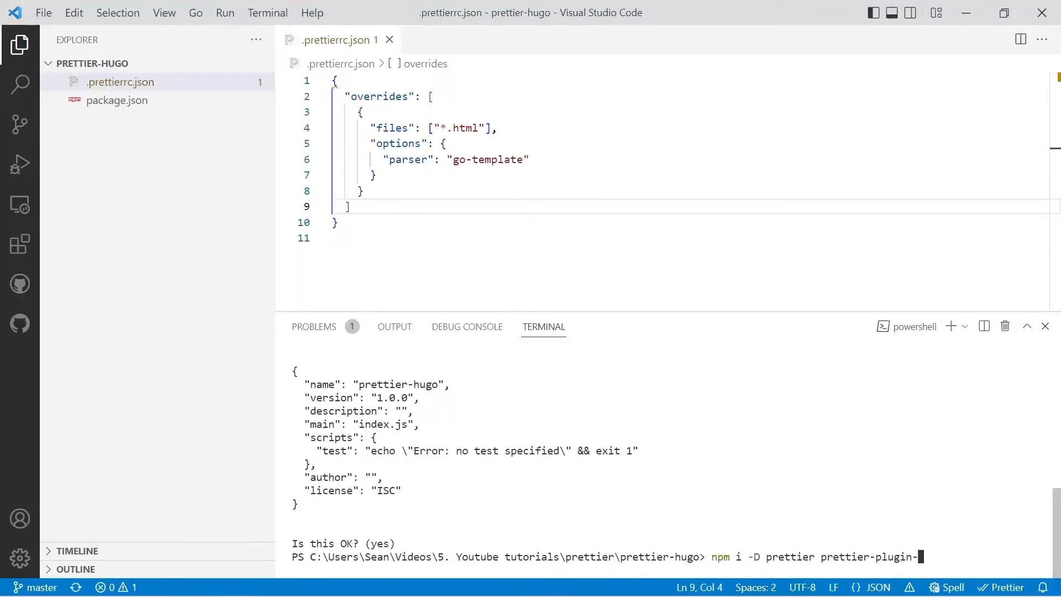
{"action": "type", "text": "go-template"}
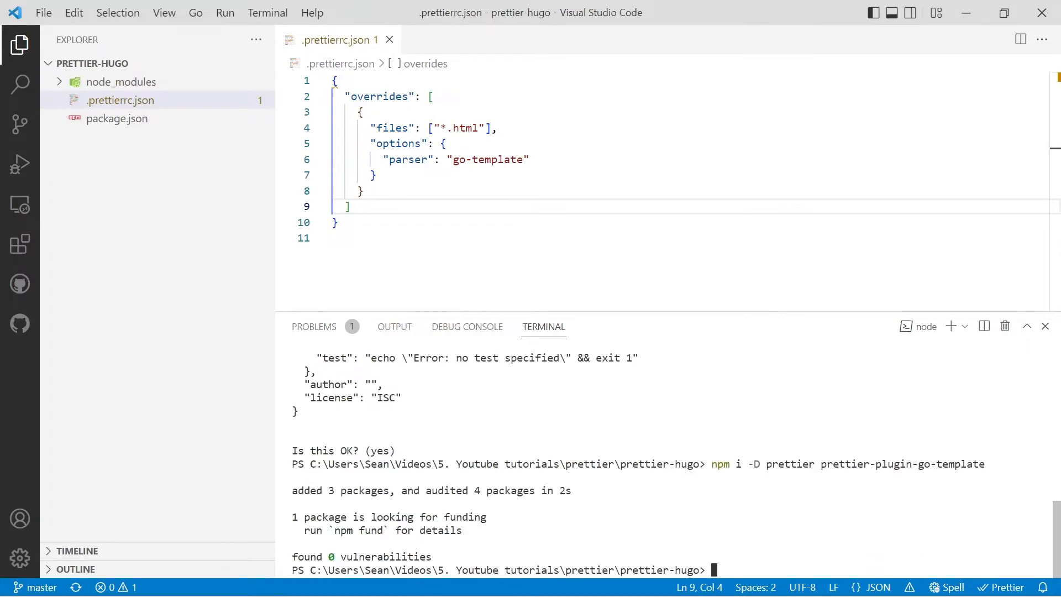
Review the prettier and prettier-plugin-go-template devDependencies entries in package.json
{"action": "left_click", "coordinate": [117, 136]}
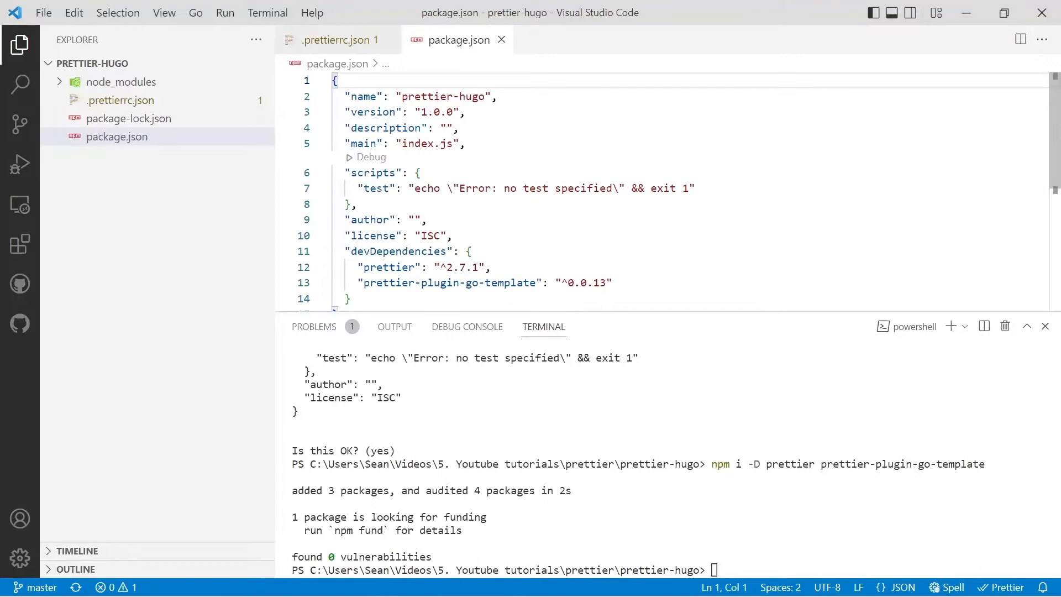
{"action": "scroll", "scroll_direction": "down", "scroll_amount": 3}
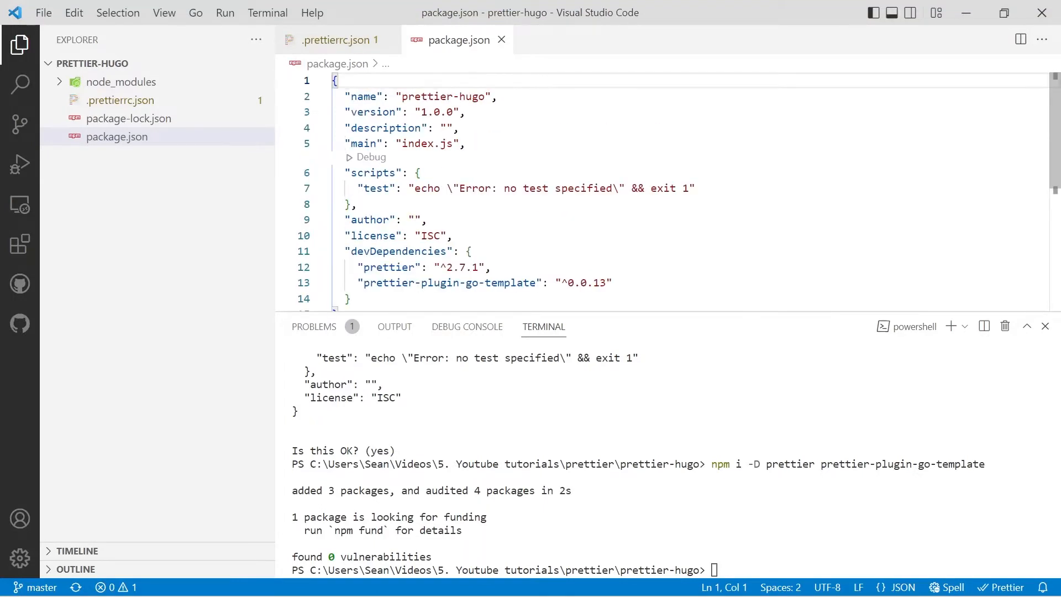
{"action": "left_click_drag", "start_coordinate": [359, 266], "coordinate": [606, 283]}
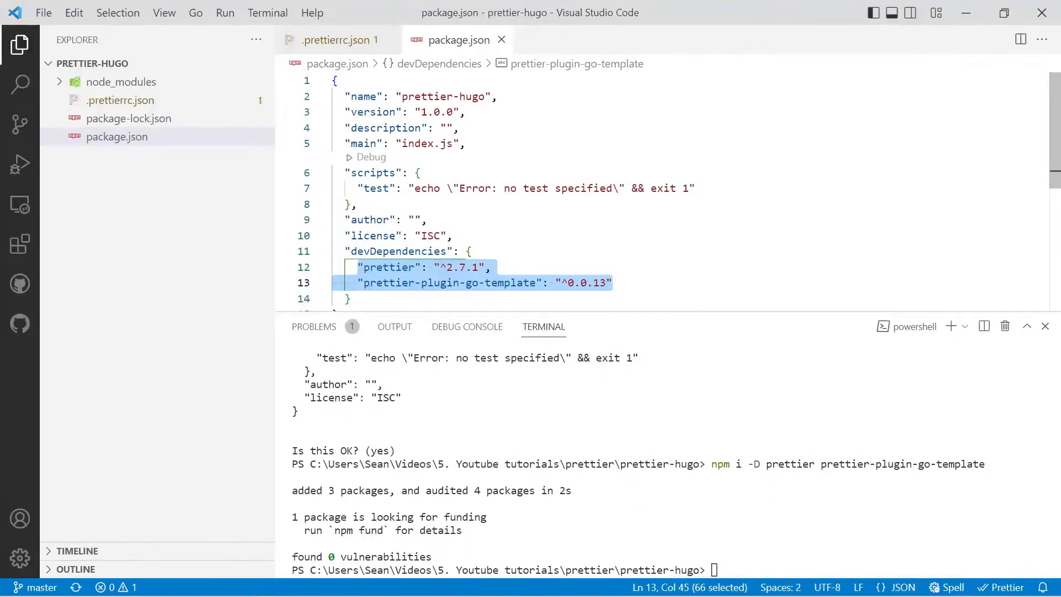
{"action": "left_click", "coordinate": [611, 283]}
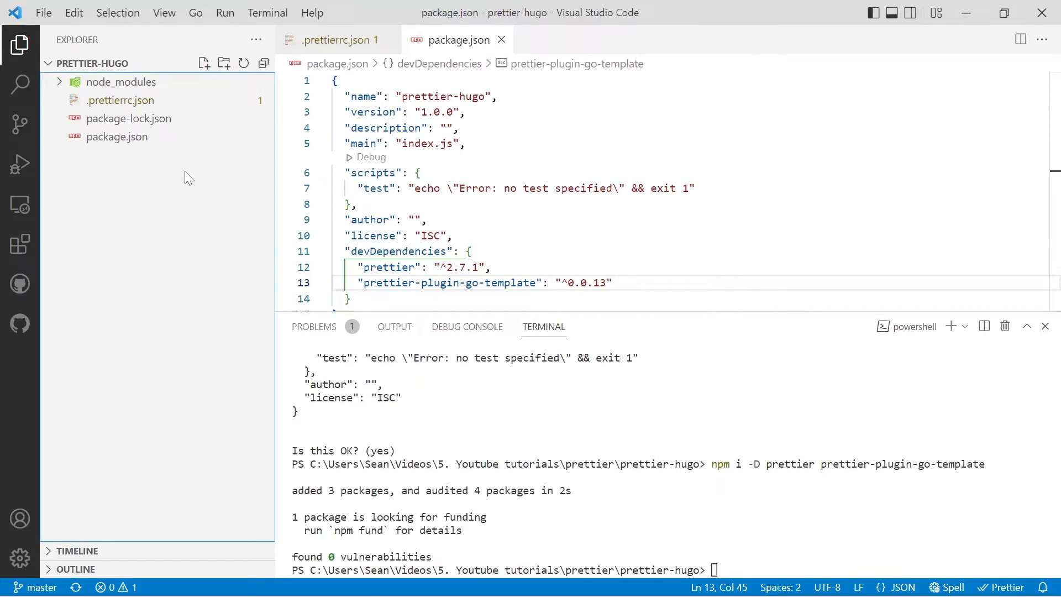
{"action": "mouse_move", "coordinate": [184, 183]}
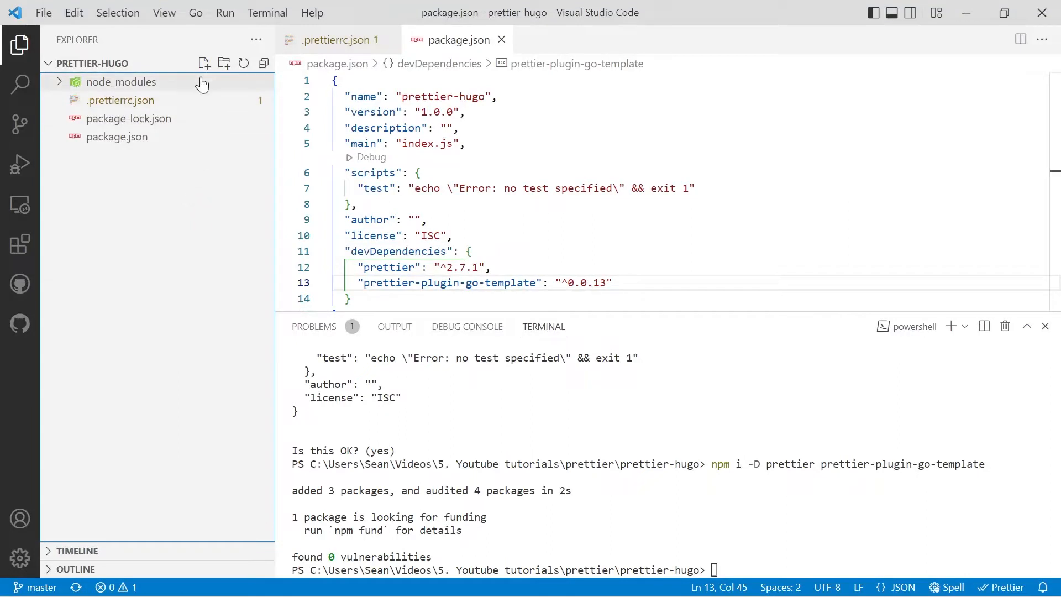
{"action": "left_click", "coordinate": [203, 63]}
{"action": "type", "text": "# node"}
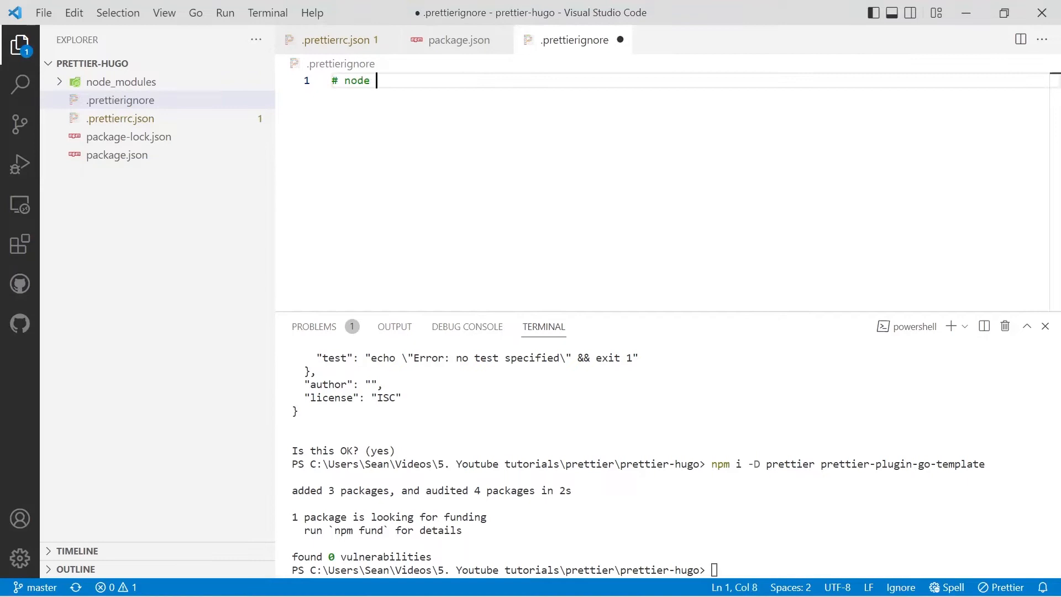
Note that node modules and config files are ignored, and ignore /public/** and /resources/**
{"action": "type", "text": "modules and"}
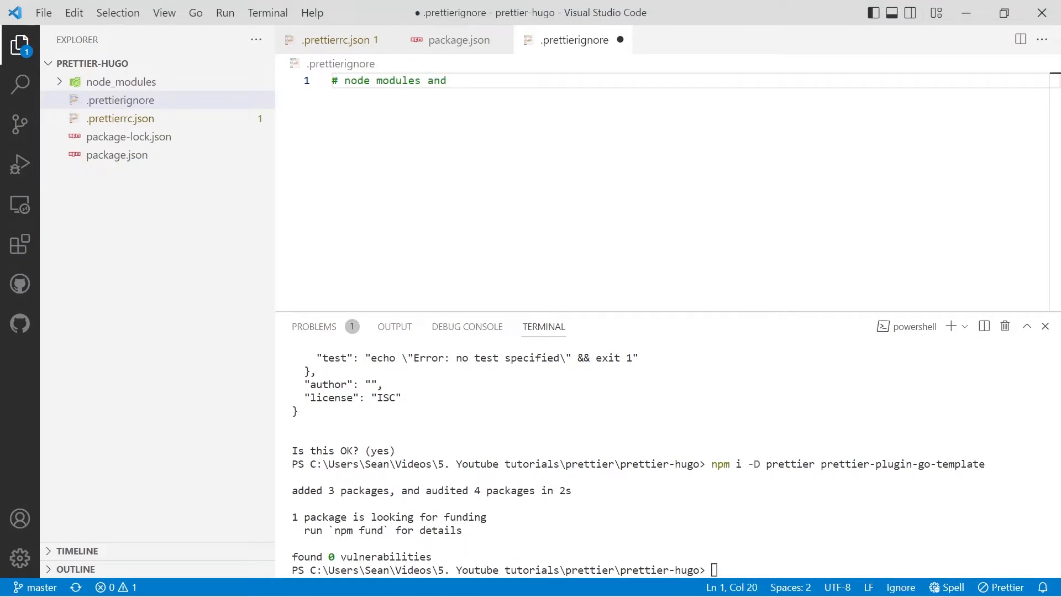
{"action": "type", "text": "config files a"}
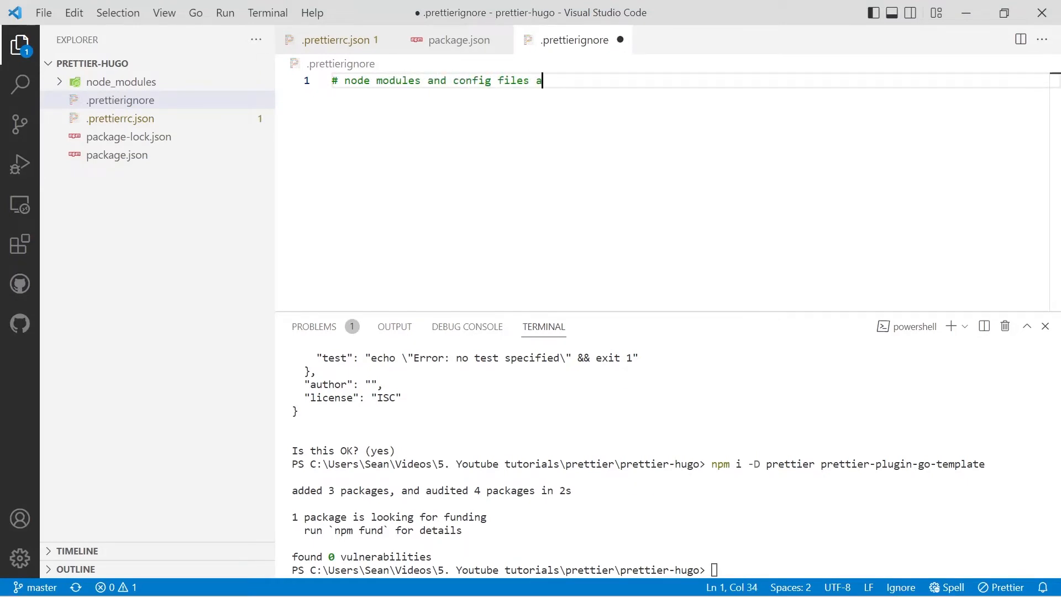
{"action": "type", "text": "re ignored"}
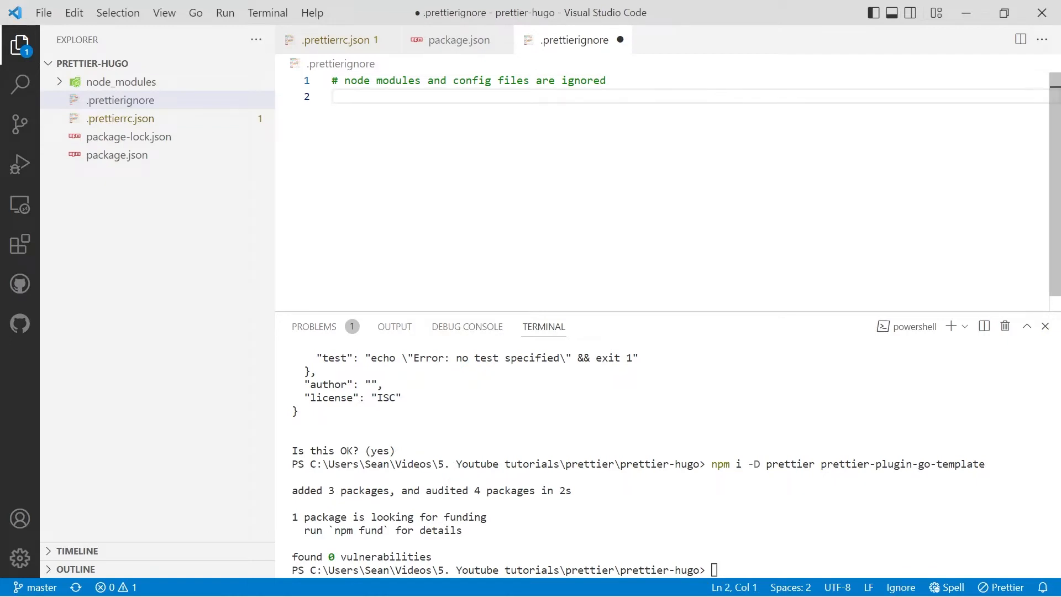
{"action": "type", "text": "/"}
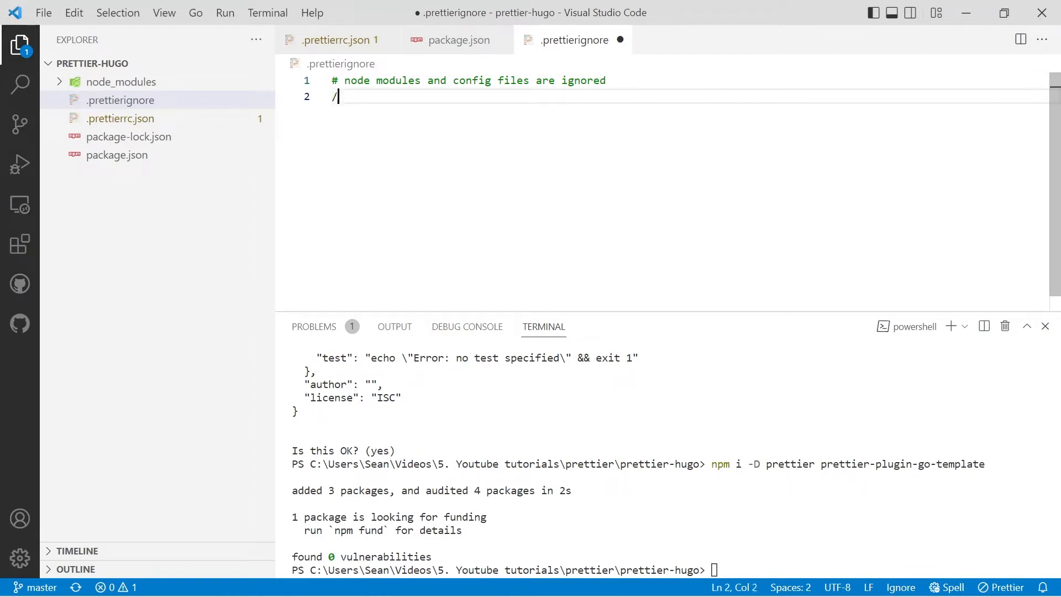
{"action": "type", "text": "public/"}
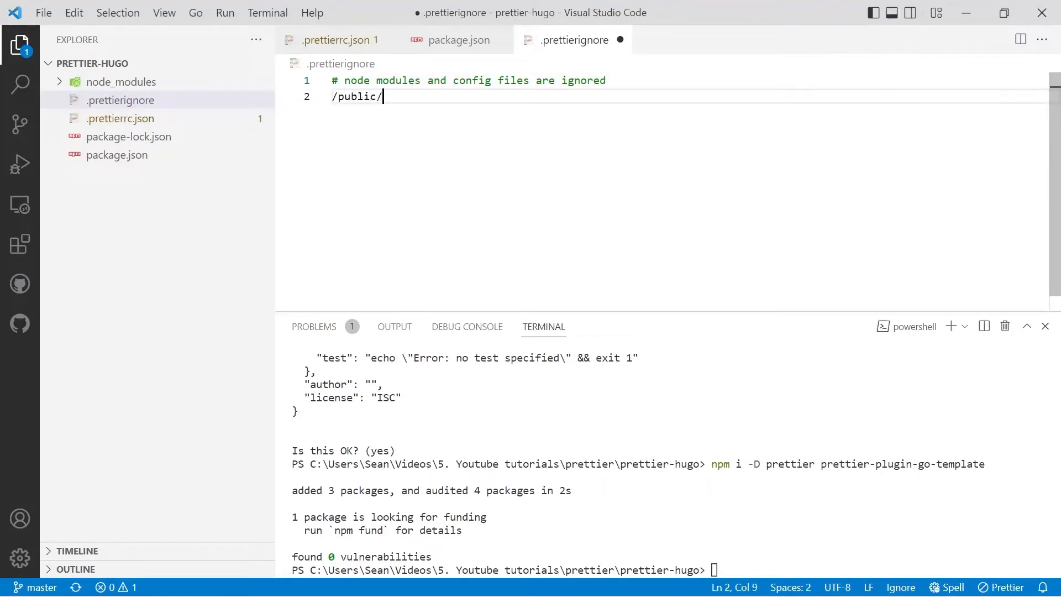
{"action": "type", "text": "**"}
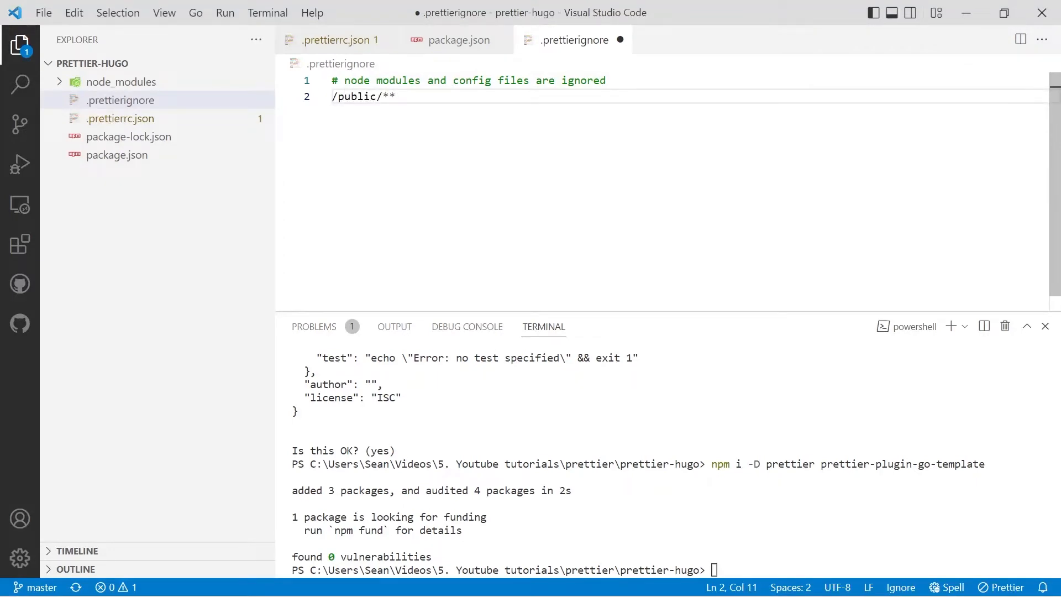
{"action": "key", "text": "Enter"}
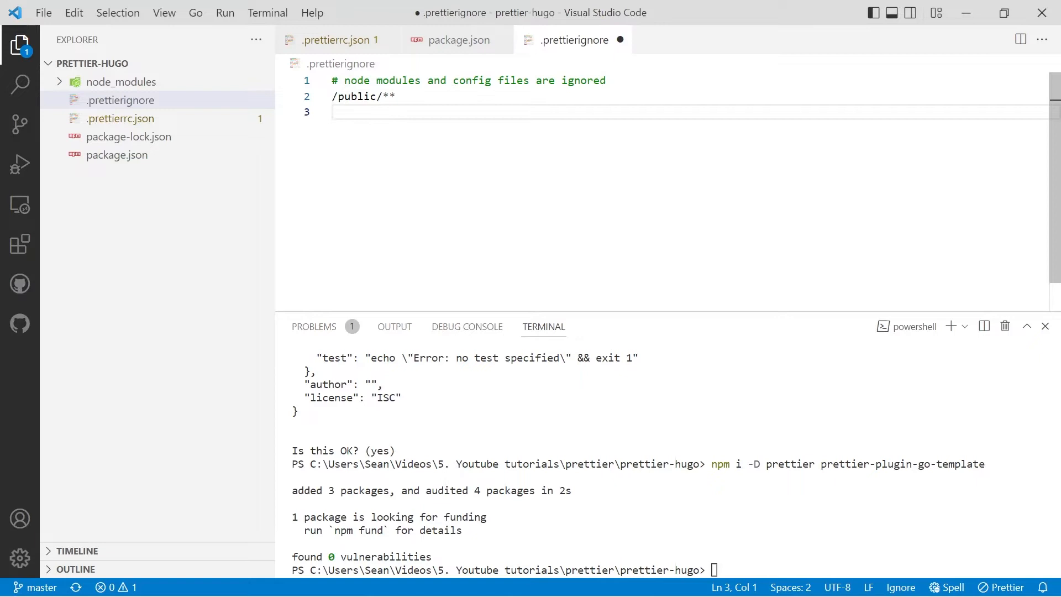
{"action": "type", "text": "/resources"}
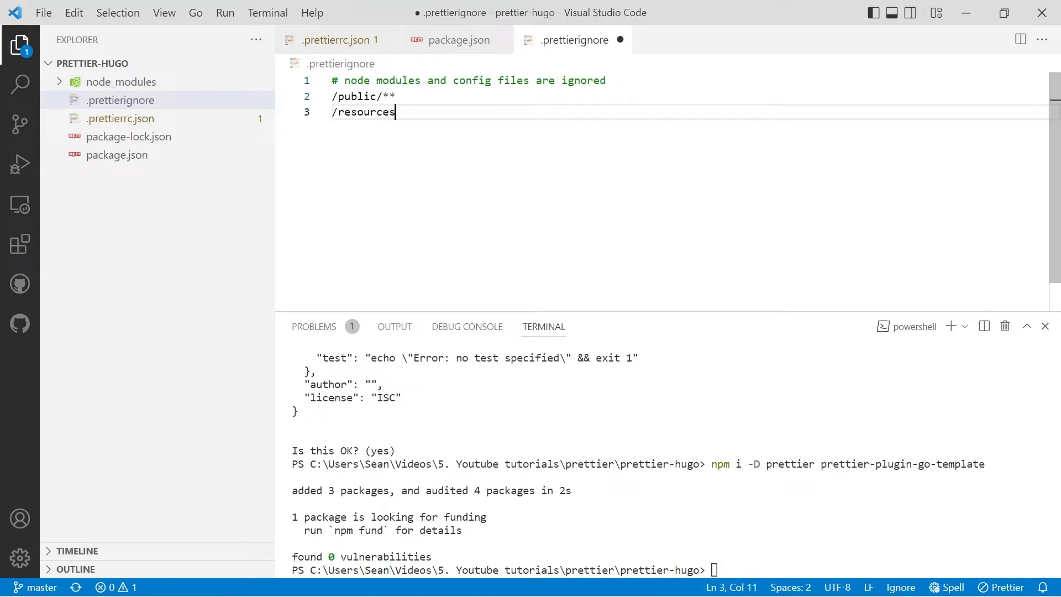
{"action": "type", "text": "/**"}
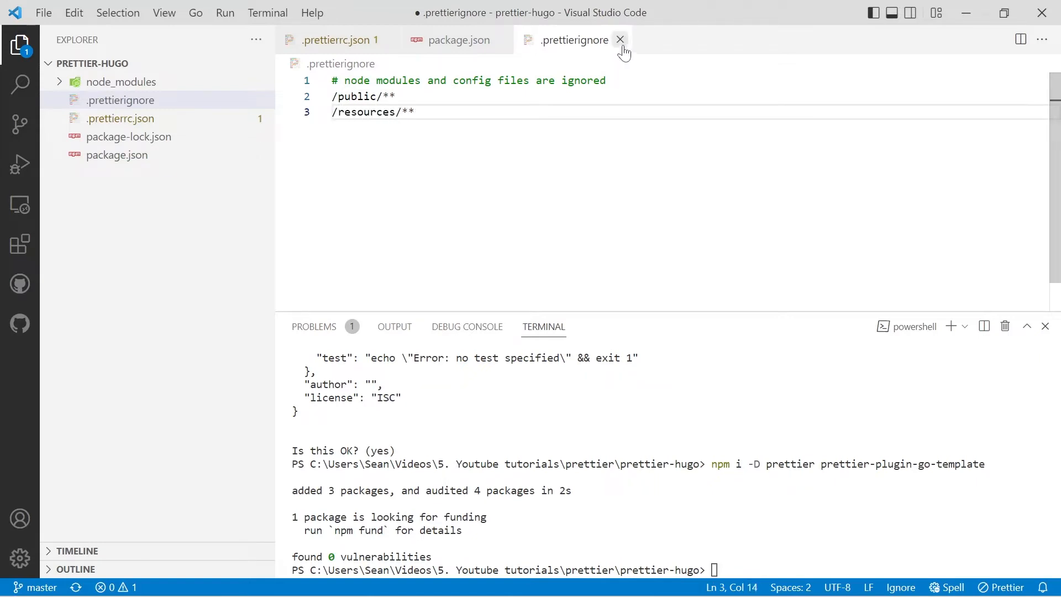
Add an '# ignore hugo generated files' comment line and save .prettierignore
{"action": "key", "text": "Enter"}
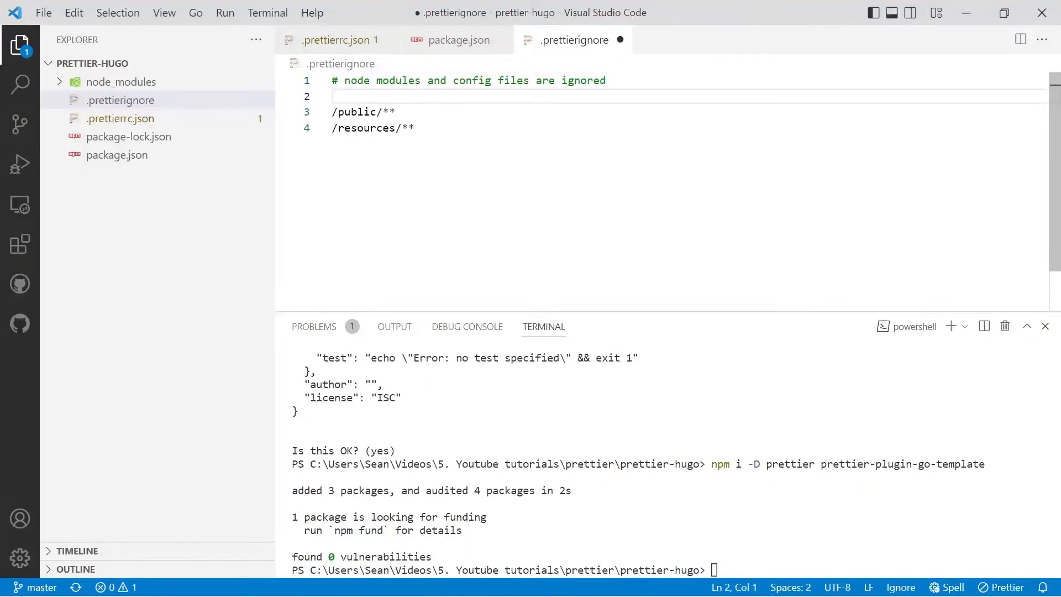
{"action": "type", "text": "# ignore hugo generated files"}
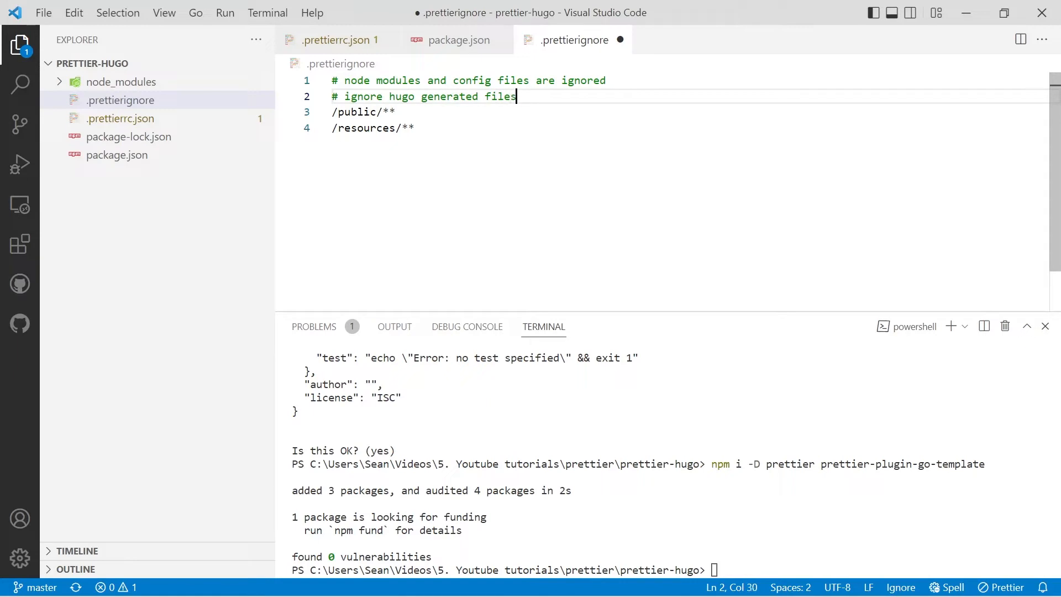
{"action": "key", "text": "ctrl+s"}
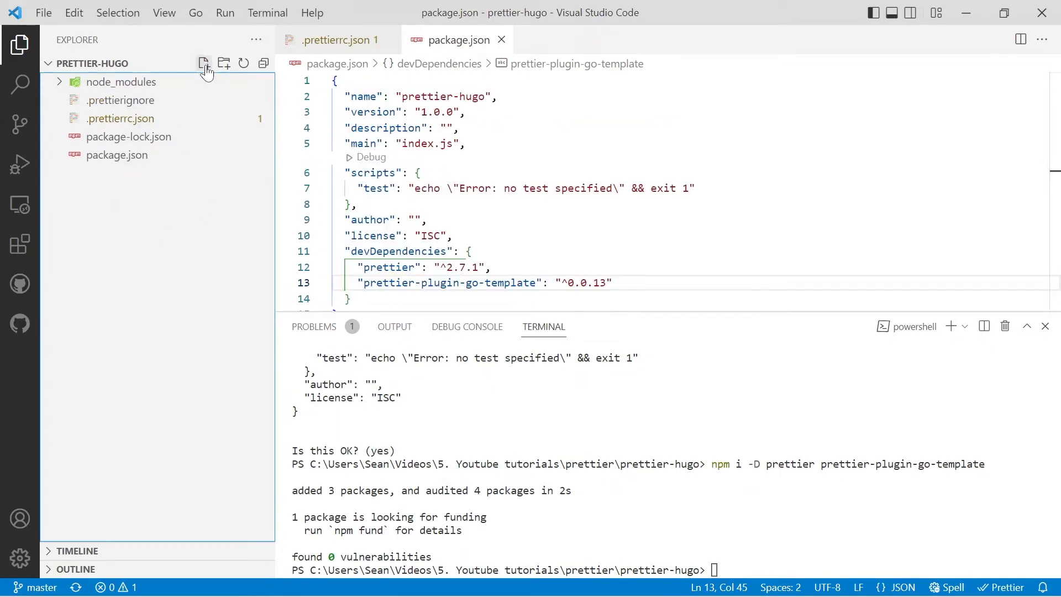
{"action": "mouse_move", "coordinate": [203, 63]}
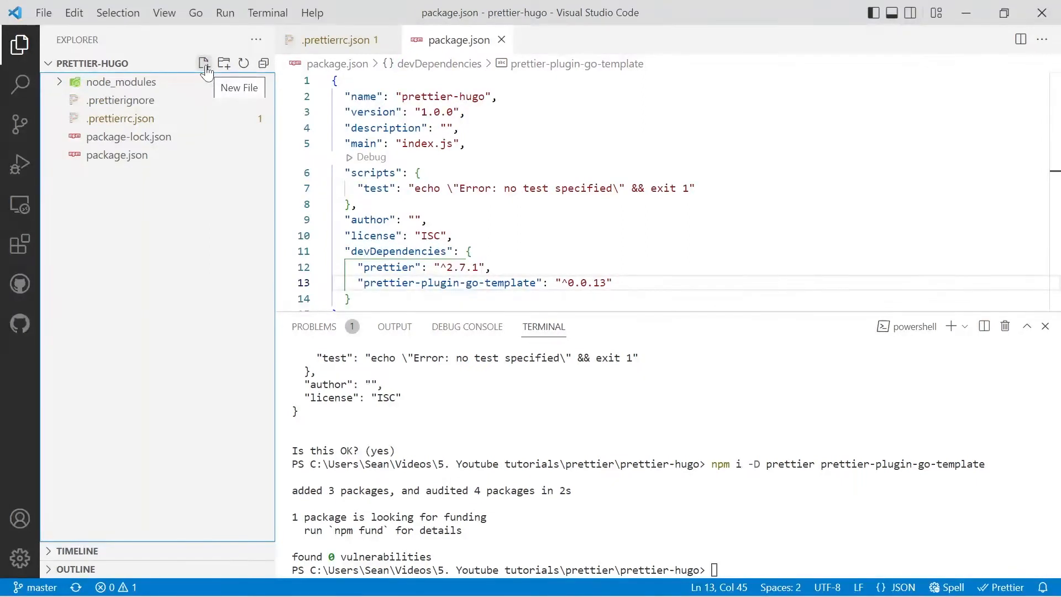
Create test.html filled with the ! Emmet HTML skeleton
{"action": "left_click", "coordinate": [202, 63]}
{"action": "type", "text": "test.html"}
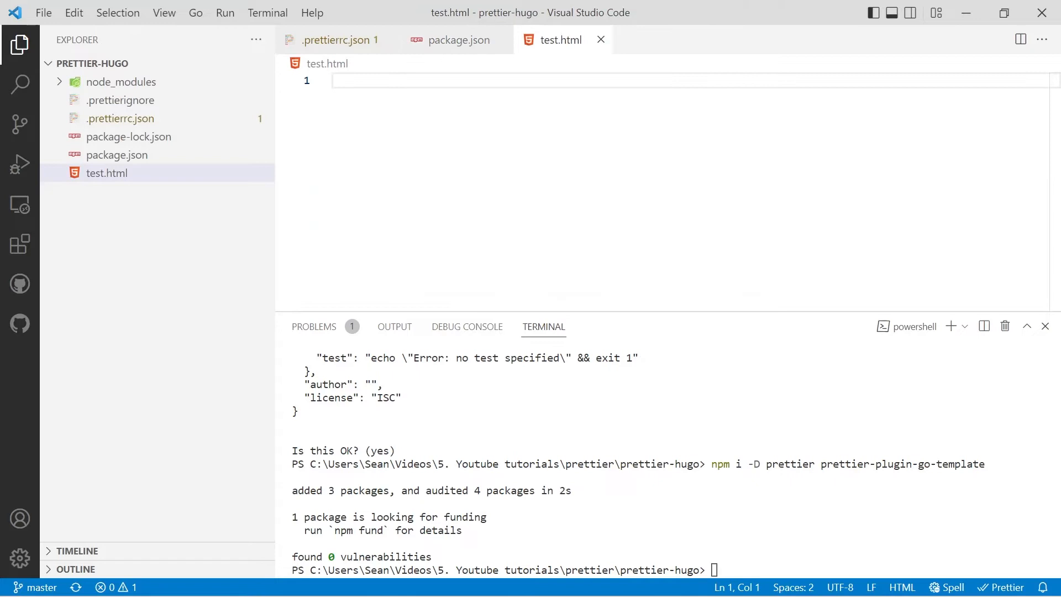
{"action": "type", "text": "!DOCTYPE html>"}
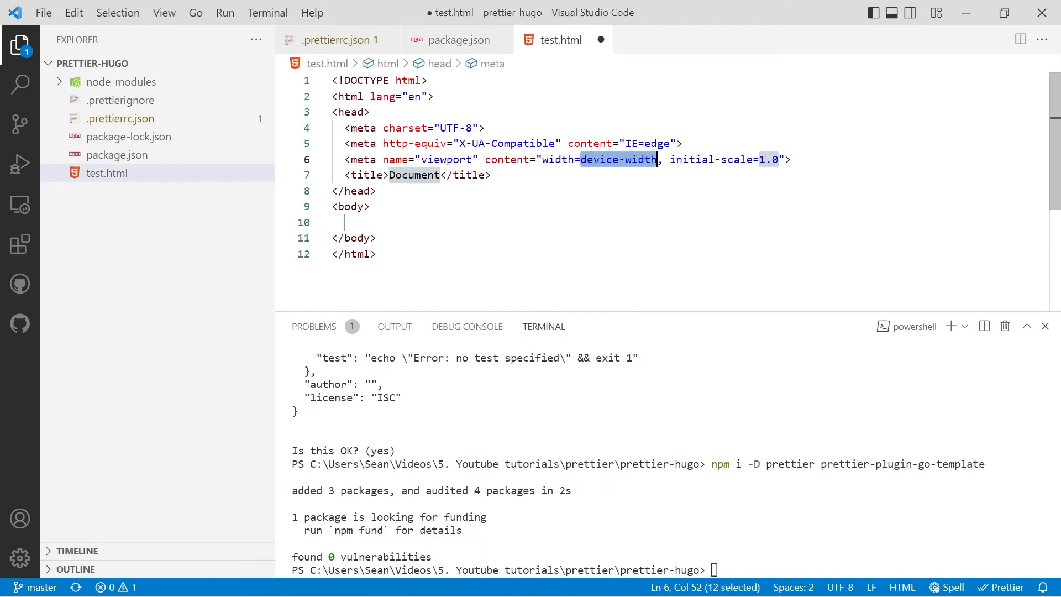
{"action": "left_click", "coordinate": [413, 175]}
{"action": "type", "text": "{{"}
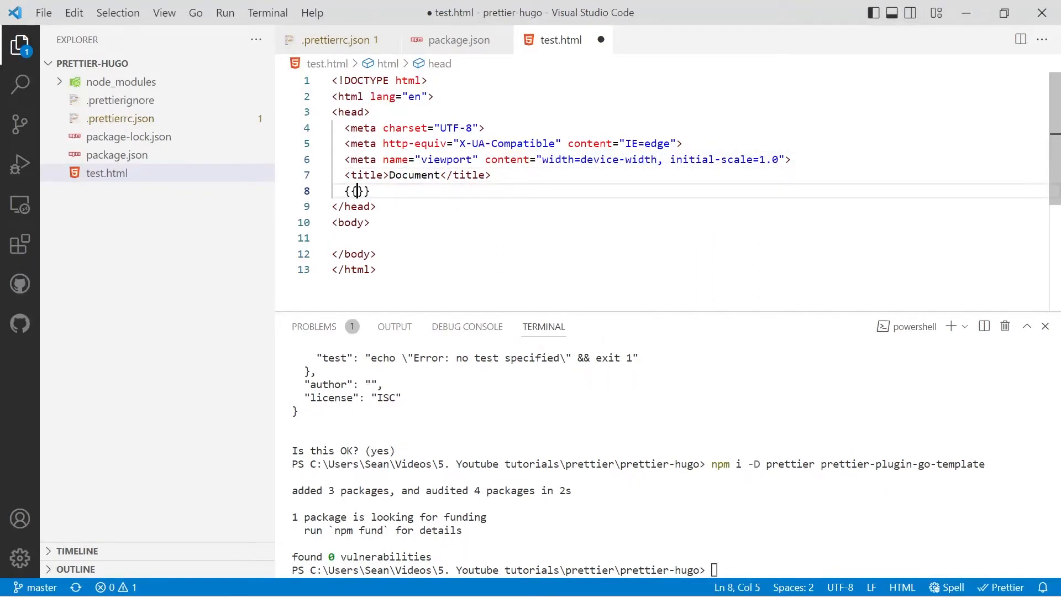
Add an if .IsHome / else / end block with titles, the home title using {{ .Site.Title }}
{"action": "type", "text": "if .IsHome"}
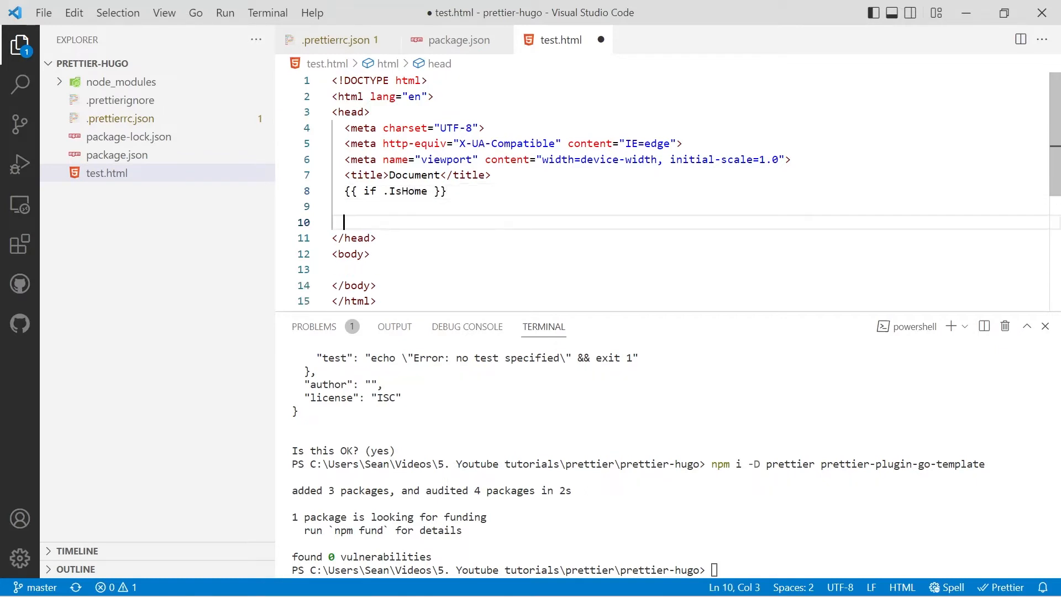
{"action": "type", "text": "{{ ele }}"}
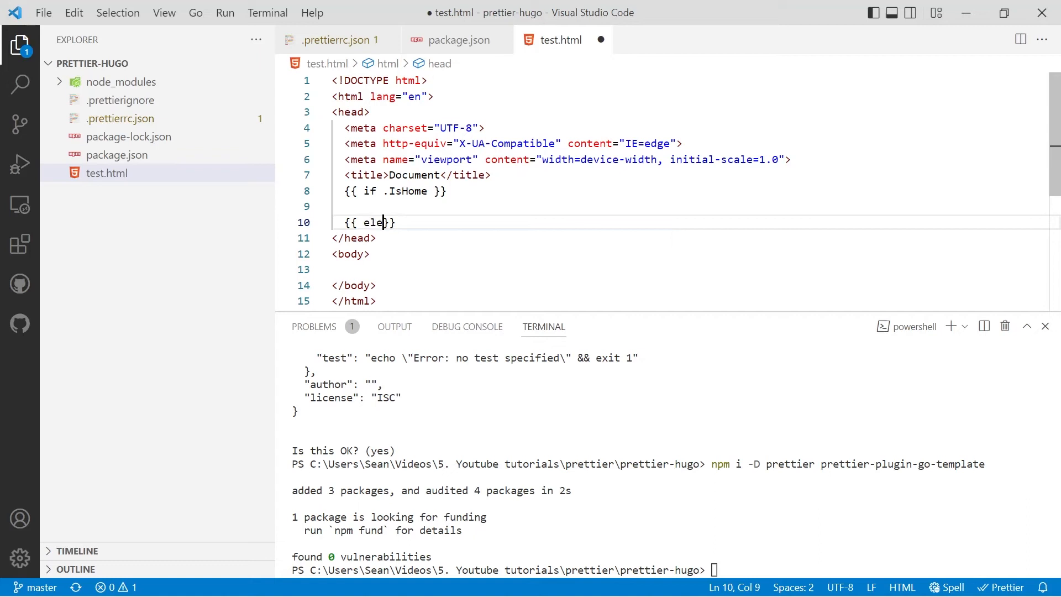
{"action": "type", "text": "se"}
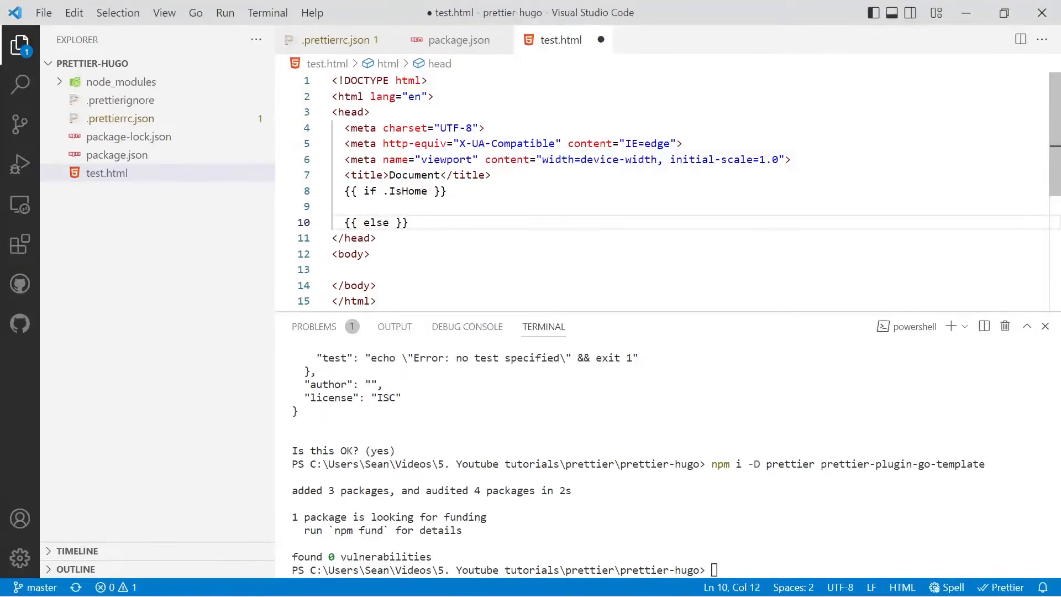
{"action": "type", "text": "{{ em}}"}
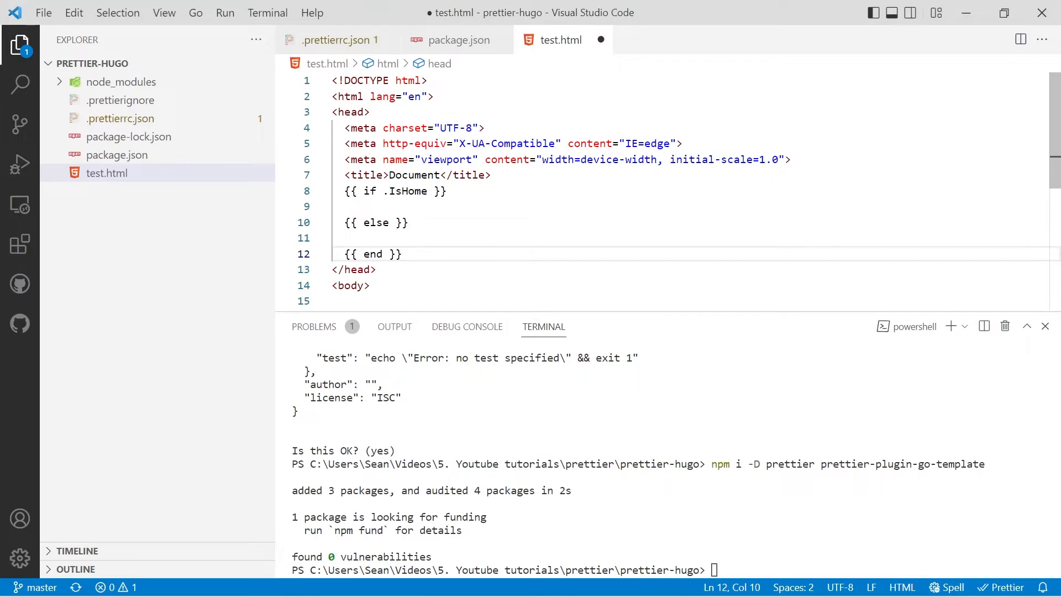
{"action": "triple_click", "coordinate": [416, 174]}
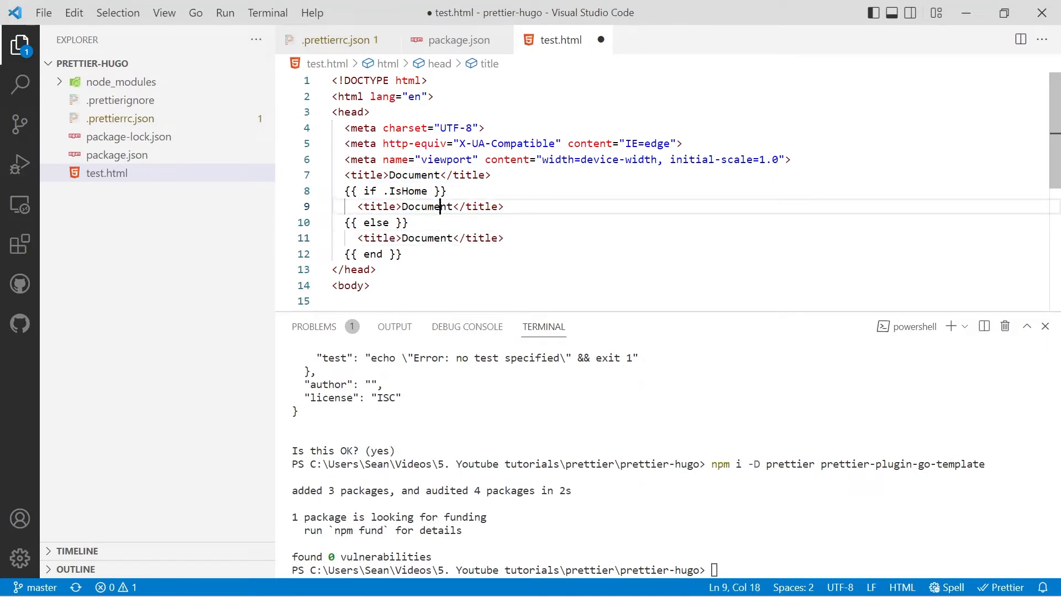
{"action": "double_click", "coordinate": [433, 206]}
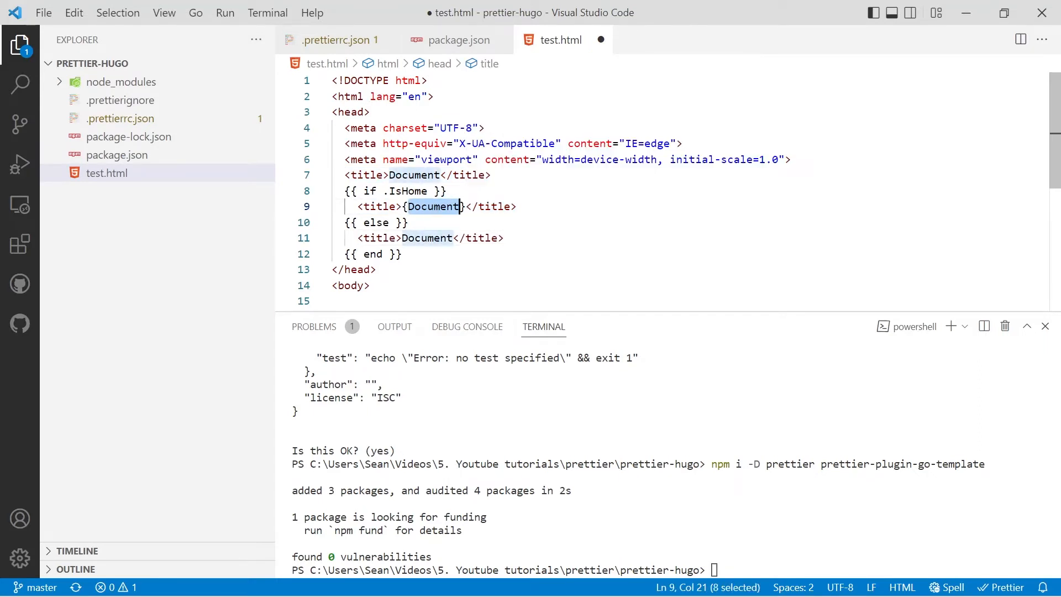
{"action": "type", "text": "{{ .Site.Title"}
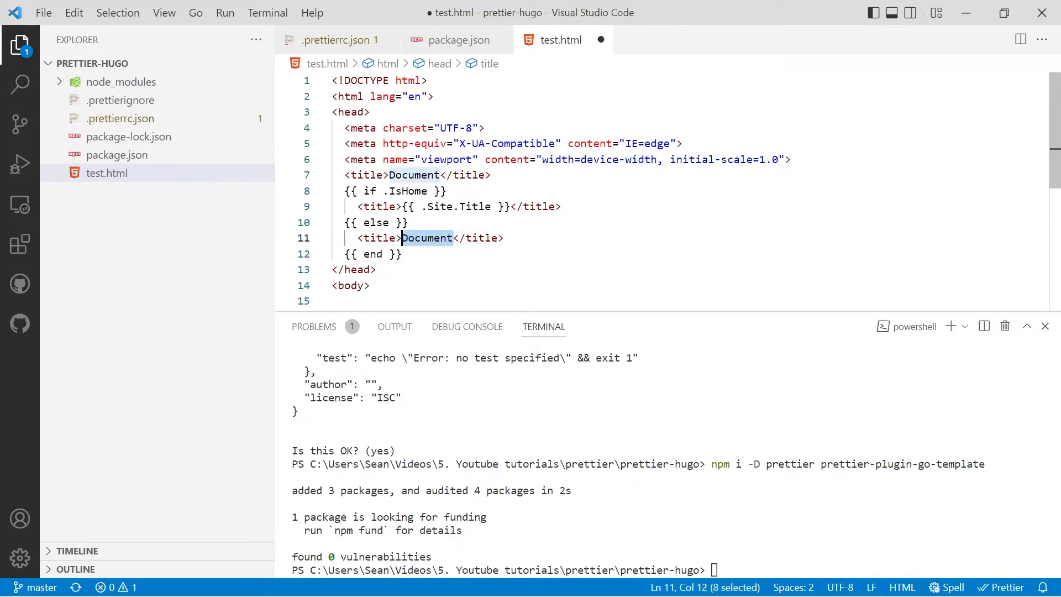
{"action": "type", "text": "{{ .Site.Title }}"}
{"action": "type", "text": "{{ i"}
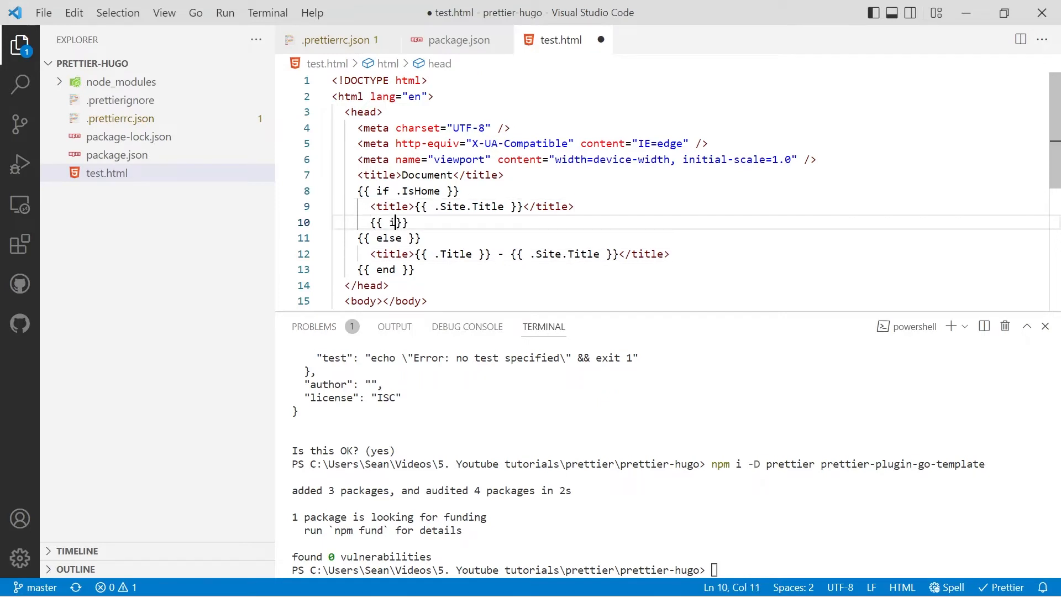
Format test.html and nest {{ if .Site.Params.example }} with an empty <meta /> tag in the home branch
{"action": "type", "text": "f"}
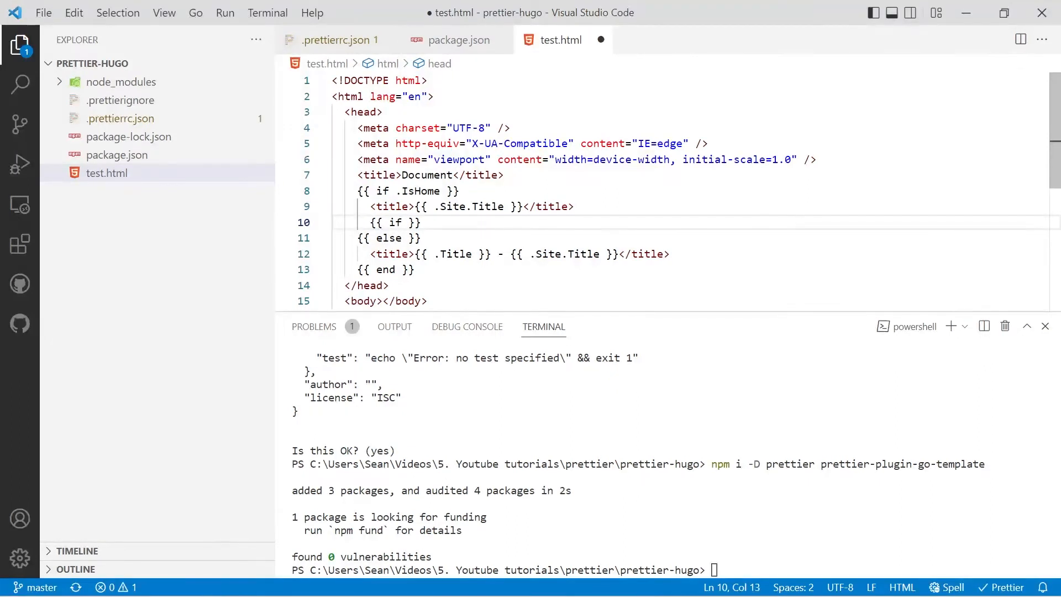
{"action": "type", "text": ".Site."}
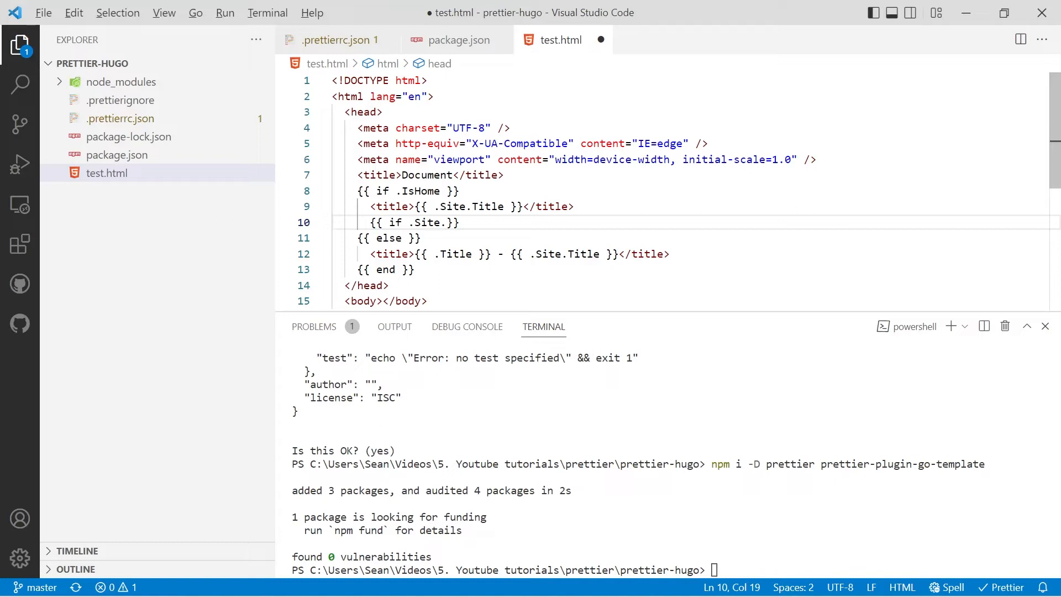
{"action": "type", "text": "Params."}
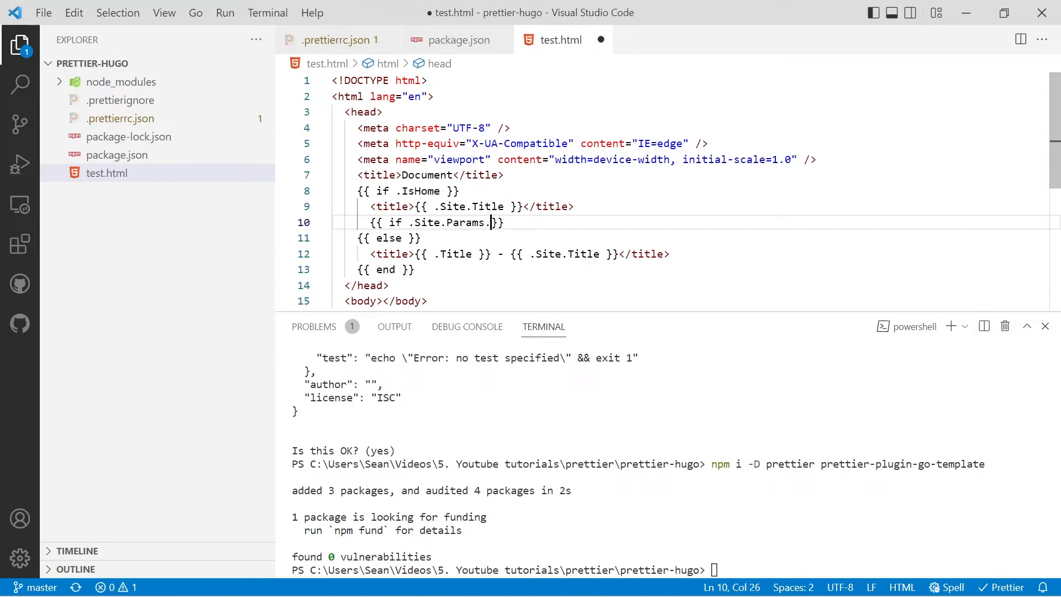
{"action": "type", "text": "ex"}
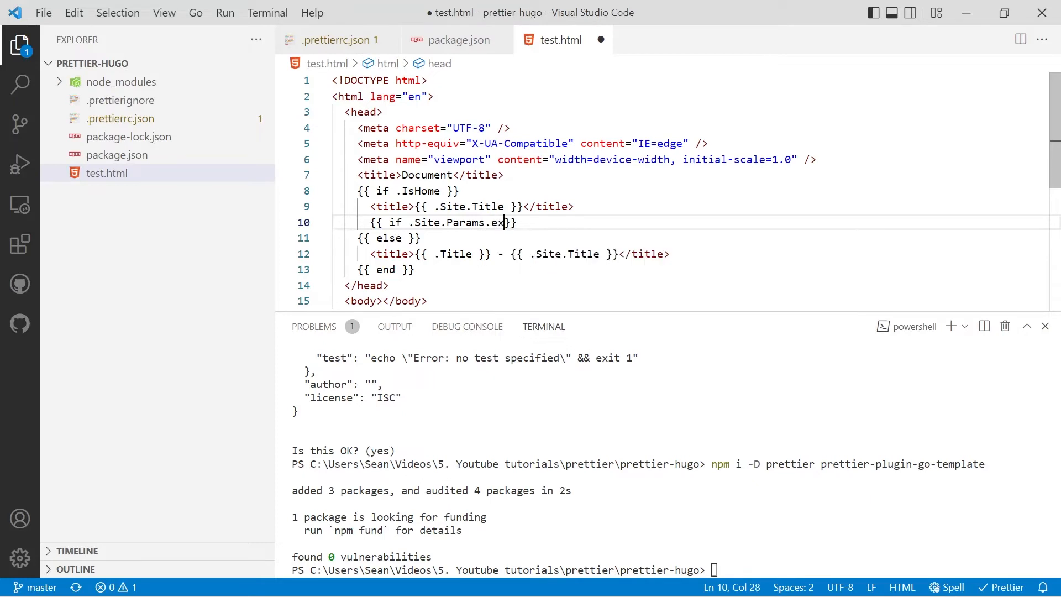
{"action": "type", "text": "ample"}
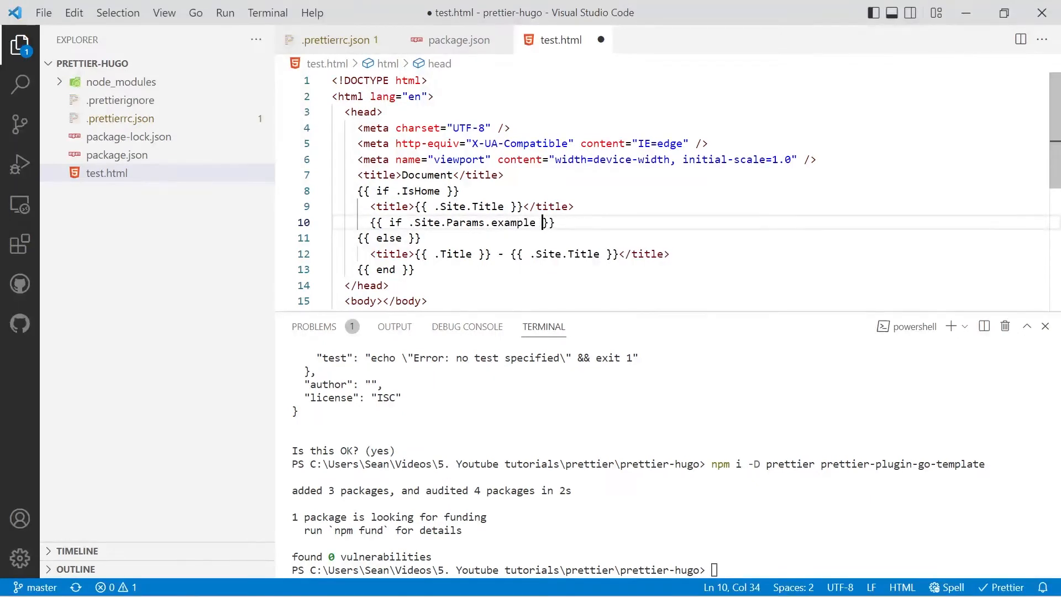
{"action": "key", "text": "Enter"}
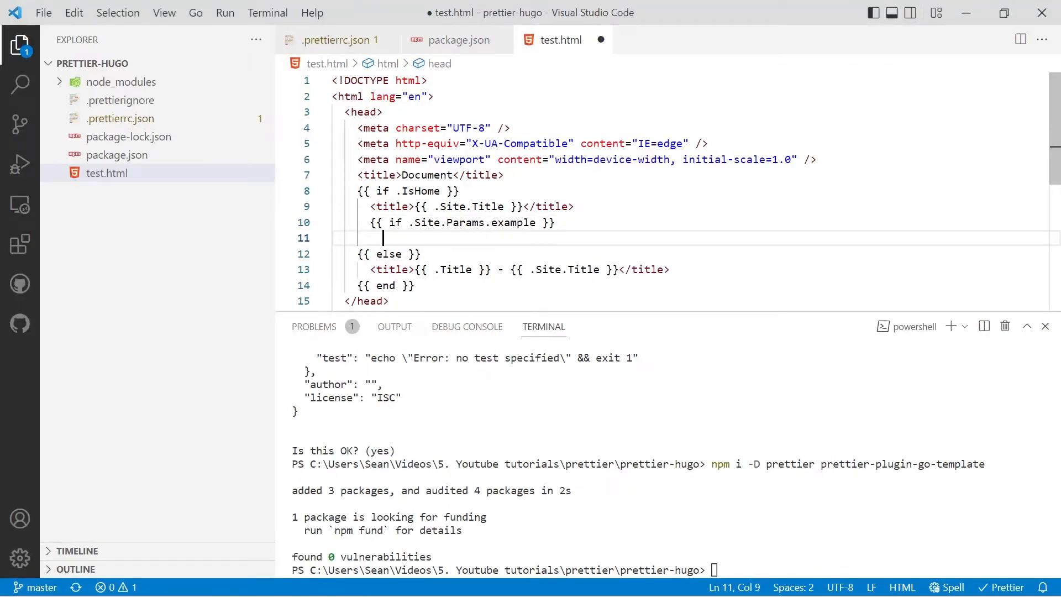
{"action": "type", "text": "<me"}
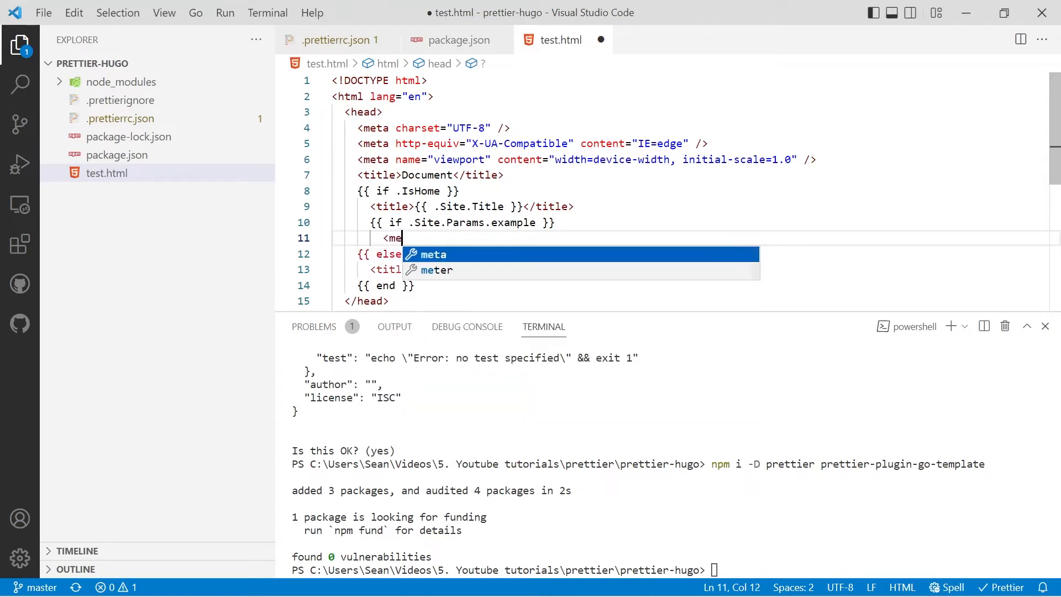
{"action": "type", "text": "ta />"}
{"action": "type", "text": "{{ end }}"}
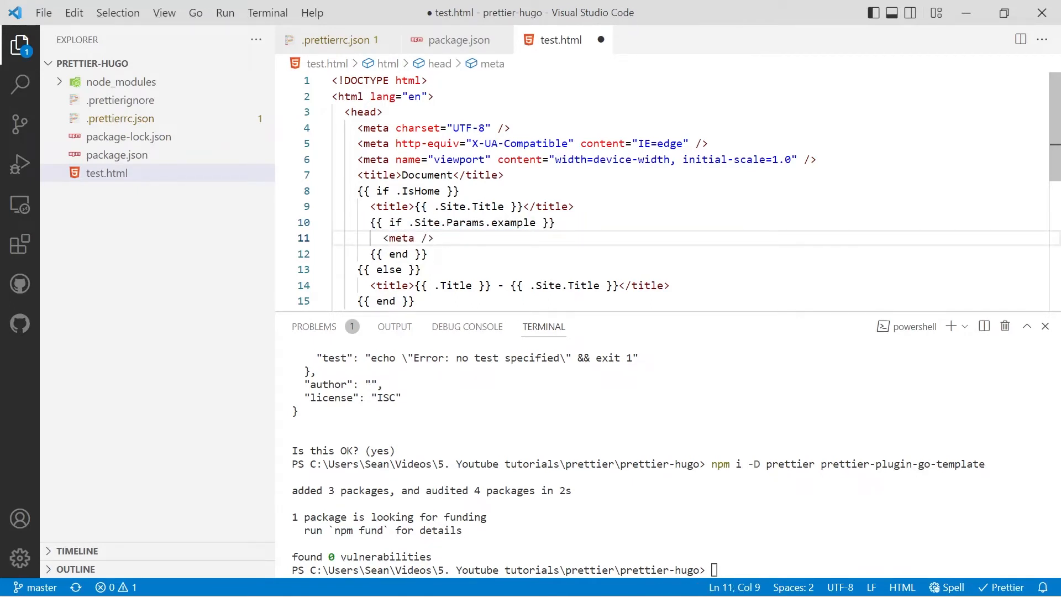
{"action": "scroll", "scroll_direction": "down", "scroll_amount": 3}
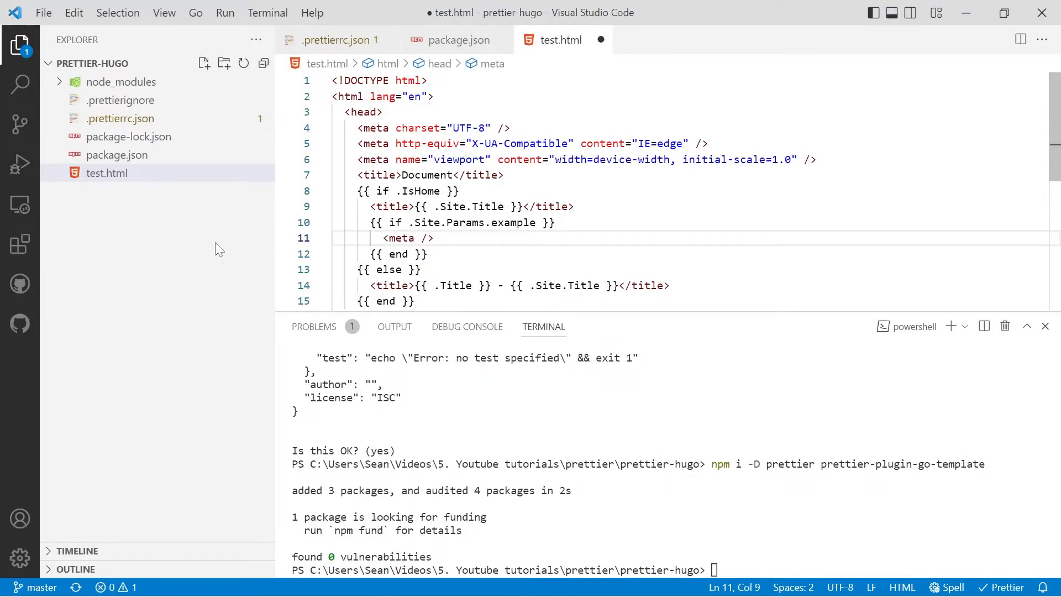
{"action": "mouse_move", "coordinate": [331, 40]}
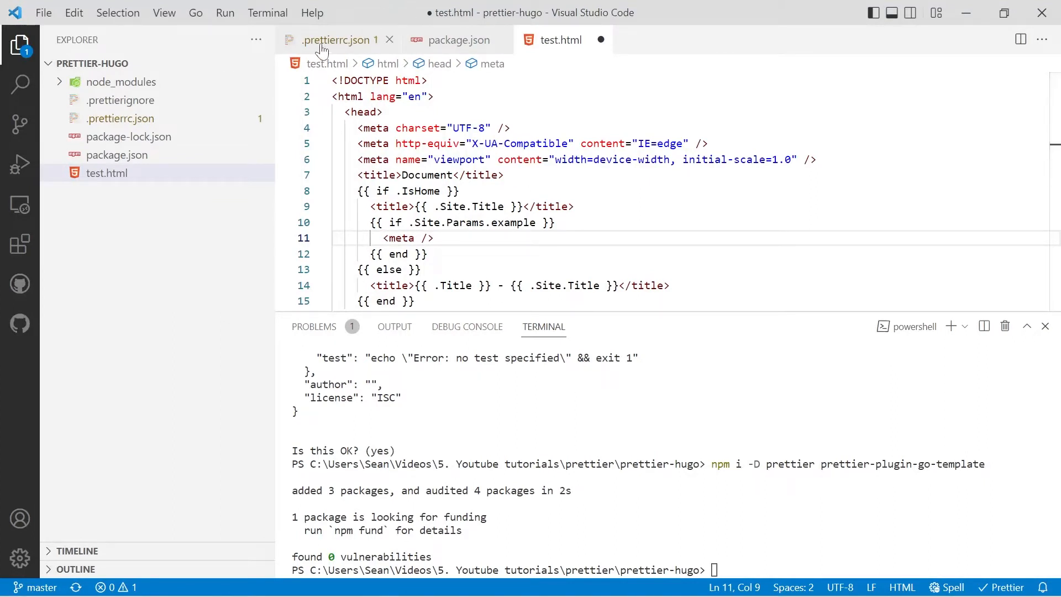
Duplicate the html override and set its files to *.html, *.css, *.scss, *.sass, *.less
{"action": "left_click", "coordinate": [336, 40]}
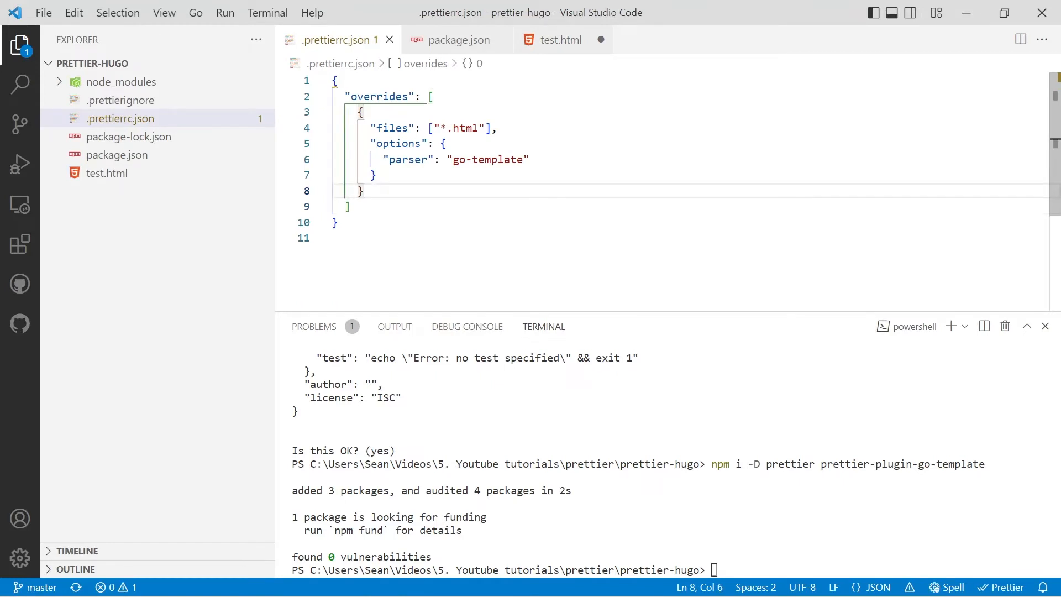
{"action": "left_click_drag", "start_coordinate": [362, 111], "coordinate": [361, 190]}
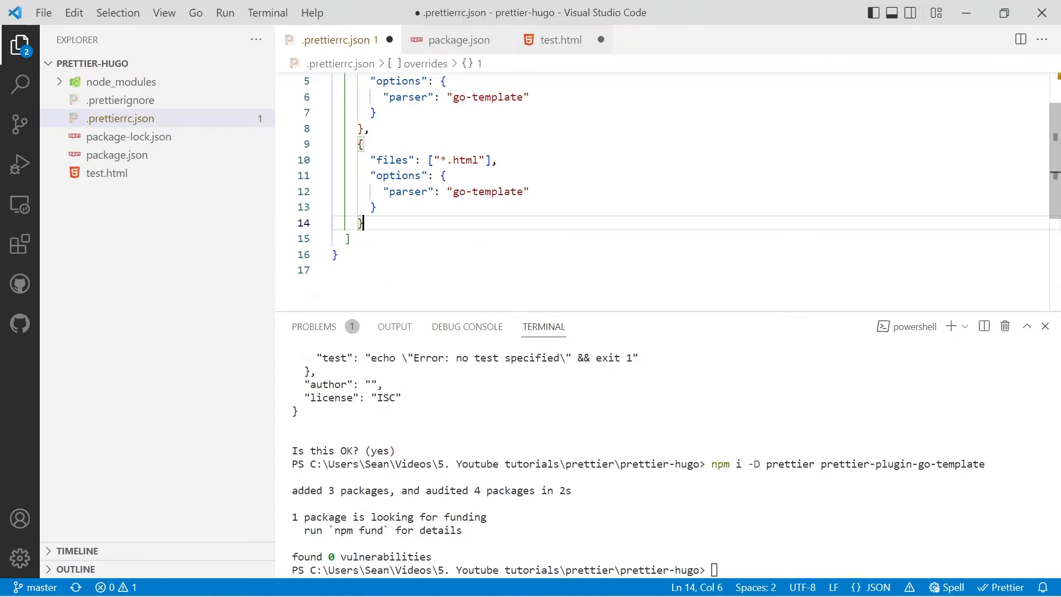
{"action": "type", "text": ","}
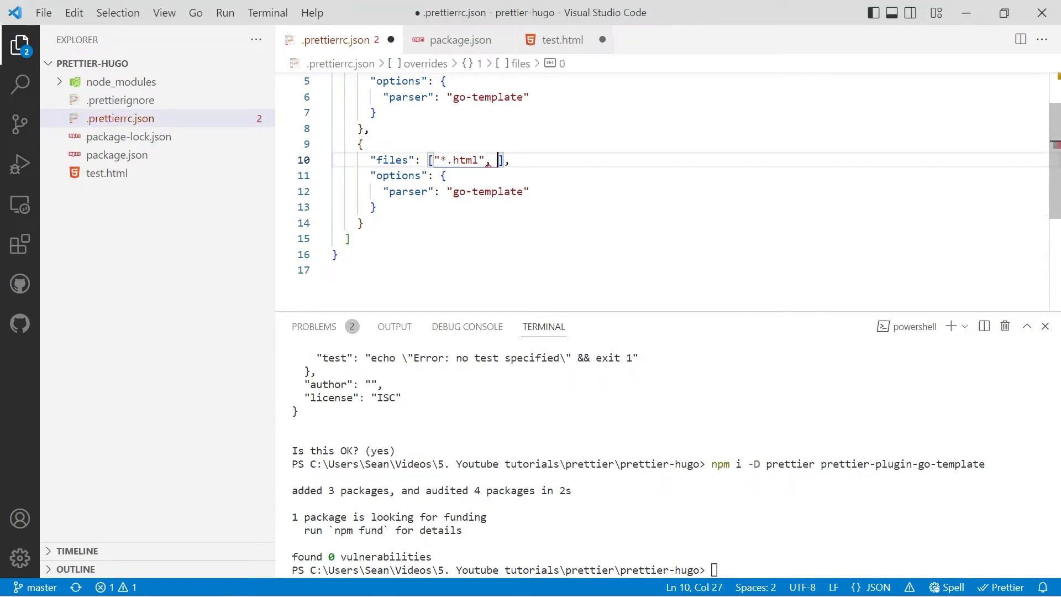
{"action": "type", "text": "\"*.css\","}
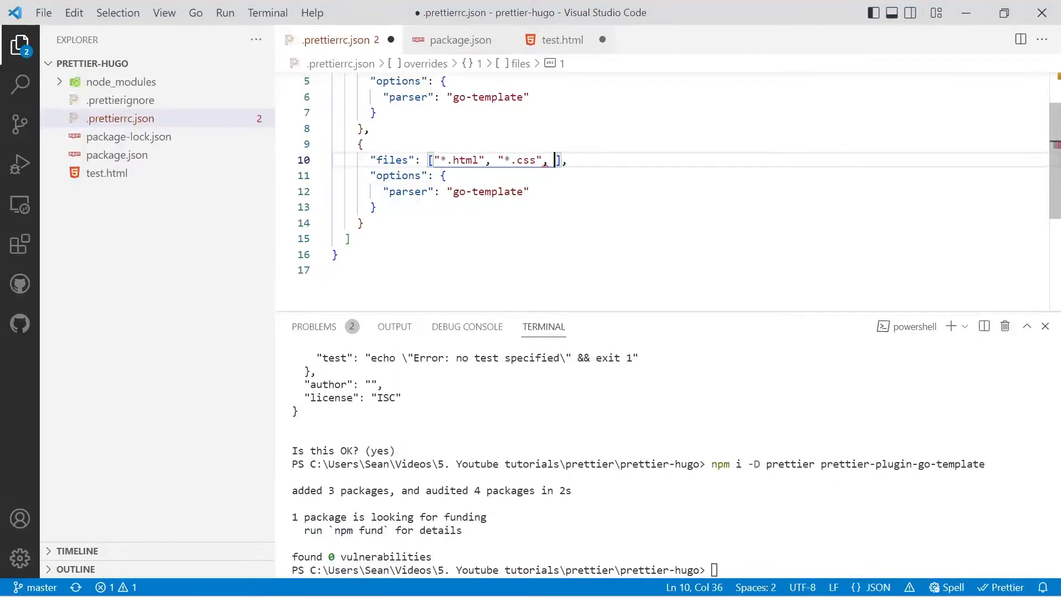
{"action": "type", "text": "\"*.\""}
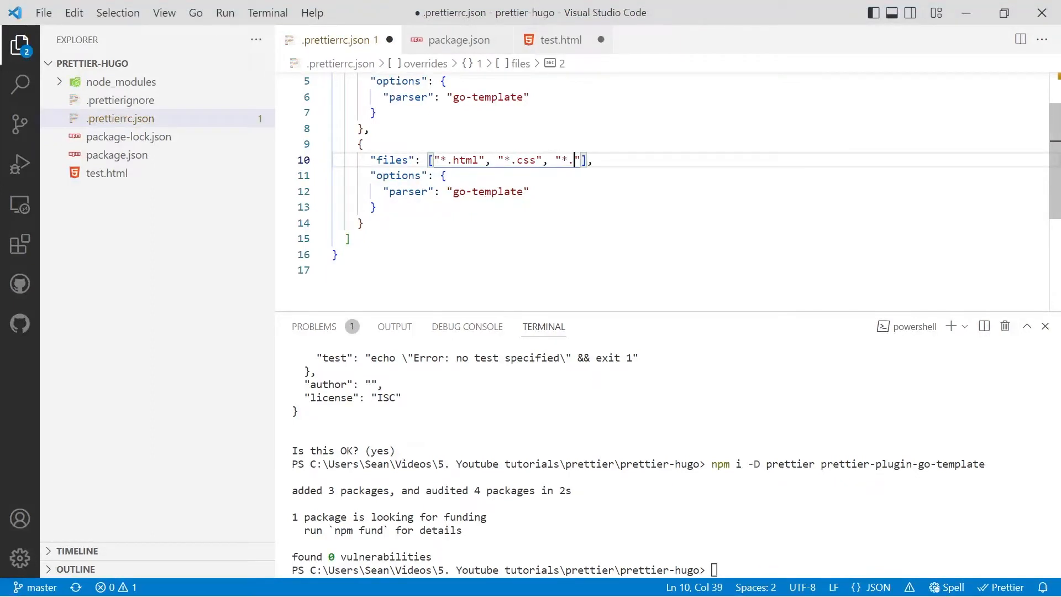
{"action": "type", "text": "scss\", \"*"}
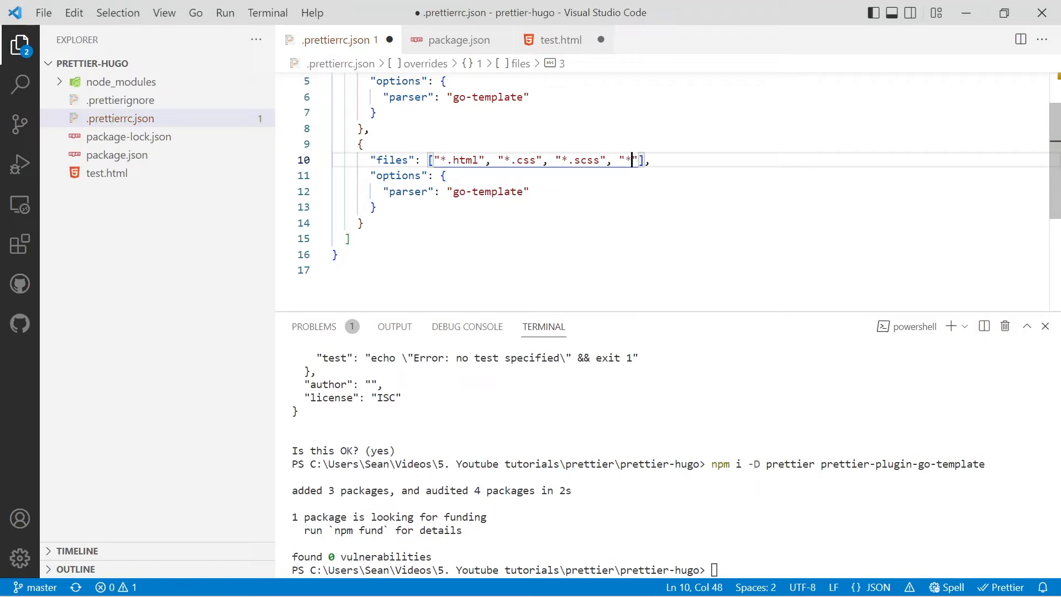
{"action": "type", "text": ".sass"}
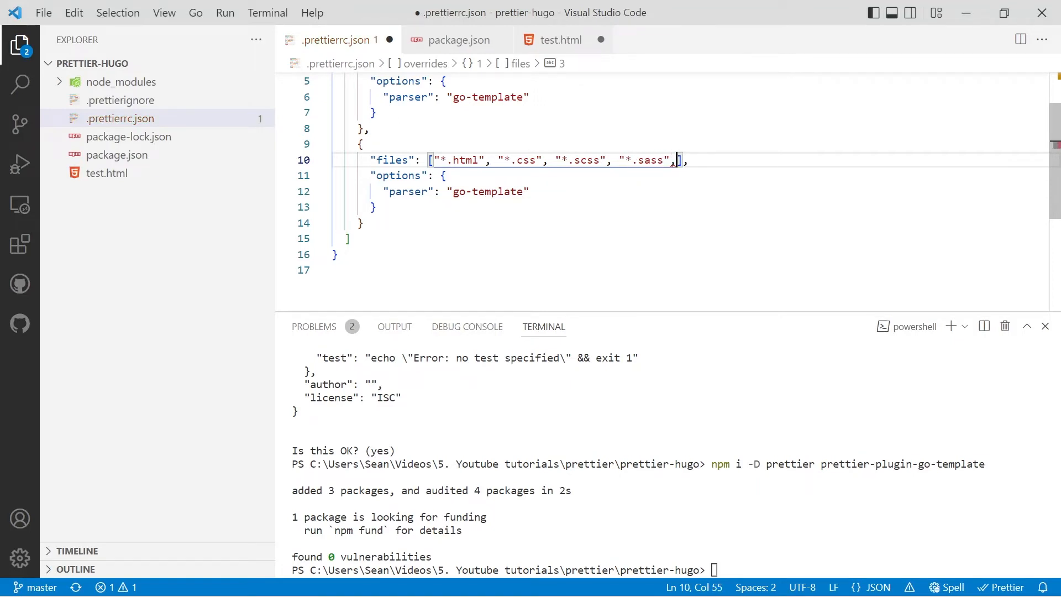
{"action": "type", "text": "\"*\""}
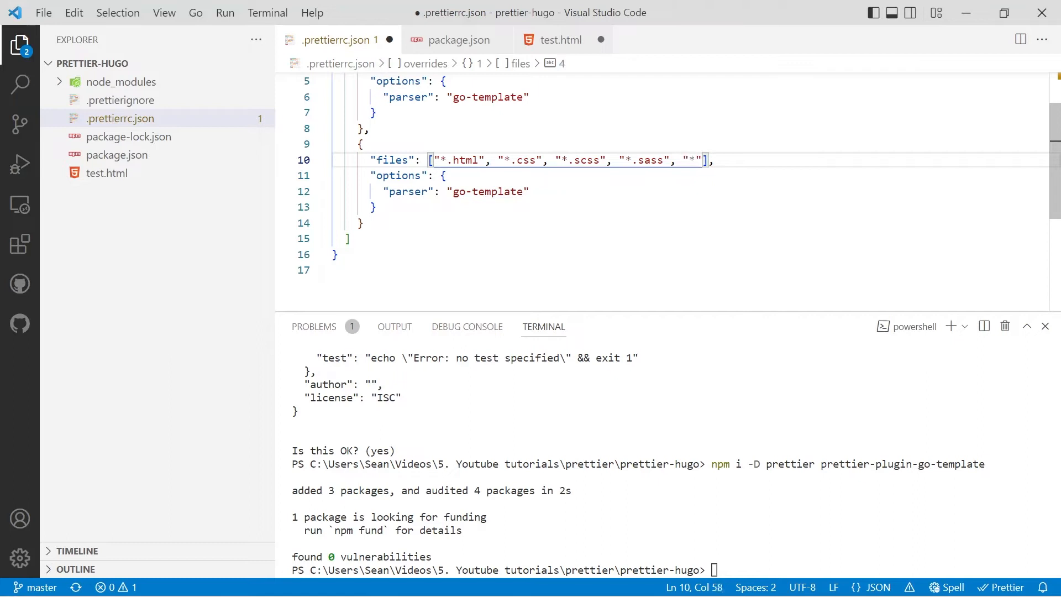
{"action": "type", "text": "less"}
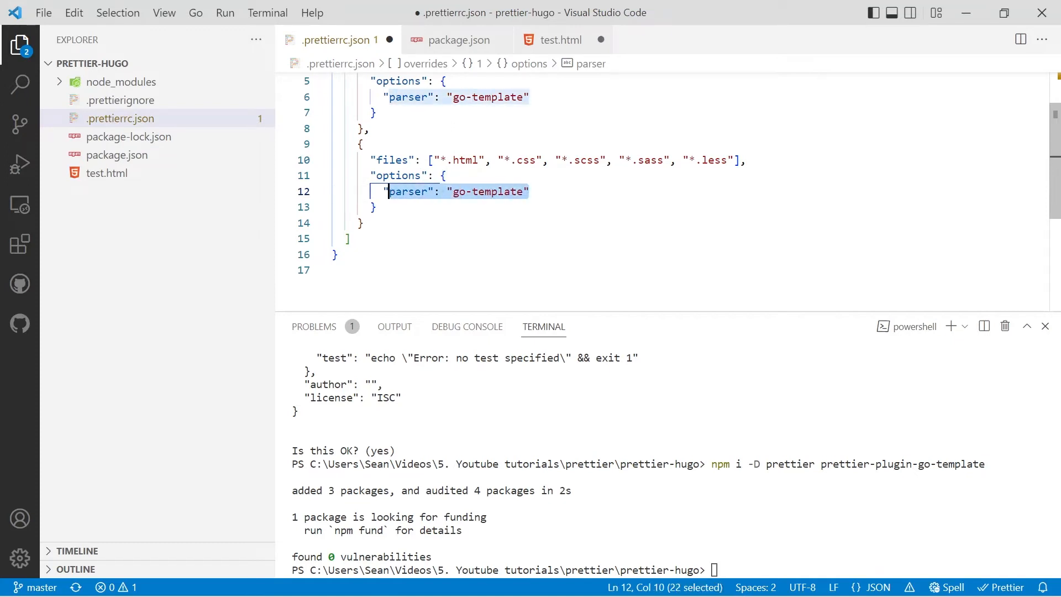
Set the new override's options to "singleQuote": false
{"action": "type", "text": "\"singleQuote"}
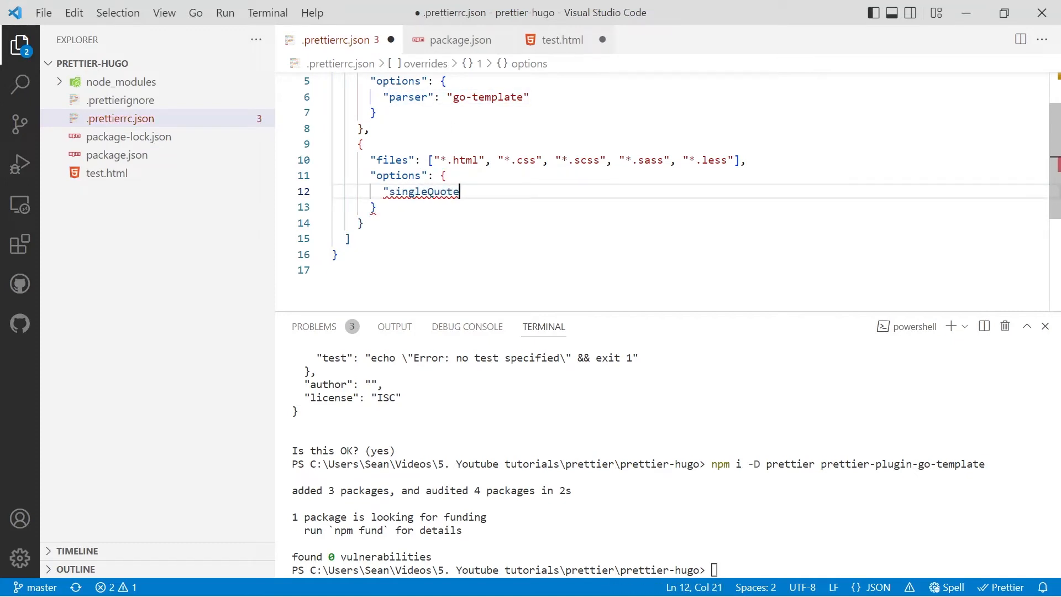
{"action": "type", "text": "\":"}
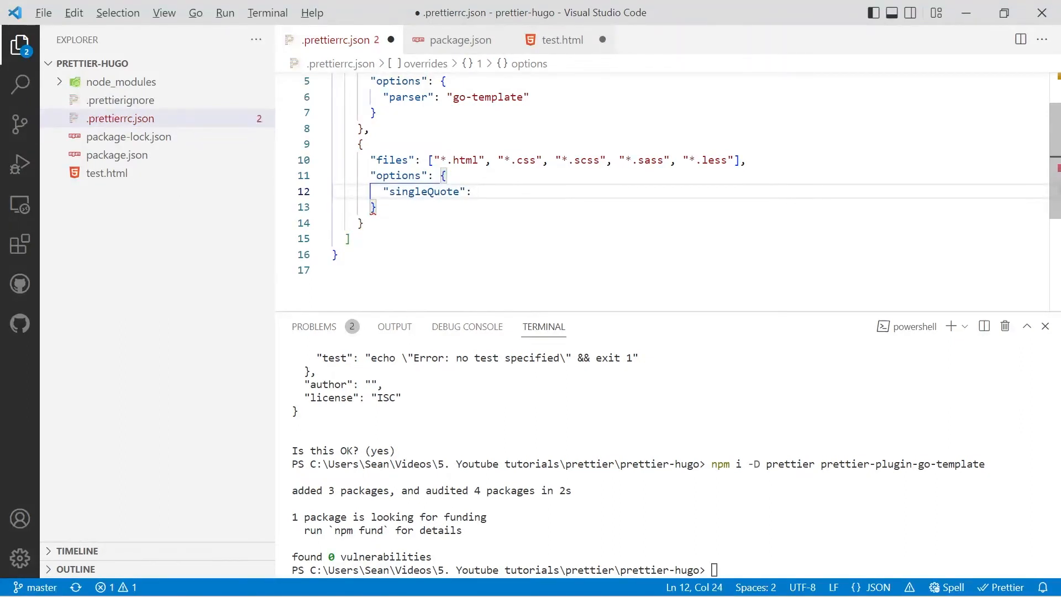
{"action": "type", "text": "false"}
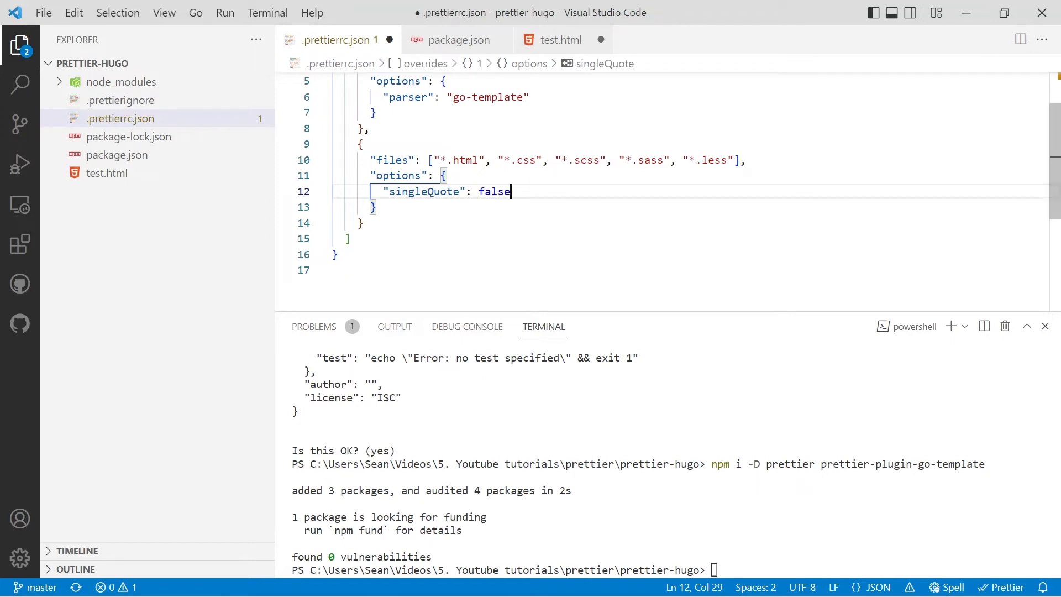
{"action": "left_click_drag", "start_coordinate": [510, 190], "coordinate": [382, 191]}
{"action": "type", "text": ","}
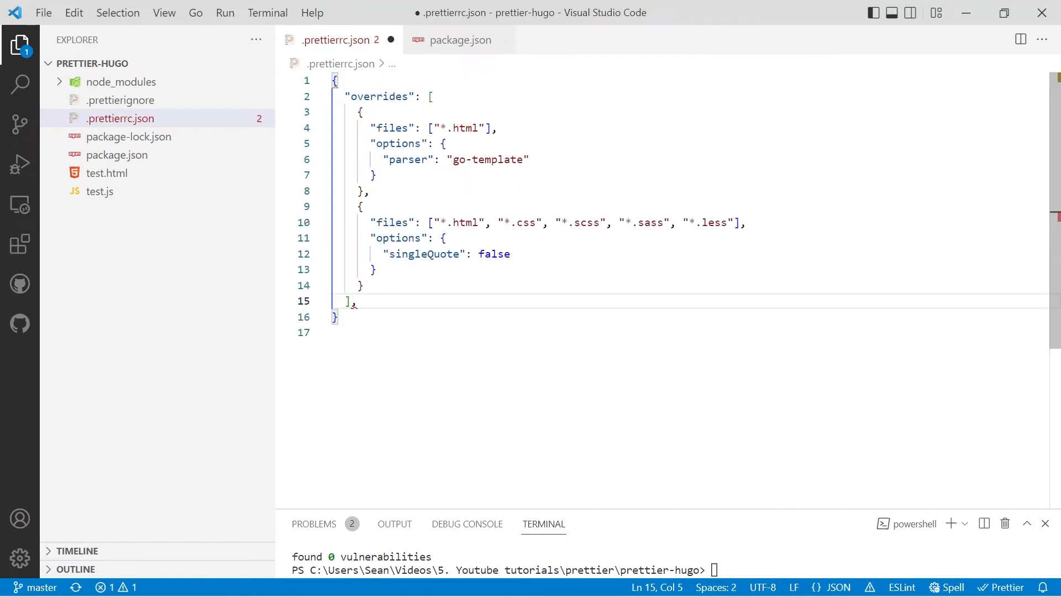
Change the top-level singleQuote value below the overrides from false to true
{"action": "left_click", "coordinate": [355, 302]}
{"action": "type", "text": "\"singleQuote\": false"}
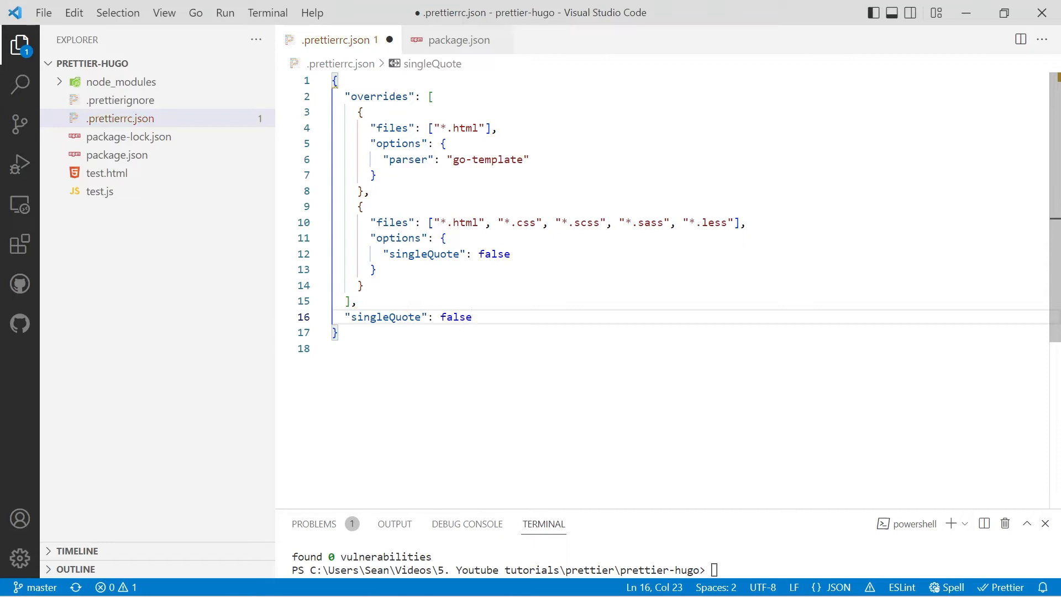
{"action": "type", "text": "tru"}
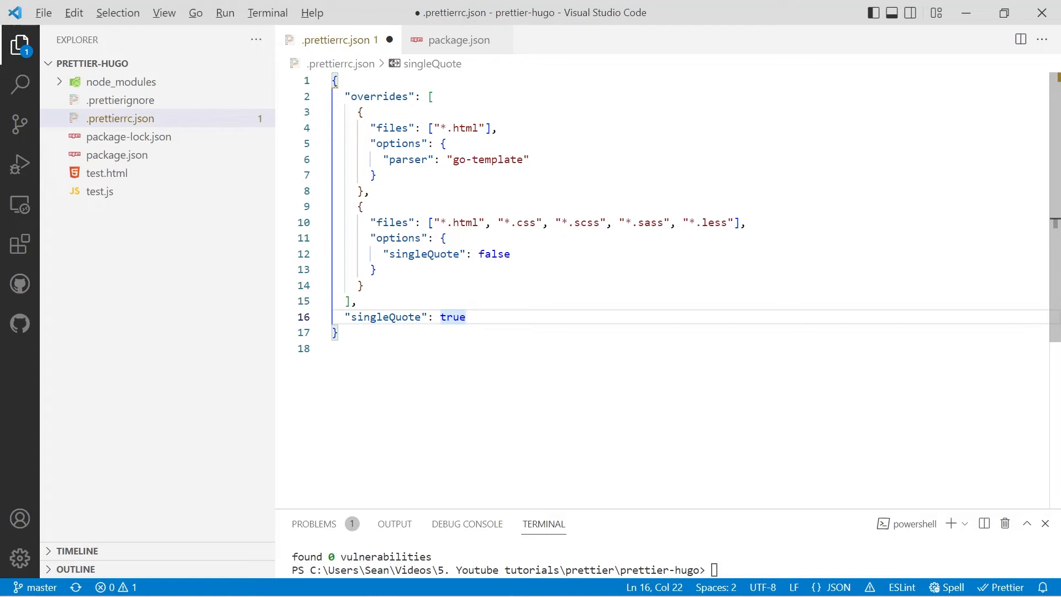
Create test.js that imports test from './test-module.js' and calls test()
{"action": "left_click", "coordinate": [204, 63]}
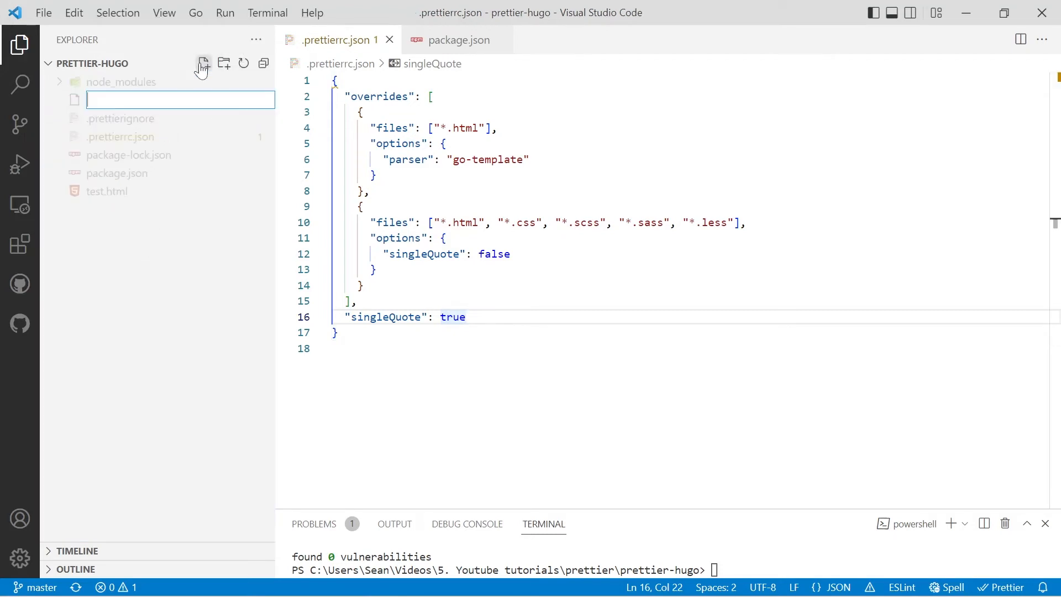
{"action": "type", "text": "test.js"}
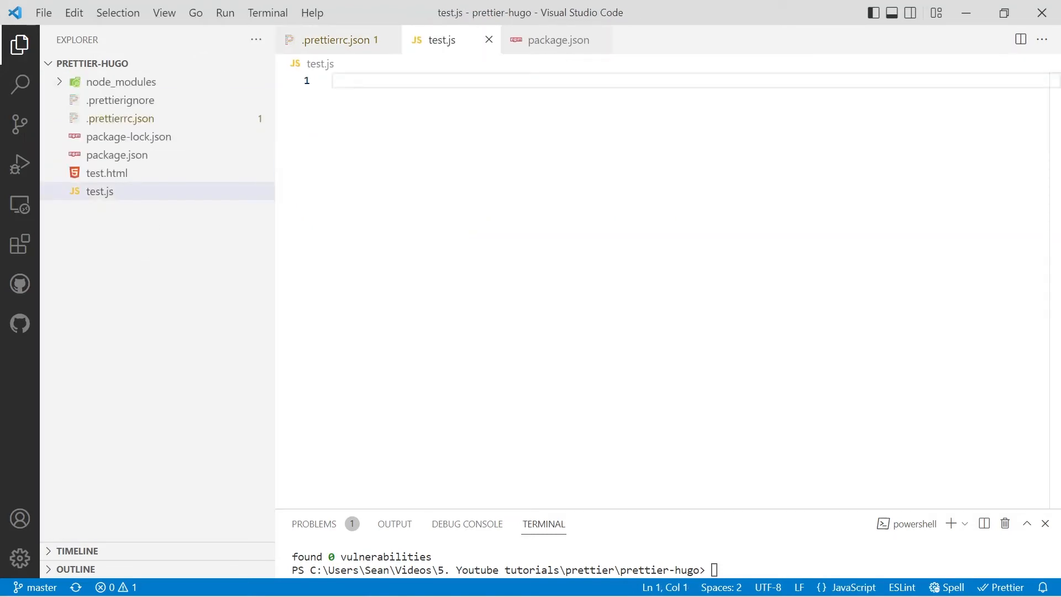
{"action": "type", "text": "import test"}
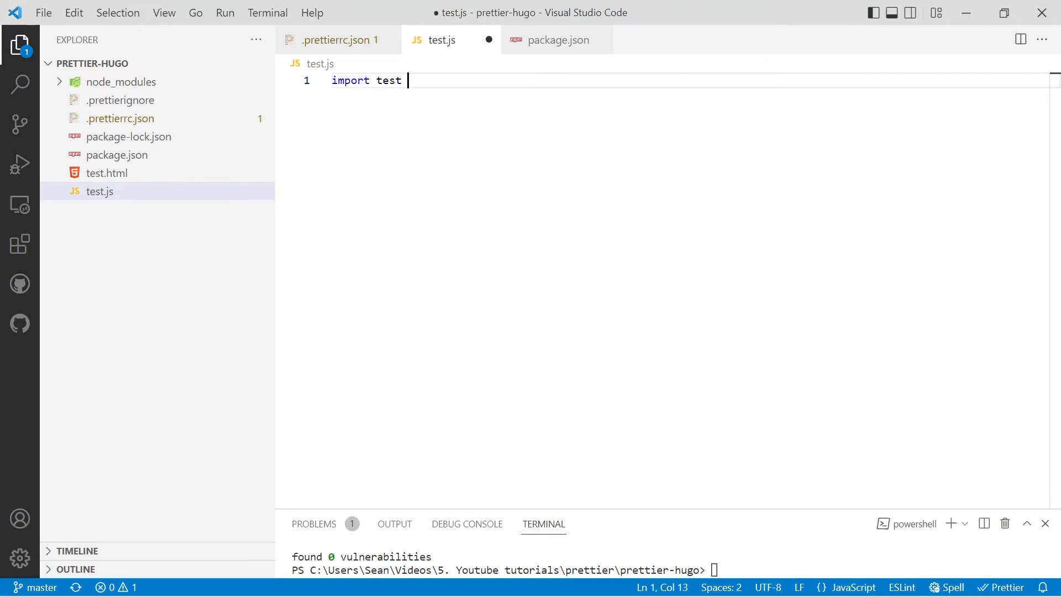
{"action": "type", "text": "from \"\""}
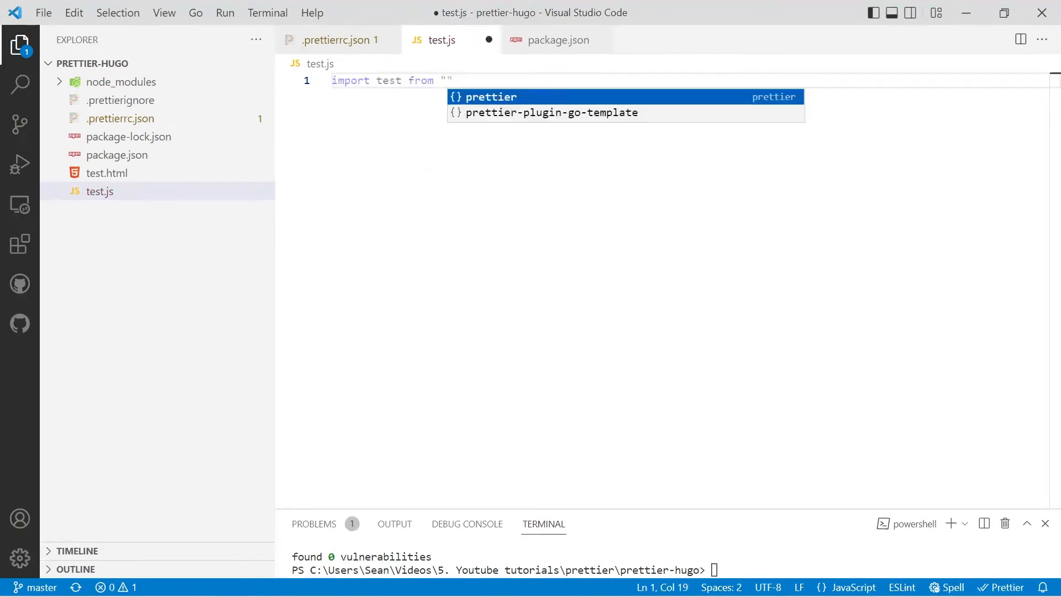
{"action": "type", "text": "./test.js"}
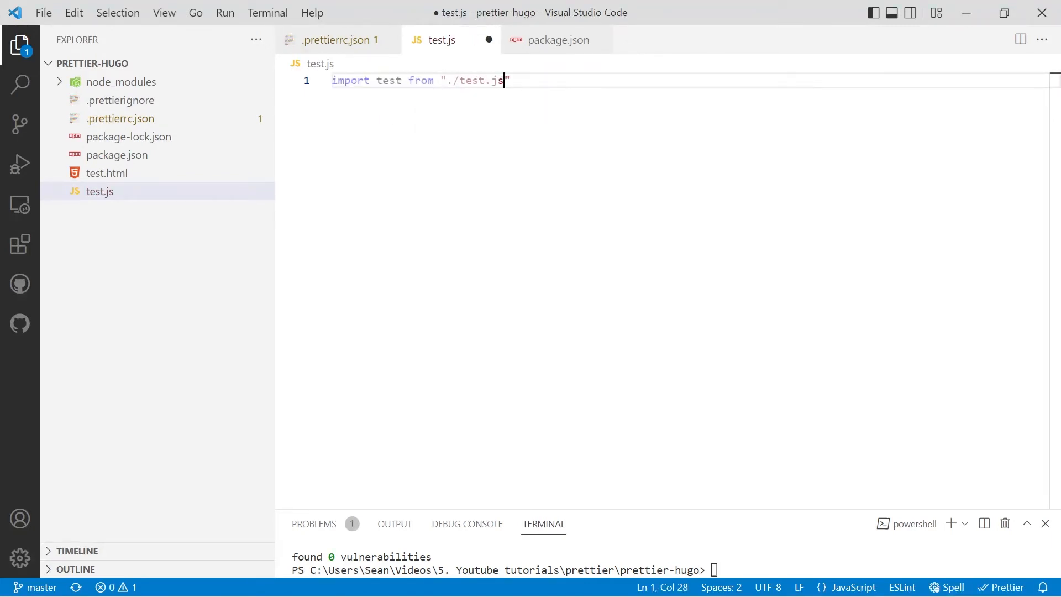
{"action": "key", "text": "BackSpace"}
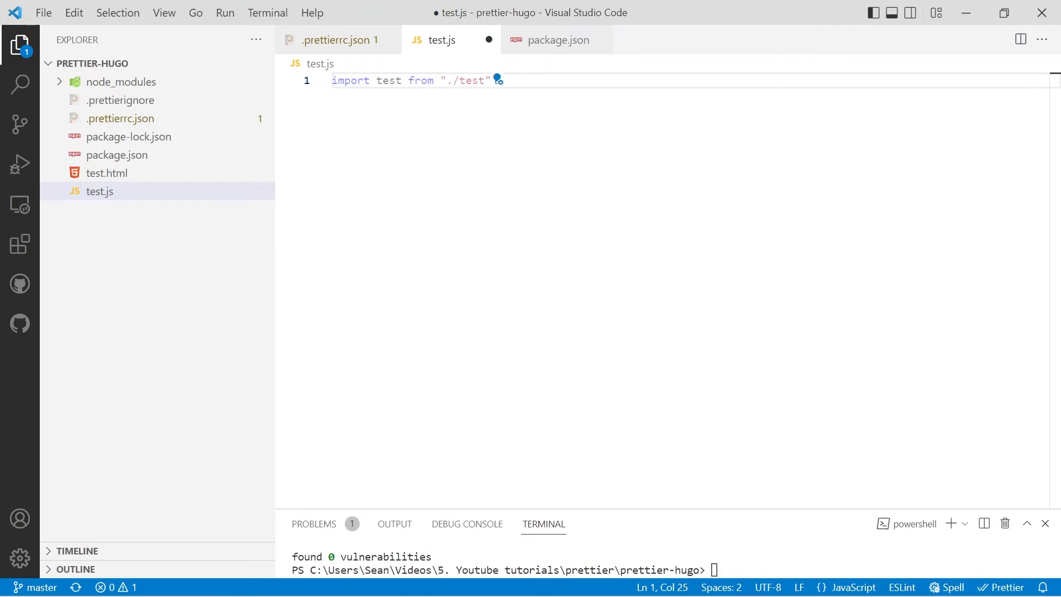
{"action": "type", "text": "-module.js"}
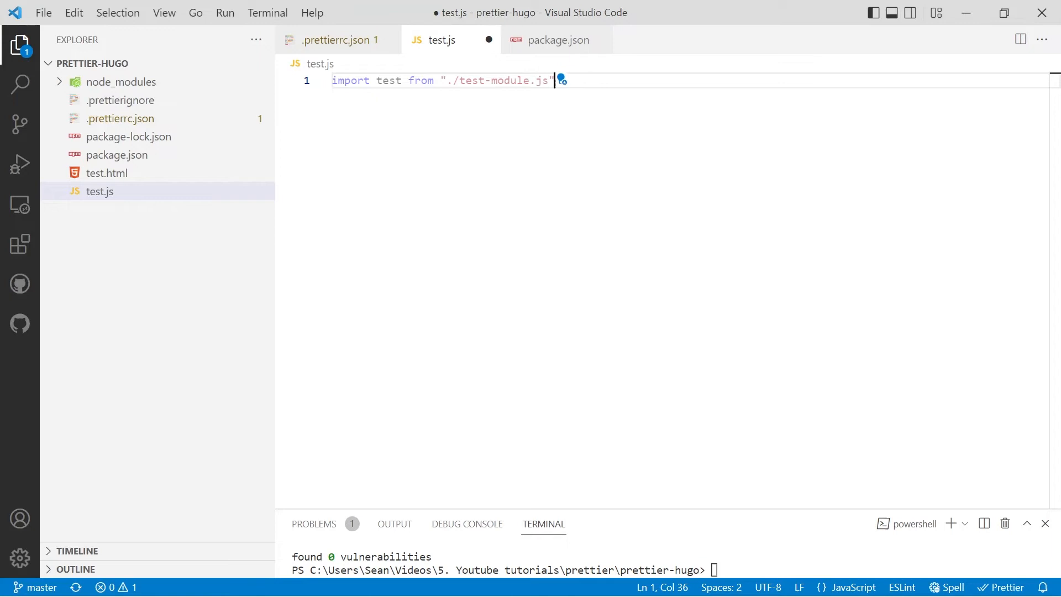
{"action": "type", "text": "test"}
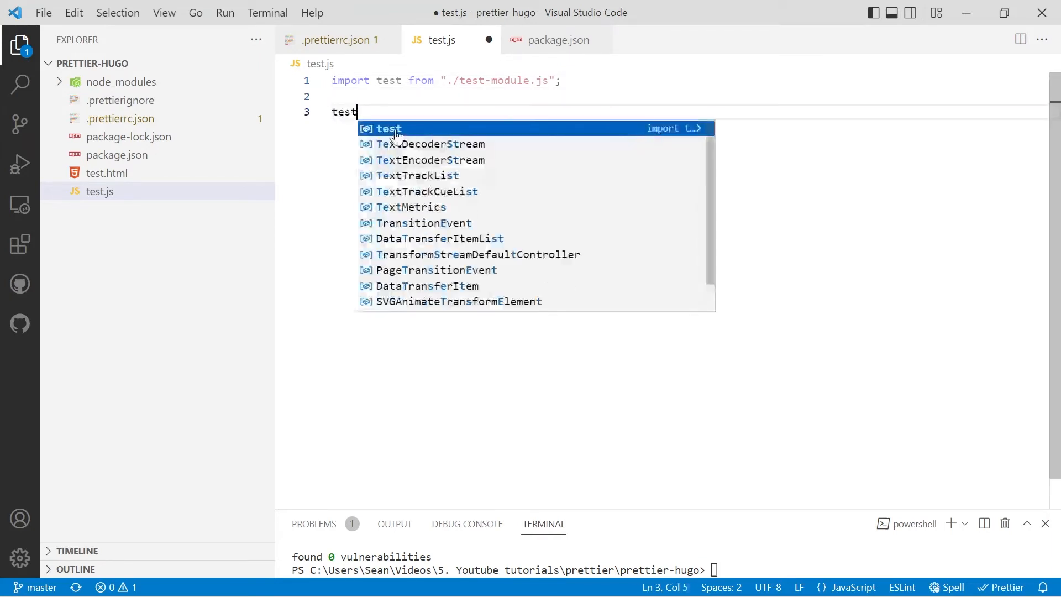
{"action": "type", "text": "();"}
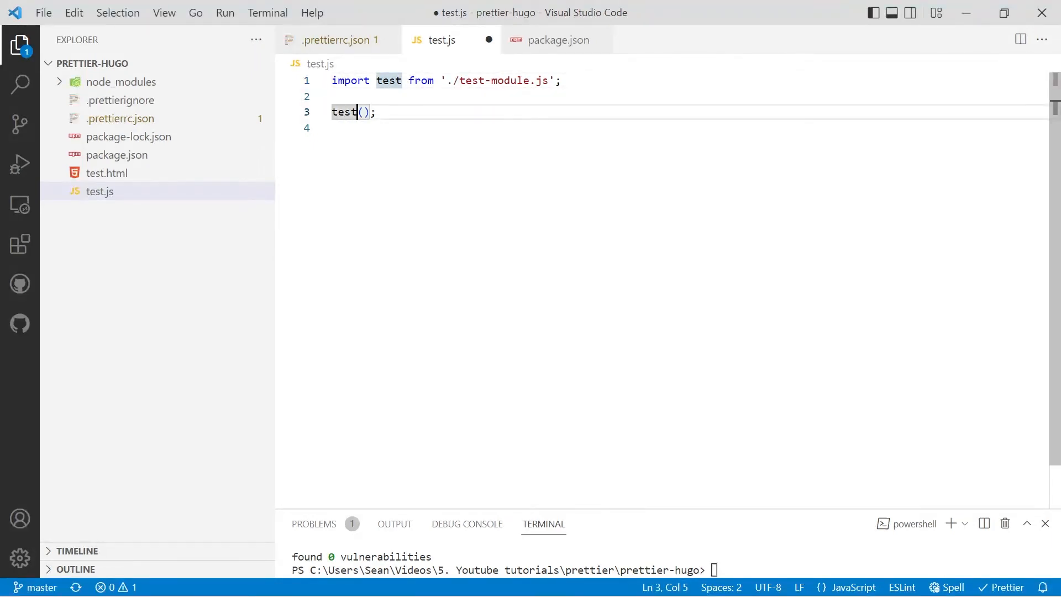
Save test.js with its single-quoted import and bring package.json back on screen
{"action": "left_click", "coordinate": [352, 96]}
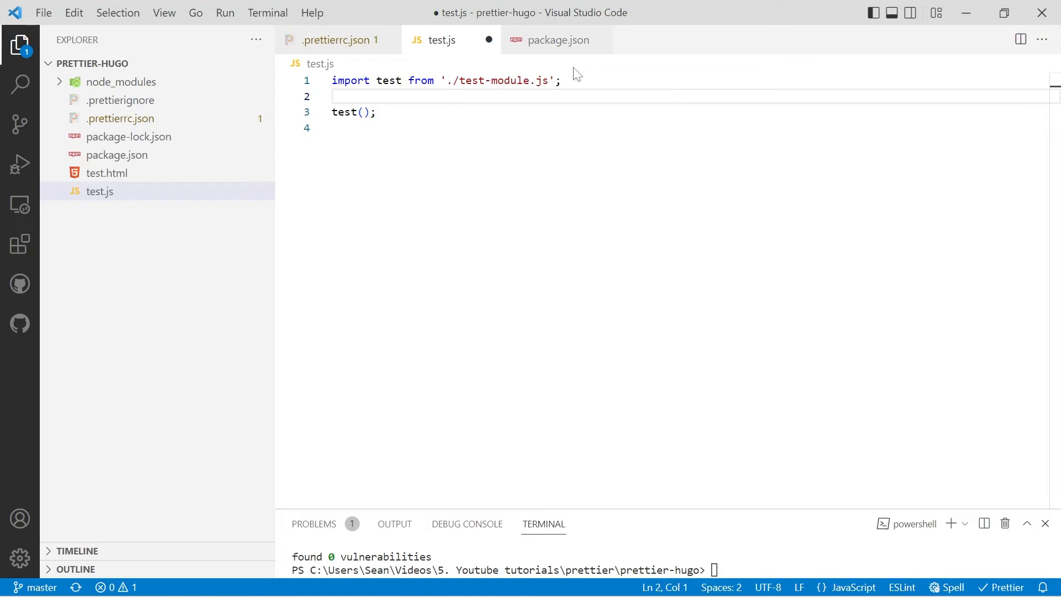
{"action": "mouse_move", "coordinate": [515, 49]}
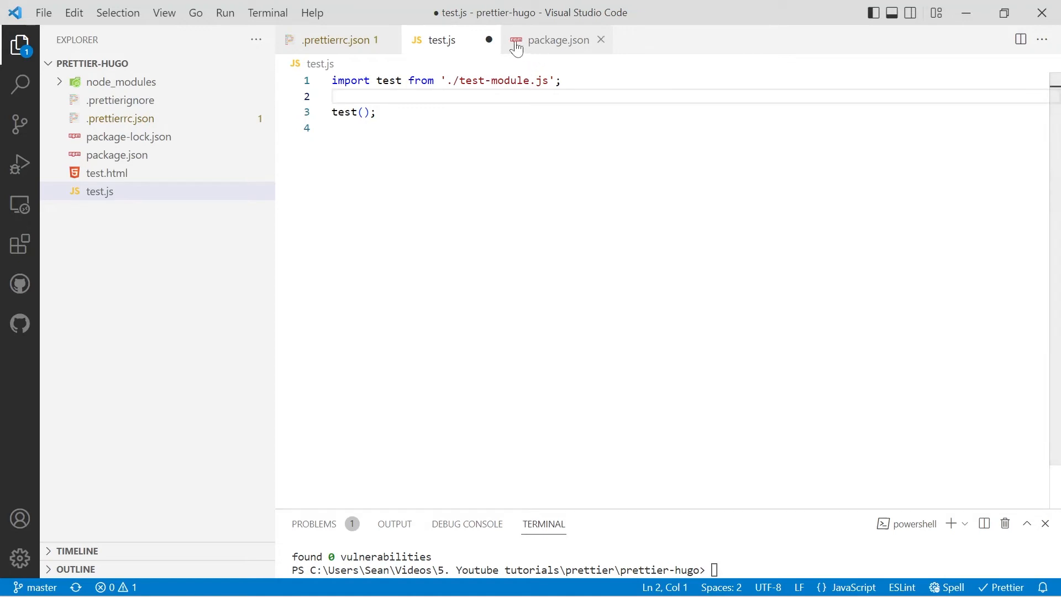
{"action": "left_click", "coordinate": [340, 40]}
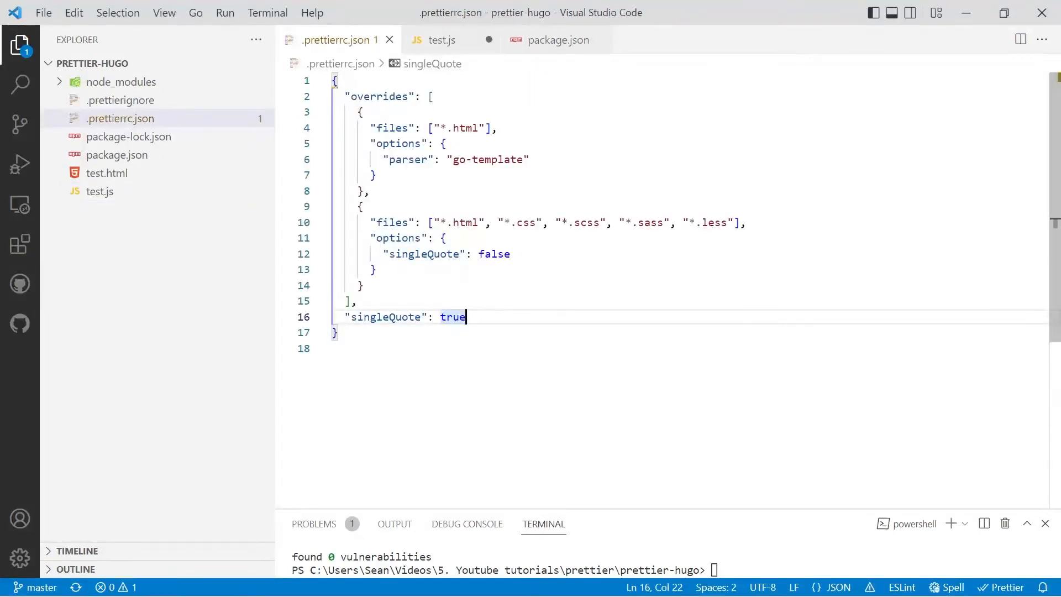
{"action": "left_click_drag", "start_coordinate": [355, 206], "coordinate": [465, 316]}
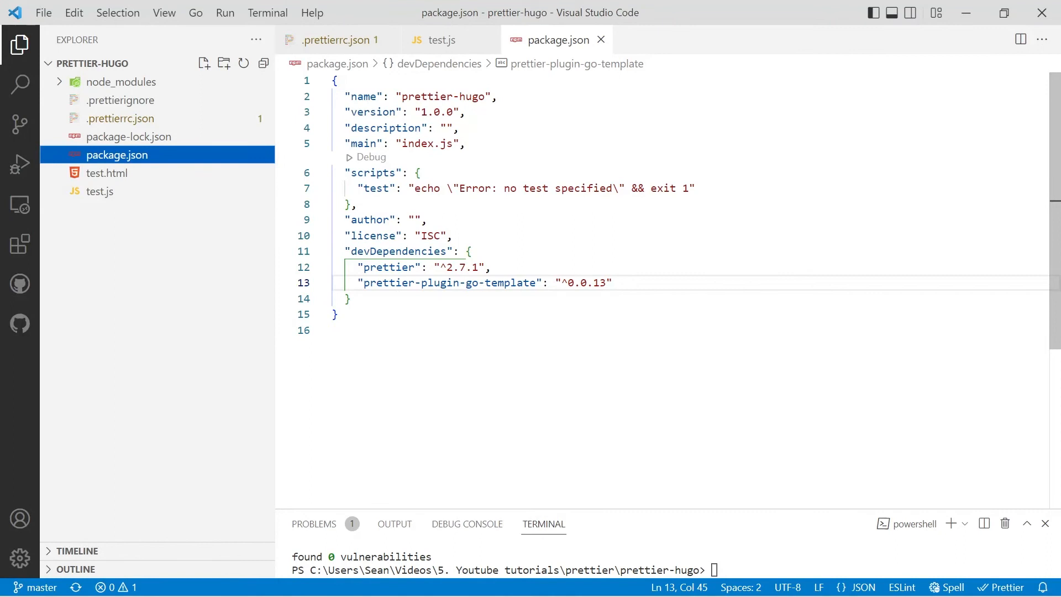
Rename the test script to format:check running 'prettier --check .' and save package.json
{"action": "type", "text": "format:check"}
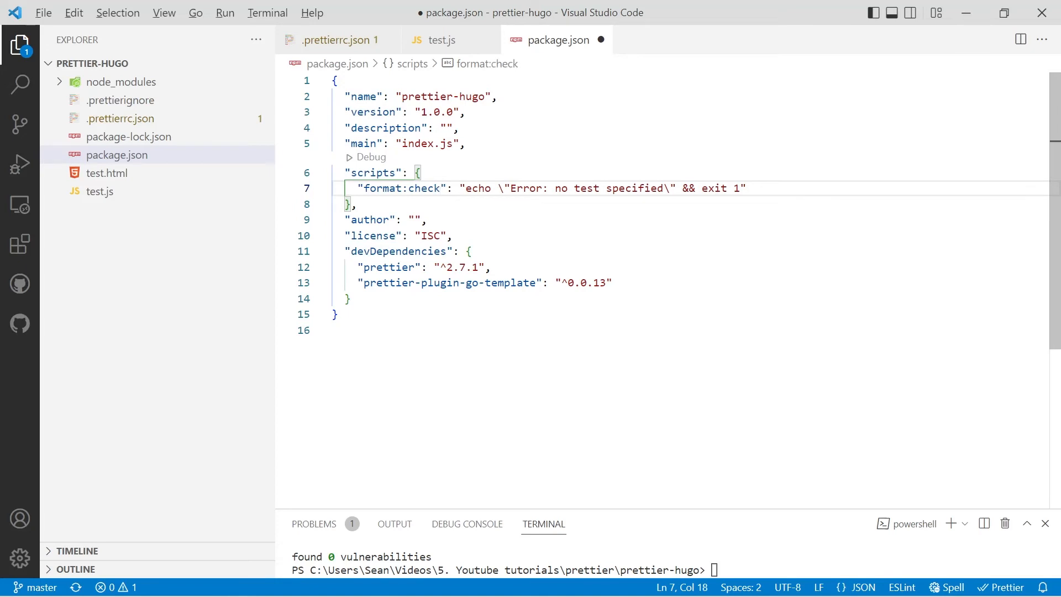
{"action": "left_click_drag", "start_coordinate": [505, 187], "coordinate": [744, 188]}
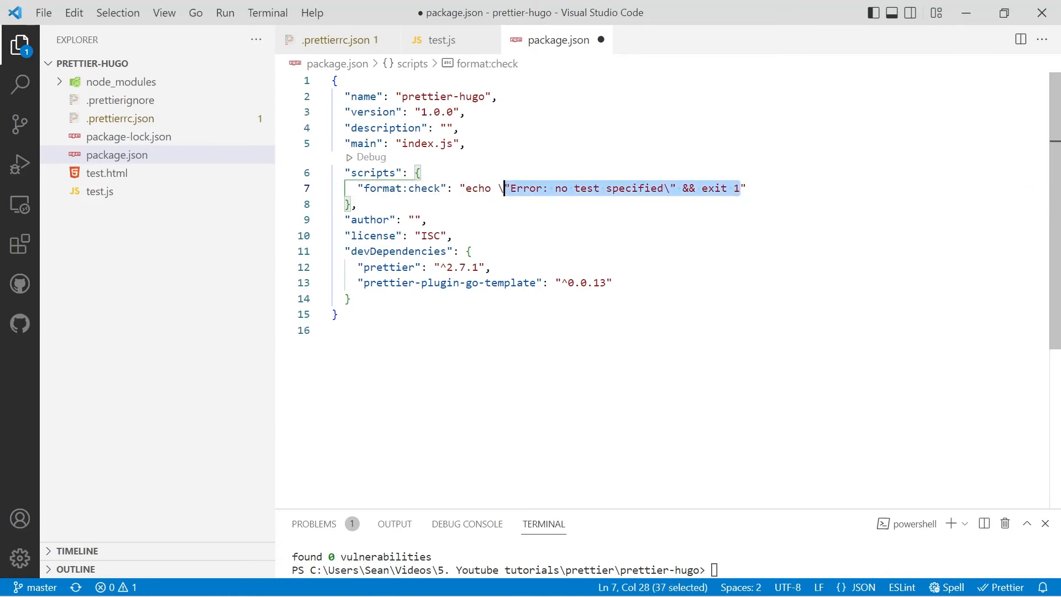
{"action": "type", "text": "prettier --\""}
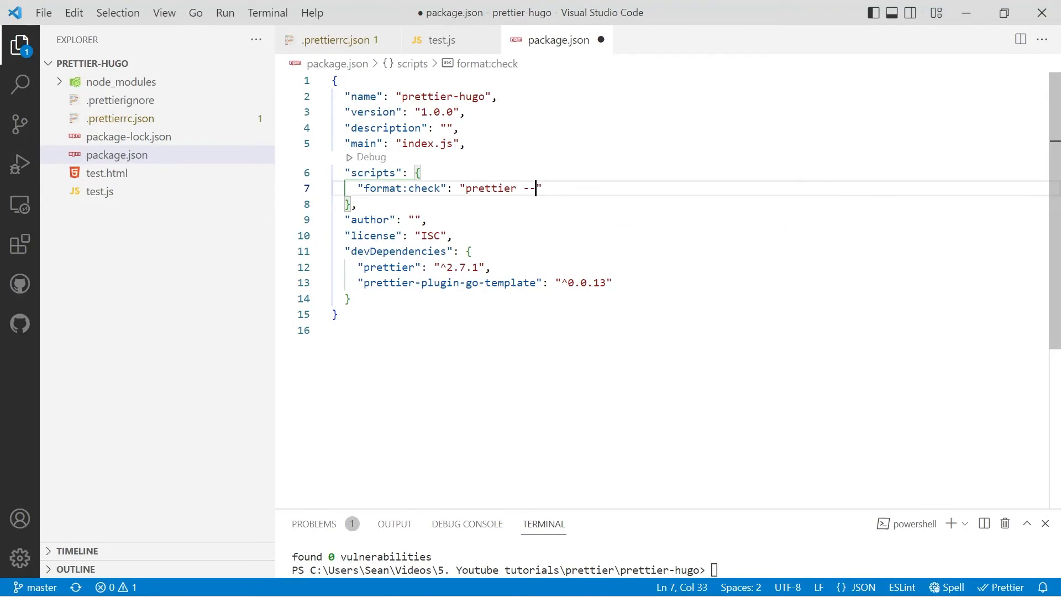
{"action": "type", "text": "check\""}
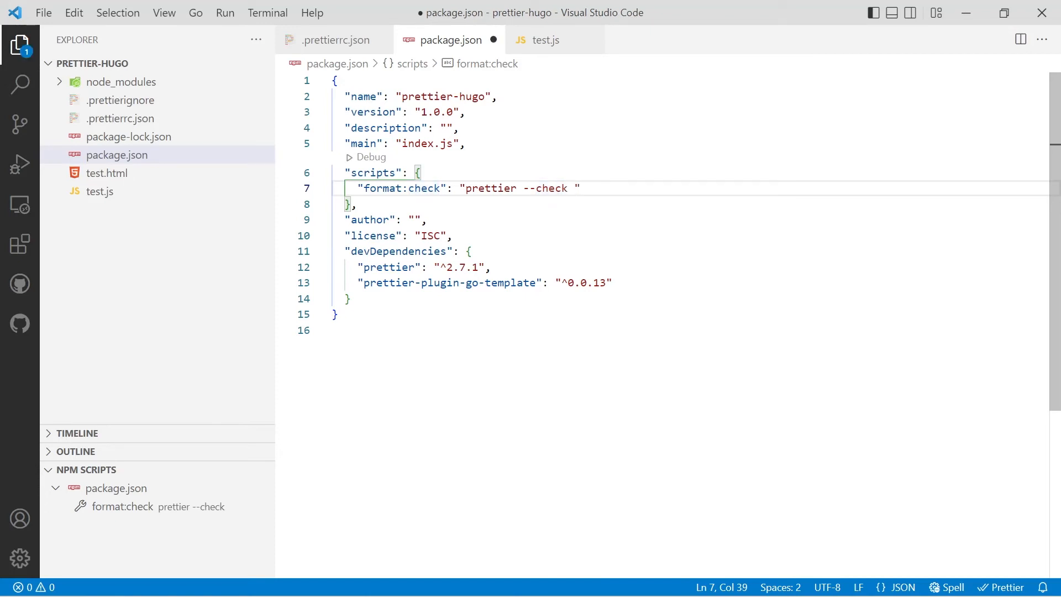
{"action": "type", "text": "."}
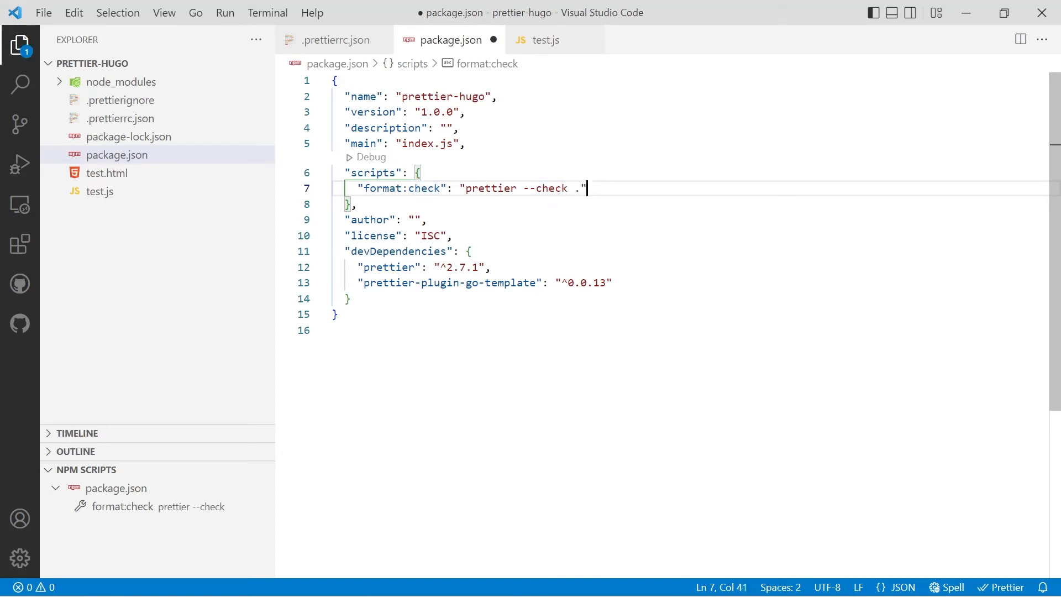
{"action": "key", "text": "ctrl+s"}
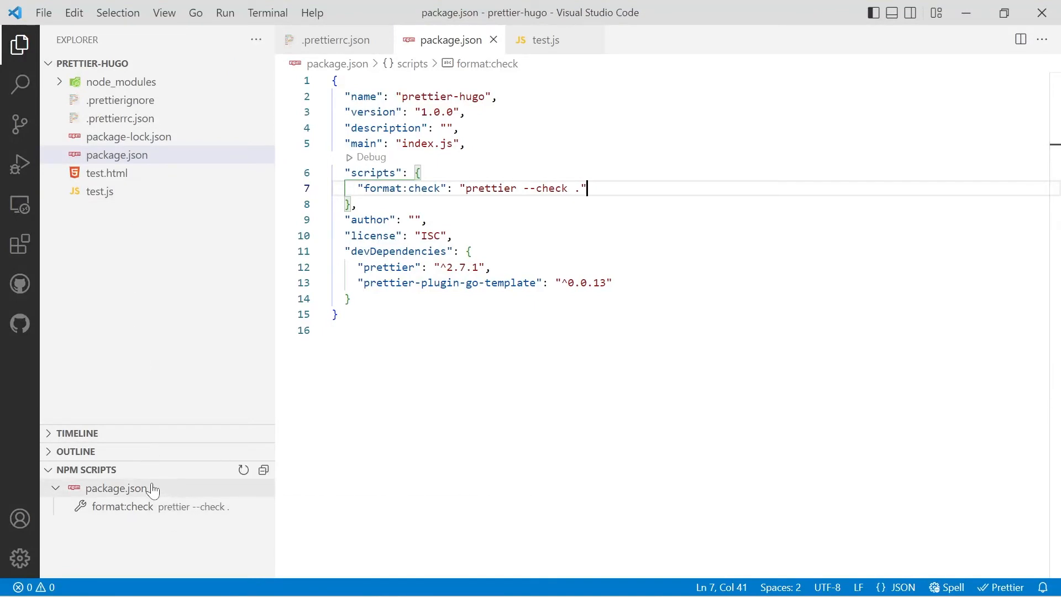
{"action": "mouse_move", "coordinate": [122, 476]}
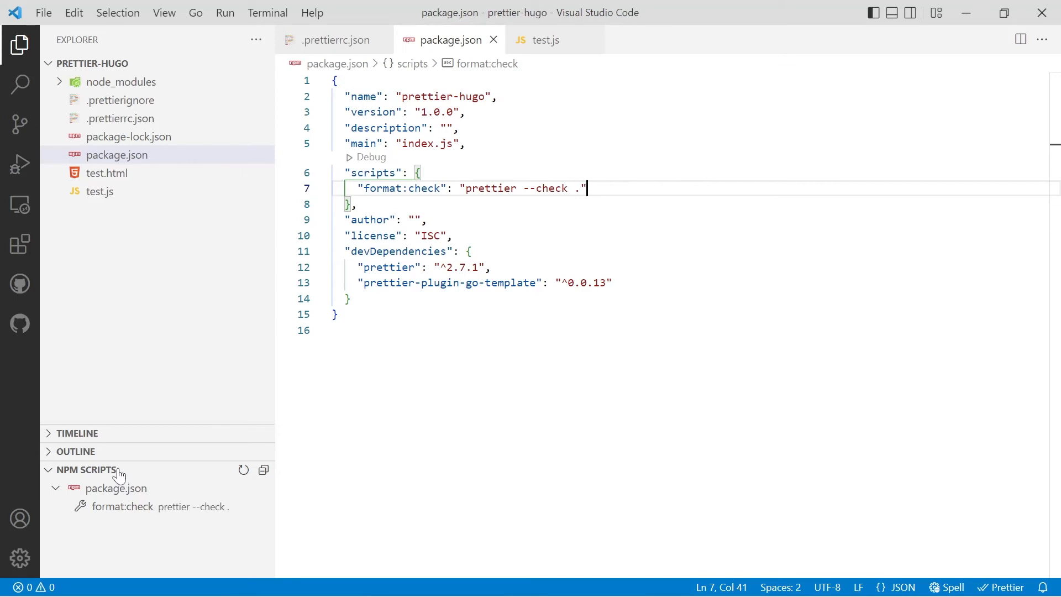
{"action": "mouse_move", "coordinate": [255, 506]}
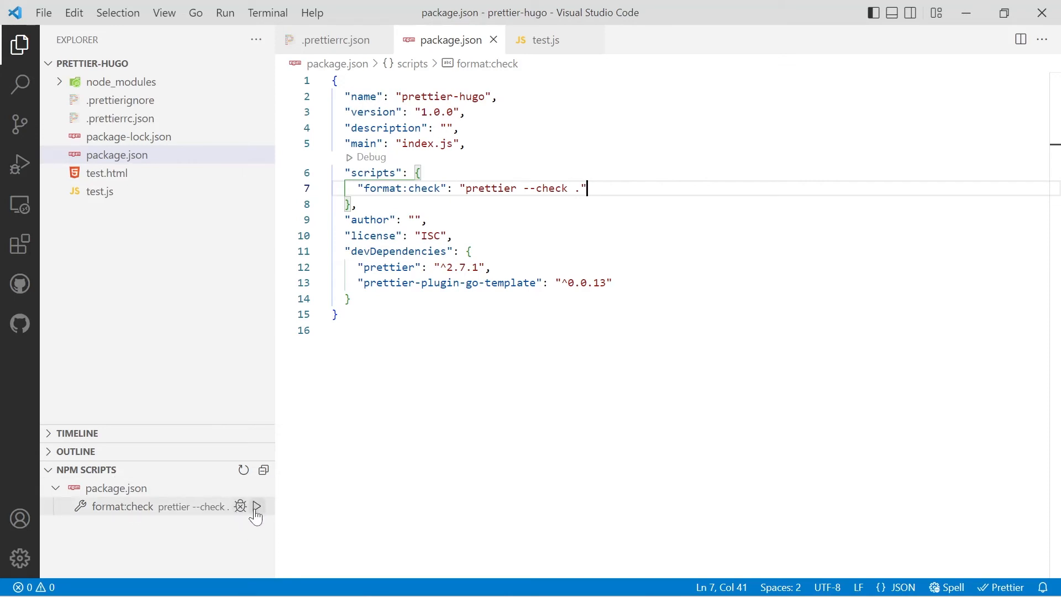
{"action": "mouse_move", "coordinate": [256, 506]}
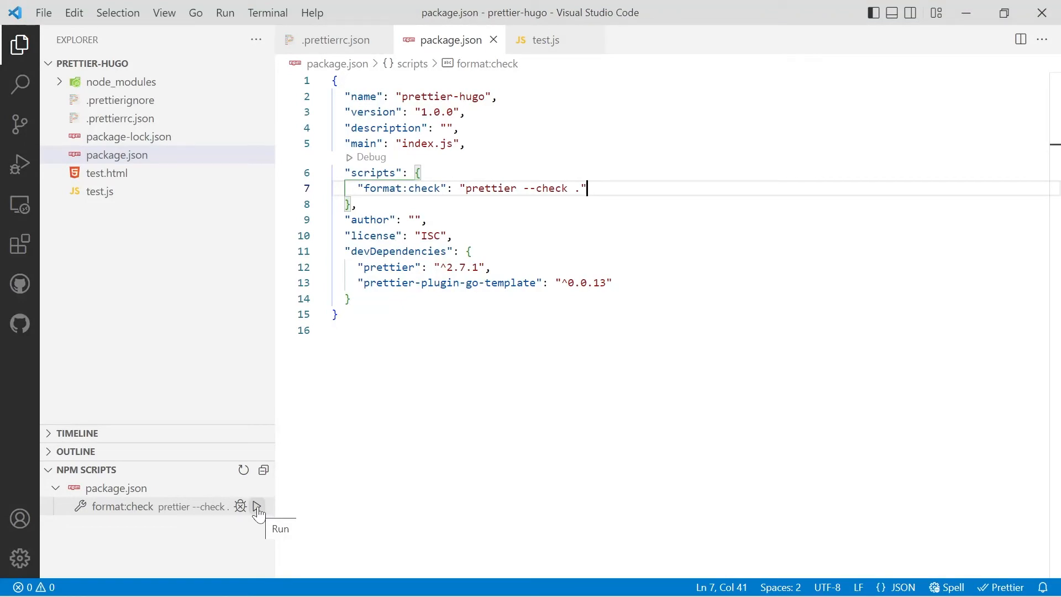
Run the format:check npm script from the NPM Scripts panel
{"action": "left_click", "coordinate": [256, 506]}
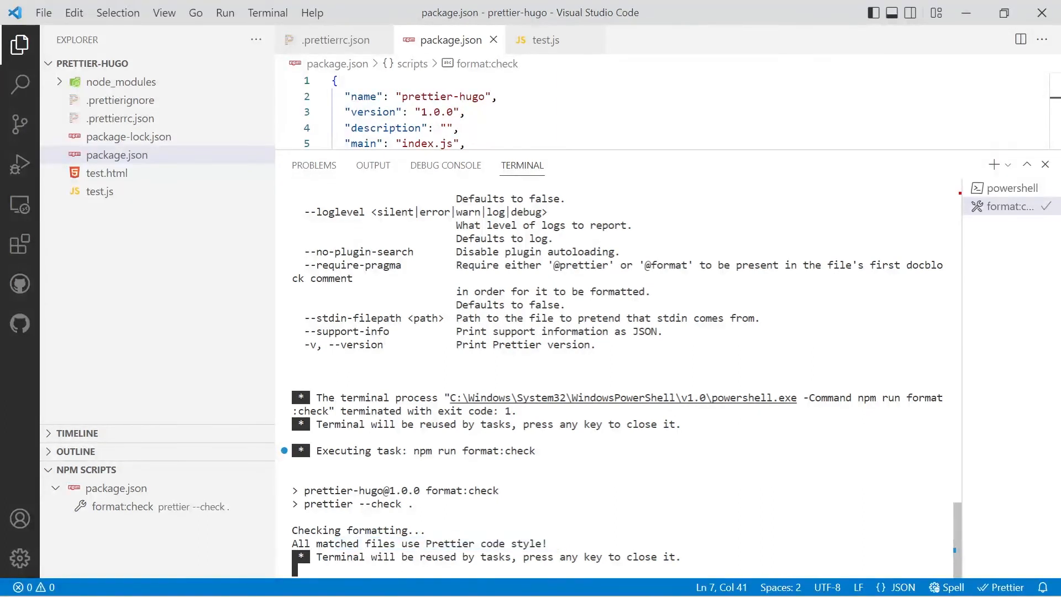
{"action": "mouse_move", "coordinate": [646, 171]}
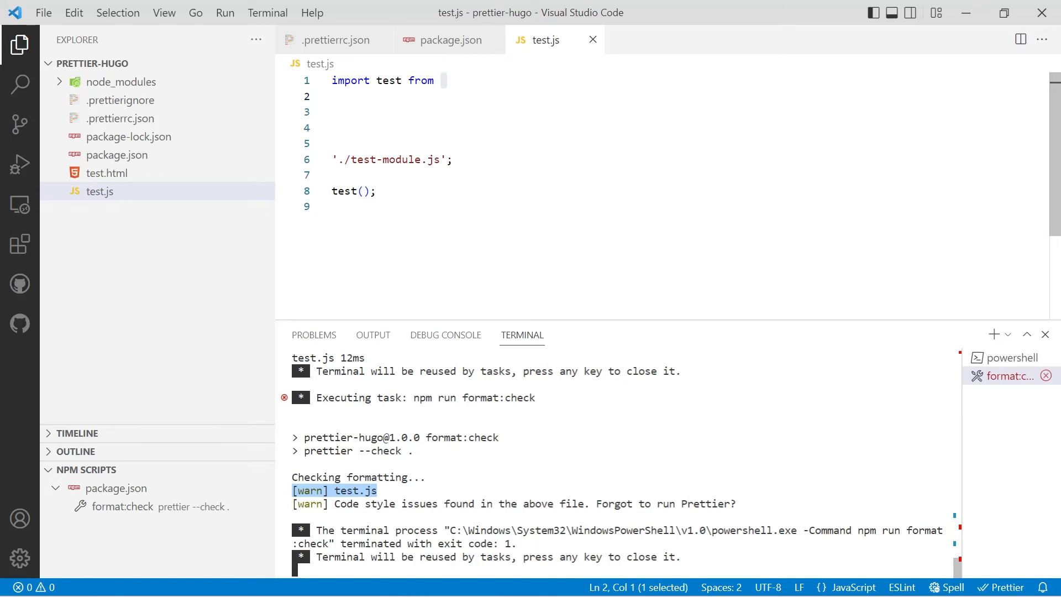
Add a format:write script running 'prettier --write .' to package.json and save it
{"action": "left_click", "coordinate": [445, 39]}
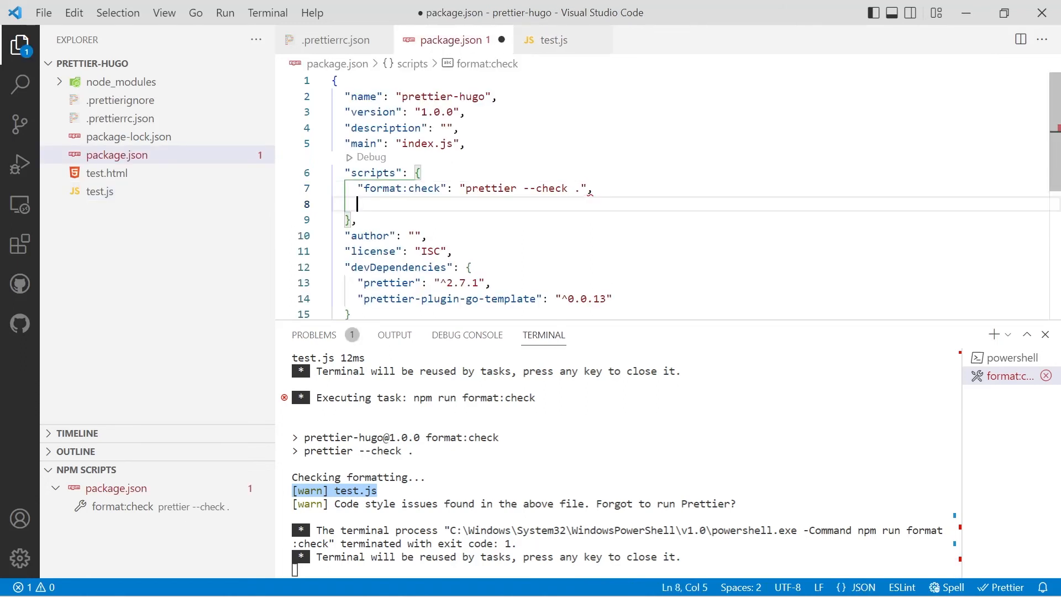
{"action": "type", "text": "\"forma"}
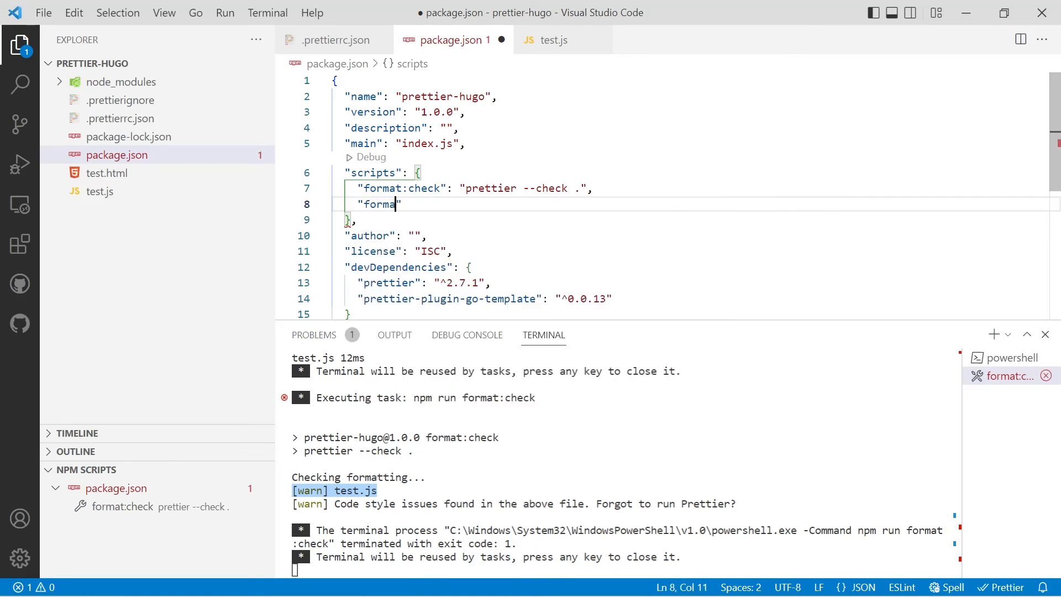
{"action": "type", "text": "t:"}
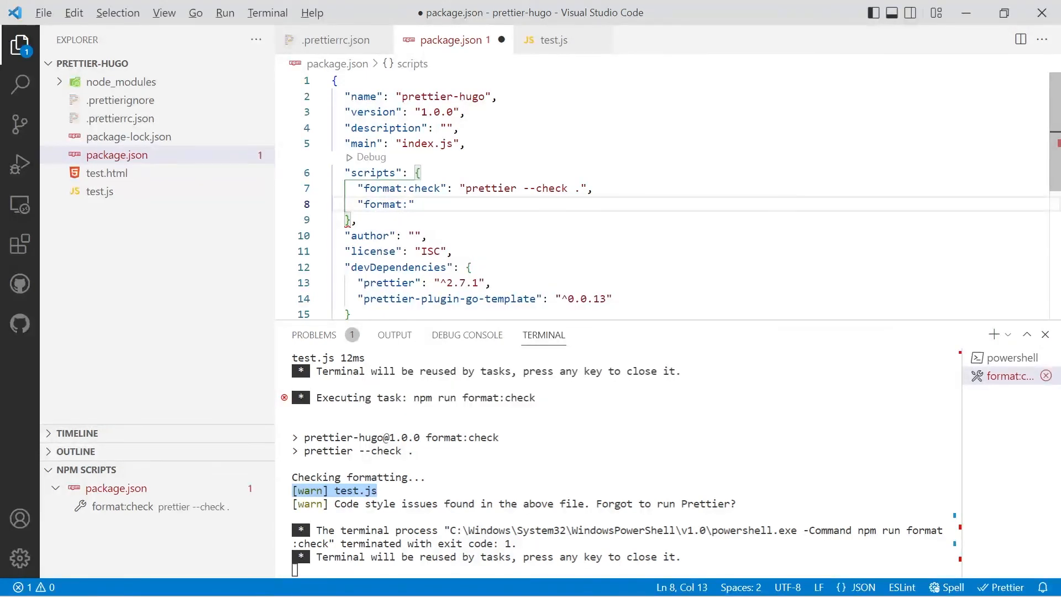
{"action": "type", "text": "write"}
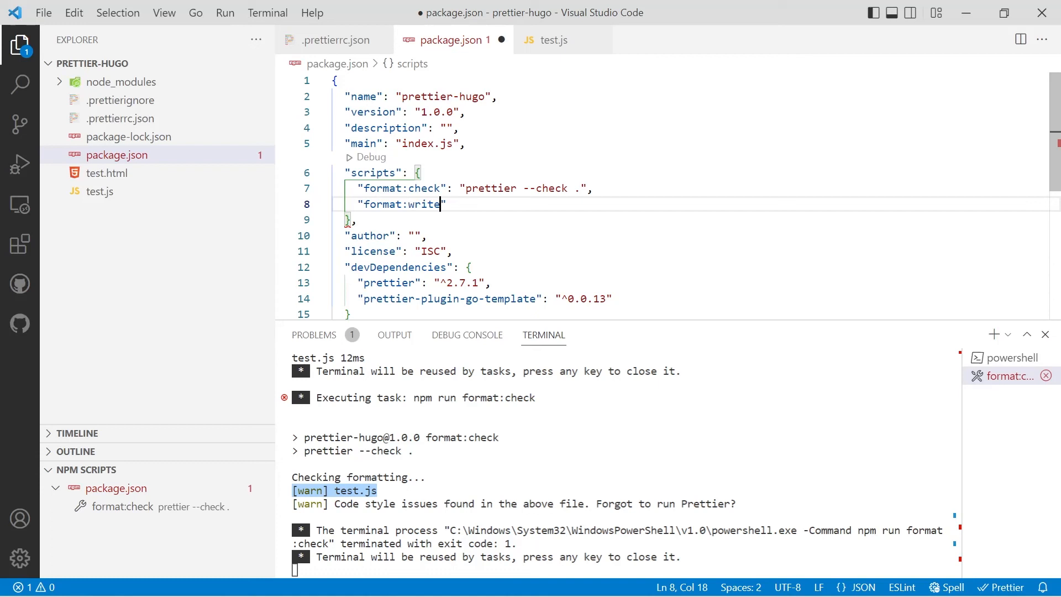
{"action": "type", "text": "\": \""}
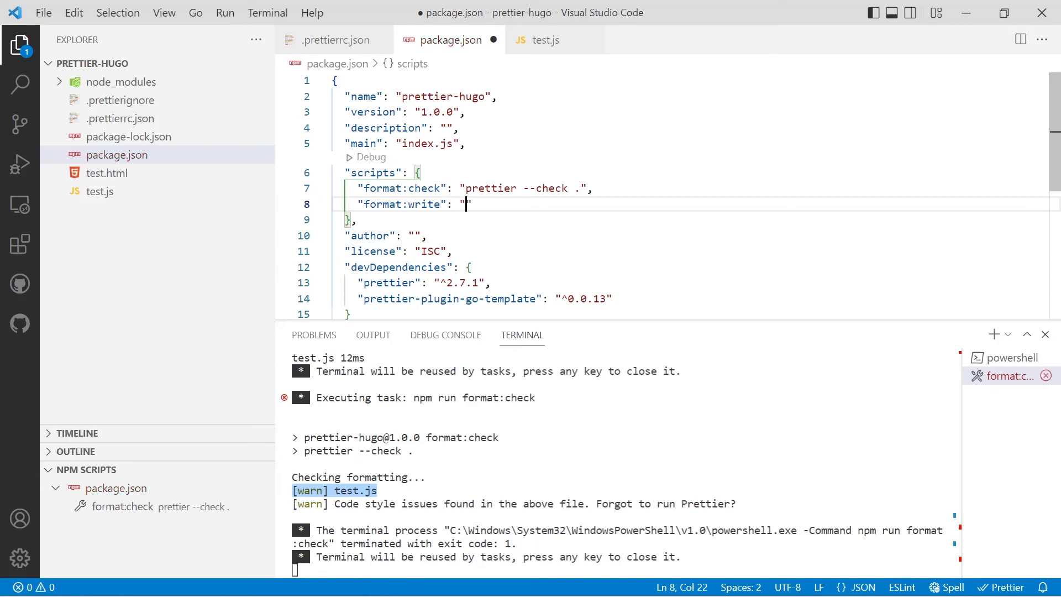
{"action": "type", "text": "prettier"}
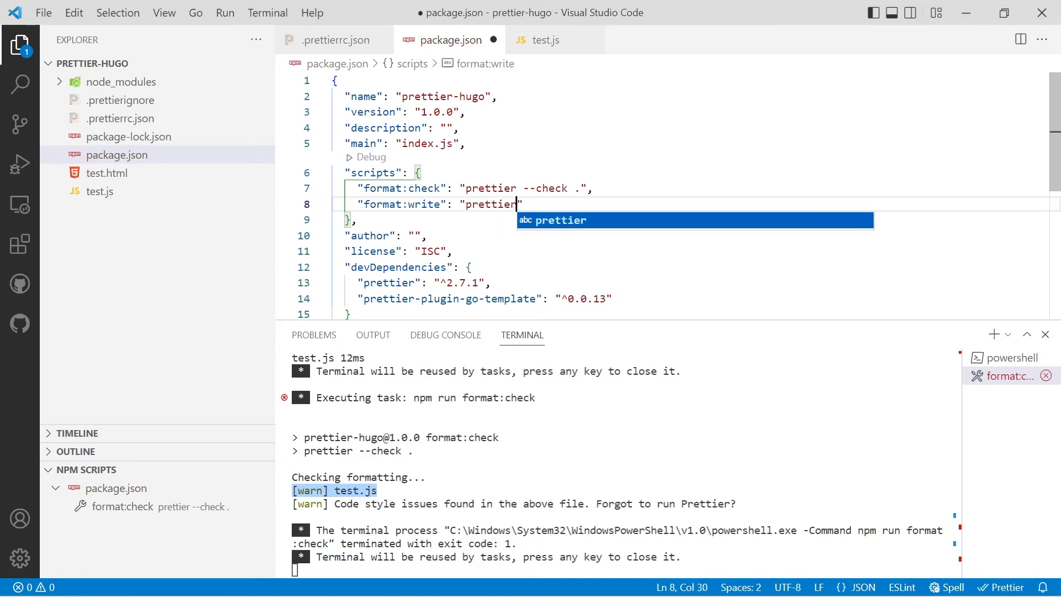
{"action": "type", "text": "--write"}
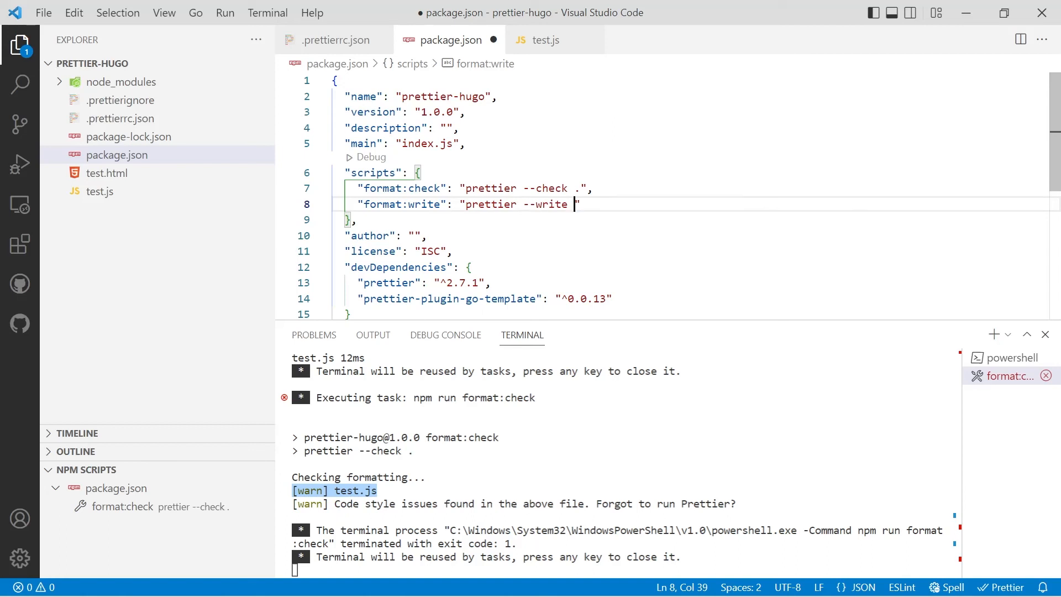
{"action": "type", "text": "."}
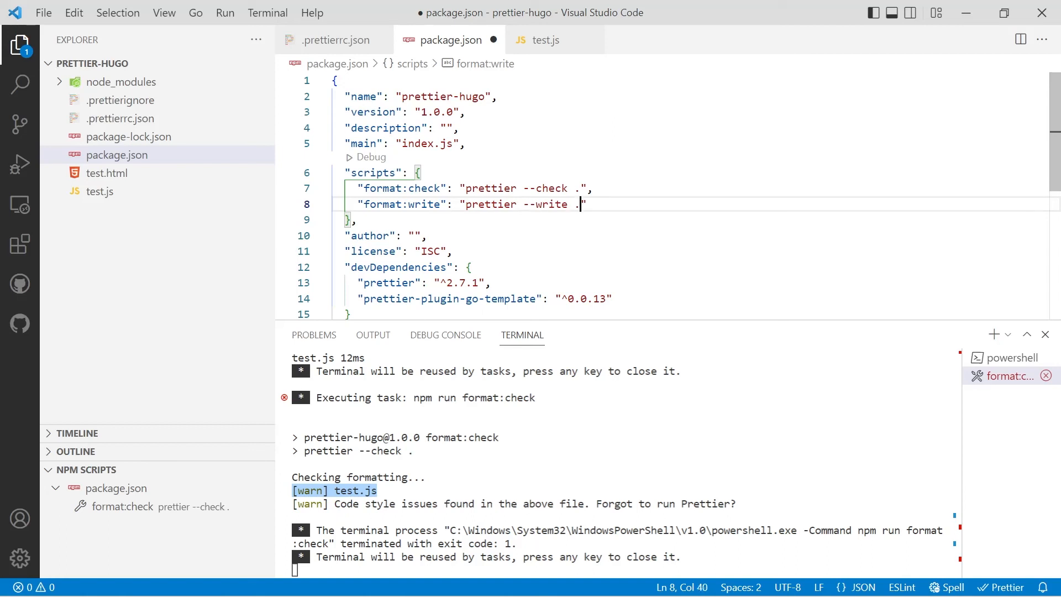
{"action": "key", "text": "ctrl+s"}
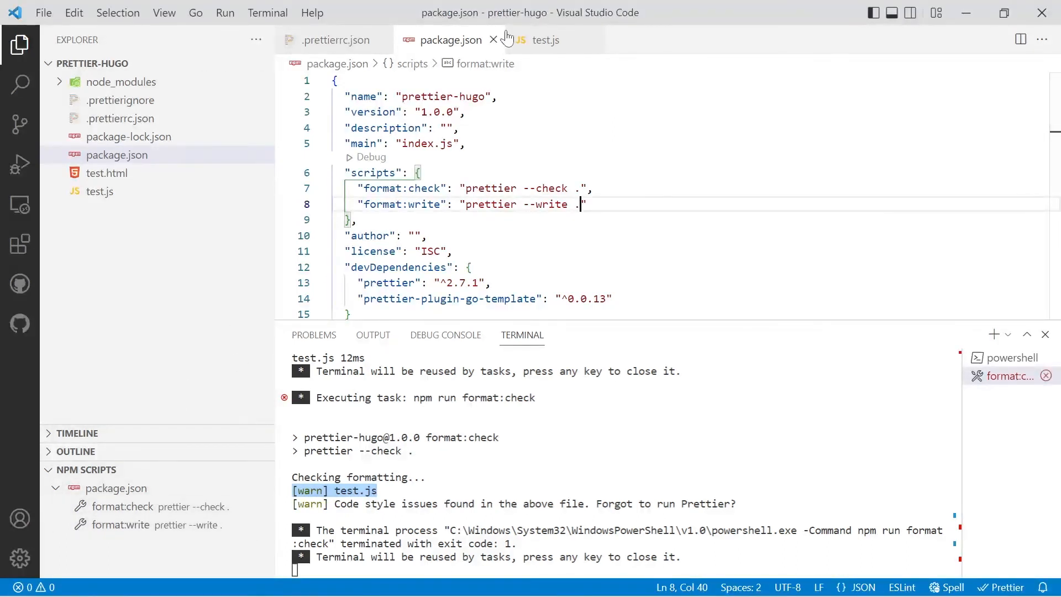
{"action": "left_click", "coordinate": [545, 40]}
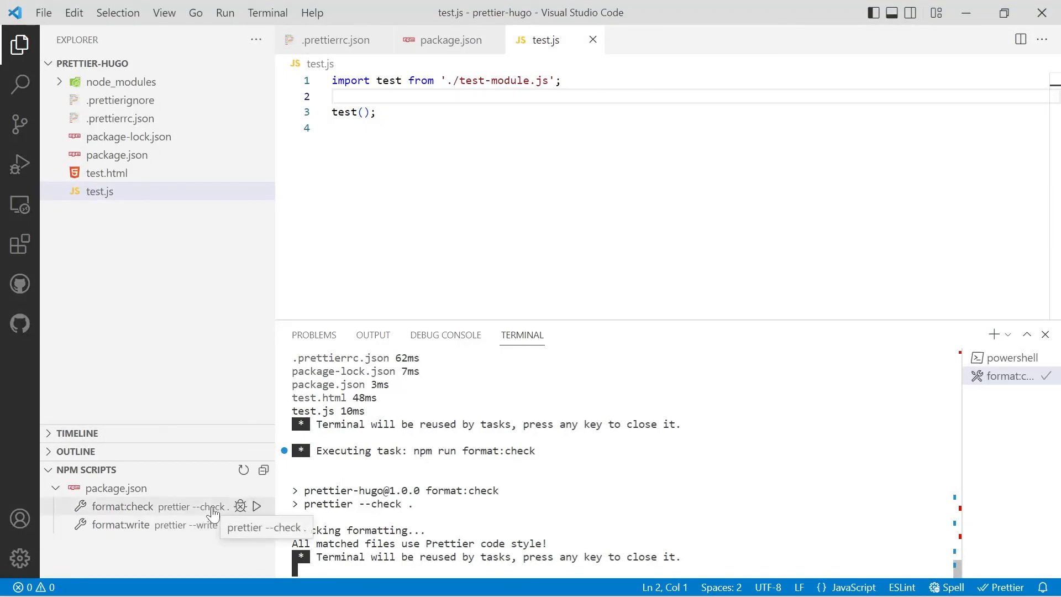
{"action": "mouse_move", "coordinate": [211, 281]}
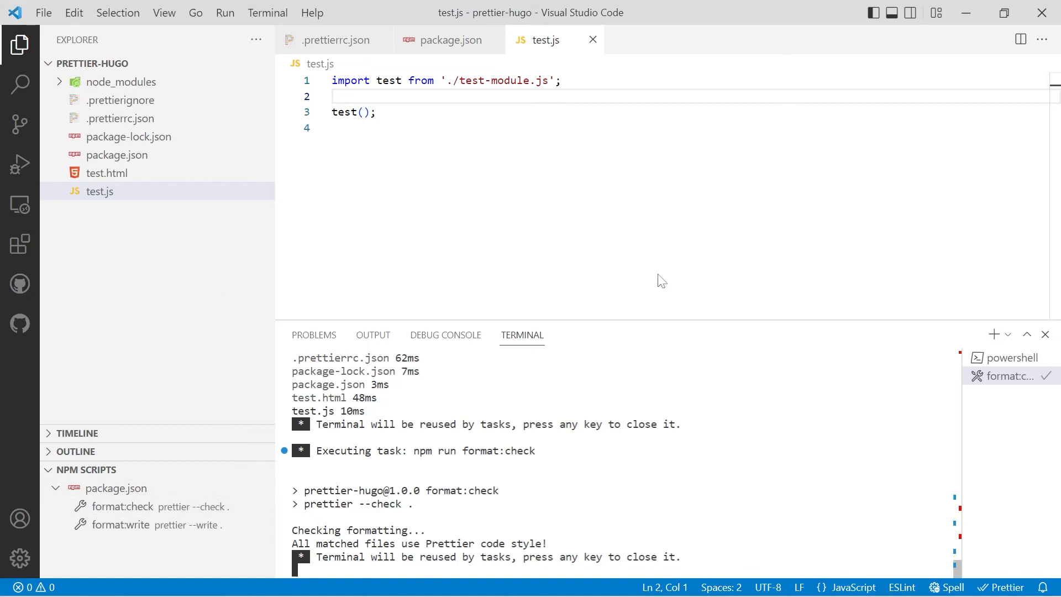
{"action": "mouse_move", "coordinate": [174, 177]}
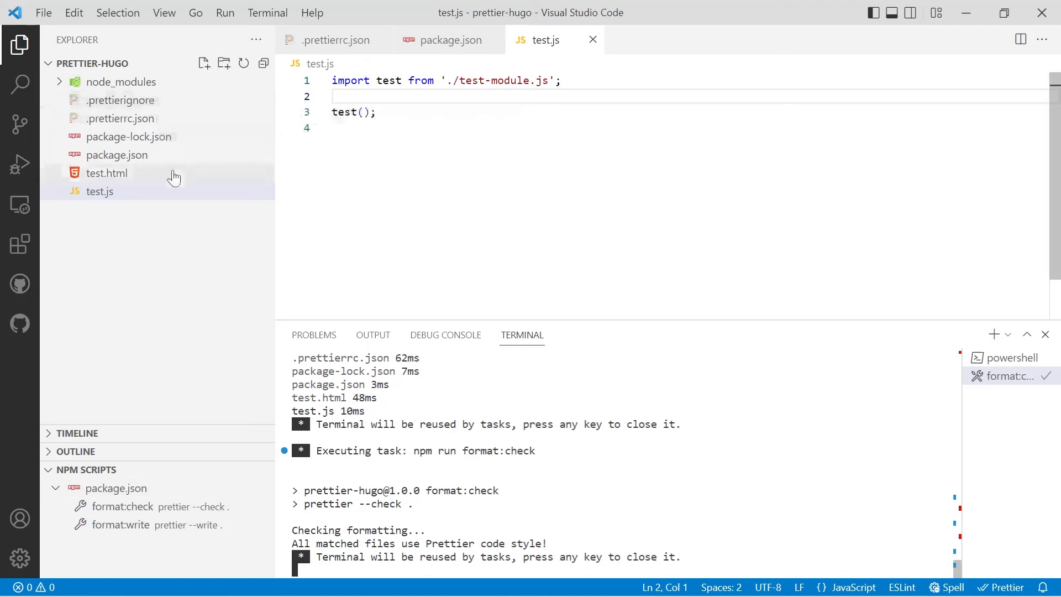